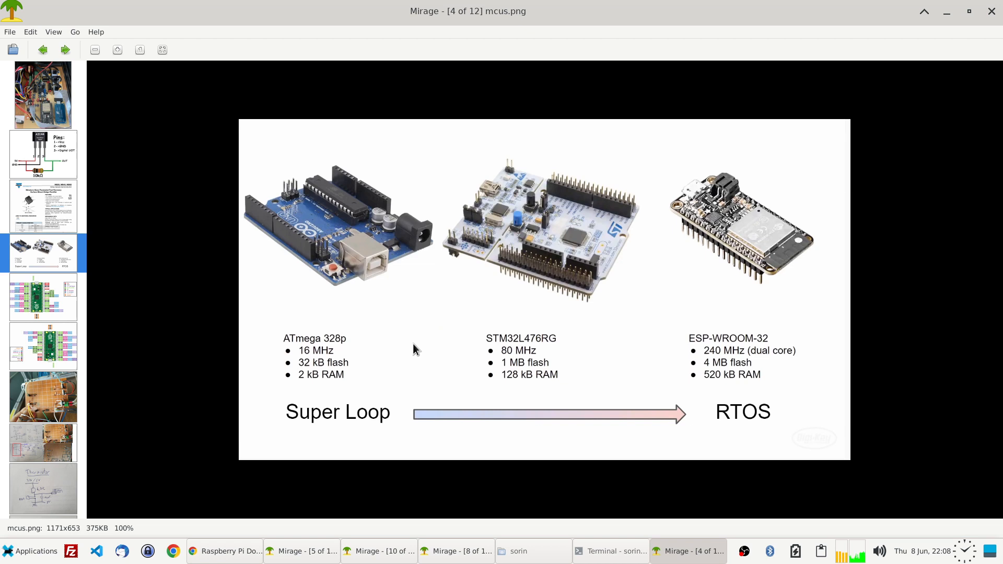
mouse_move(478, 474)
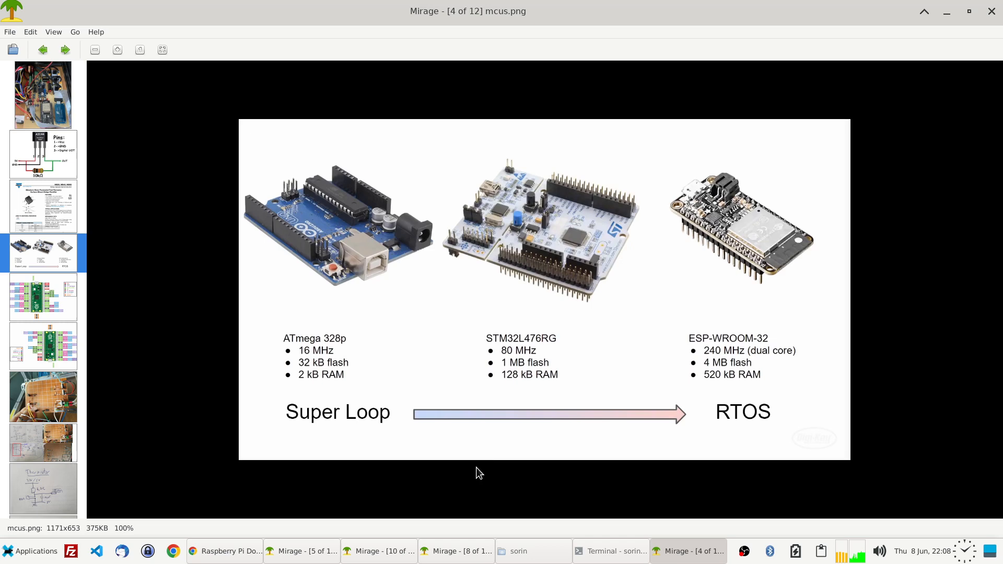
mouse_move(717, 277)
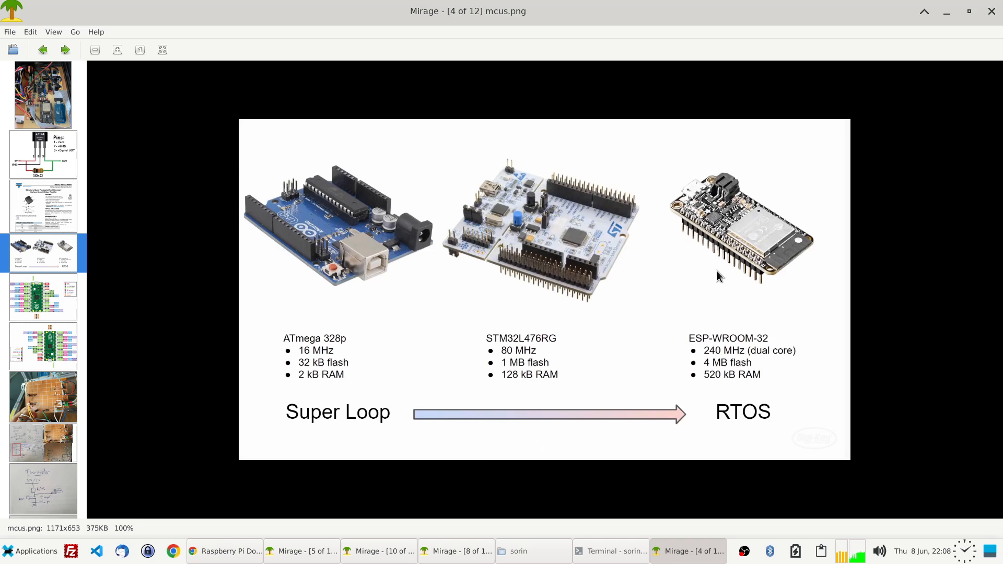
- Bring the Mirage window with the Raspberry Pi Pico perfboard photo to the front
left_click(456, 552)
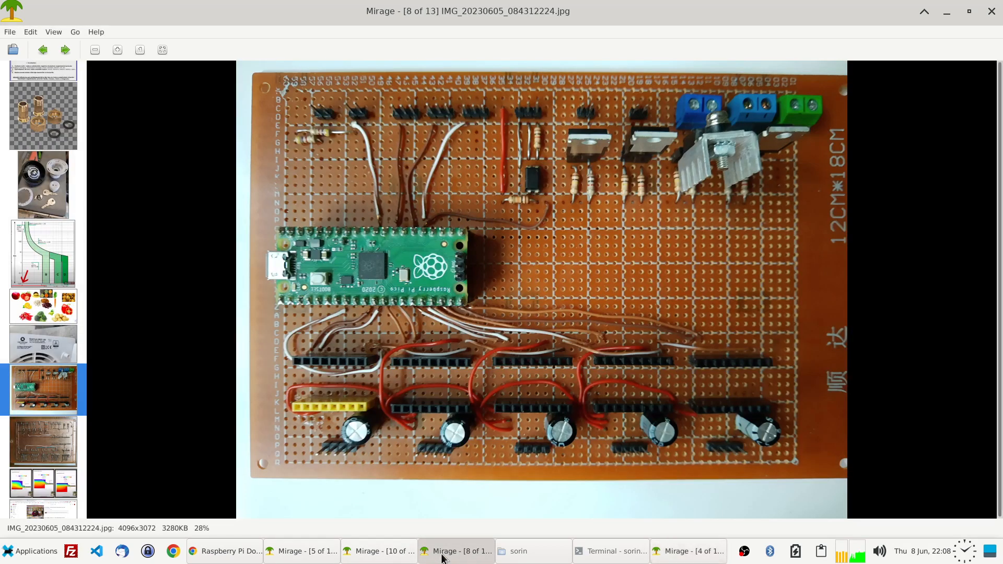
mouse_move(452, 426)
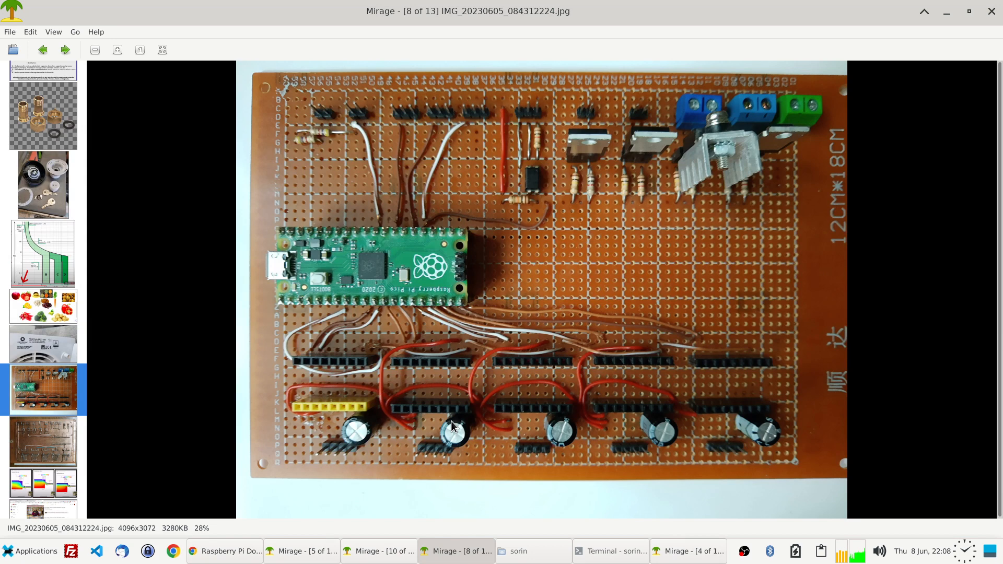
mouse_move(387, 470)
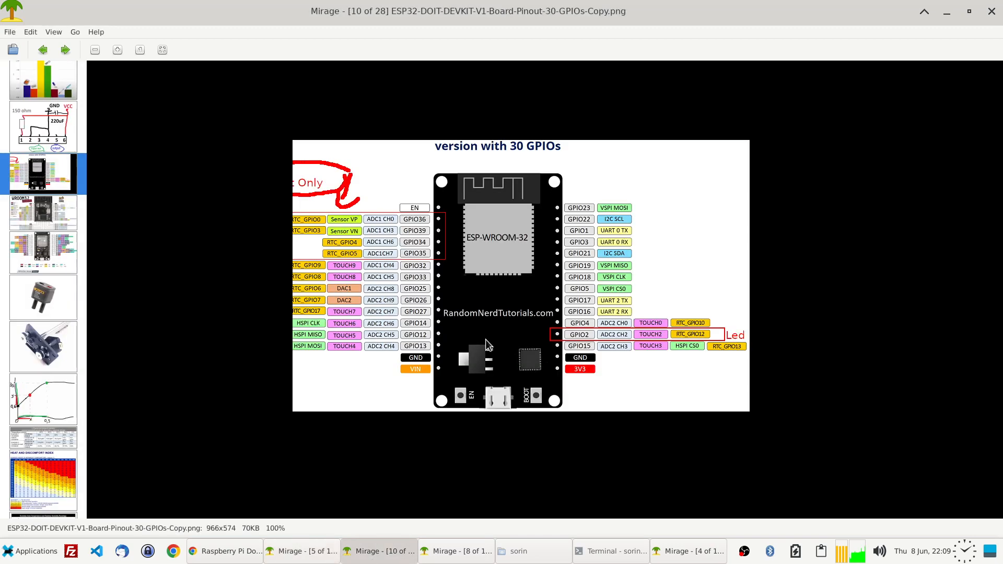
mouse_move(478, 231)
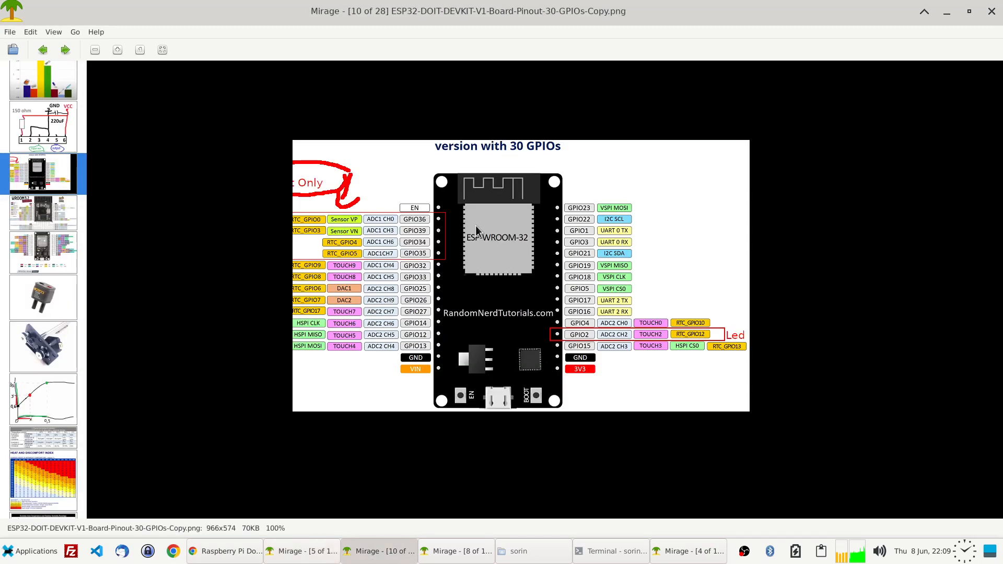
mouse_move(482, 253)
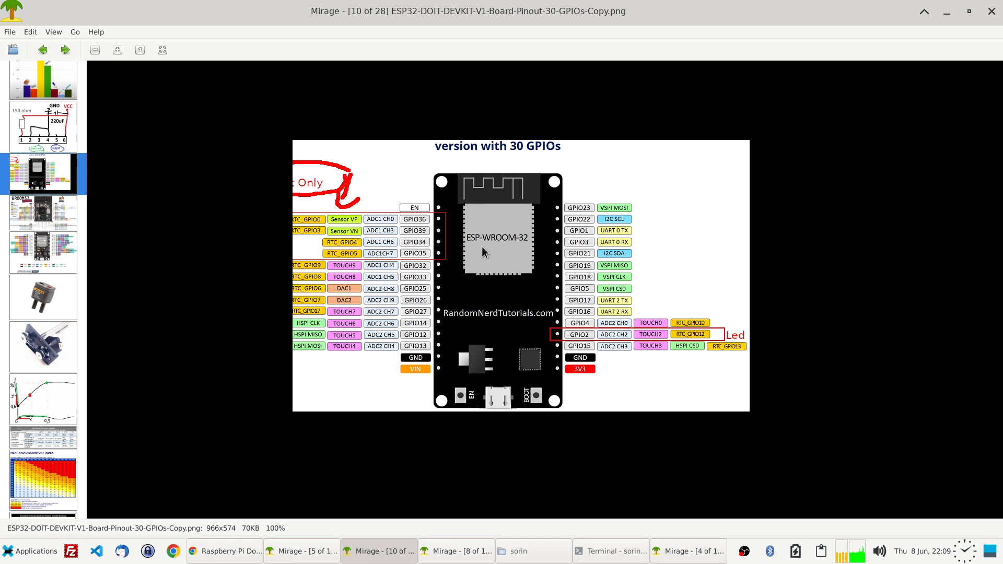
mouse_move(479, 270)
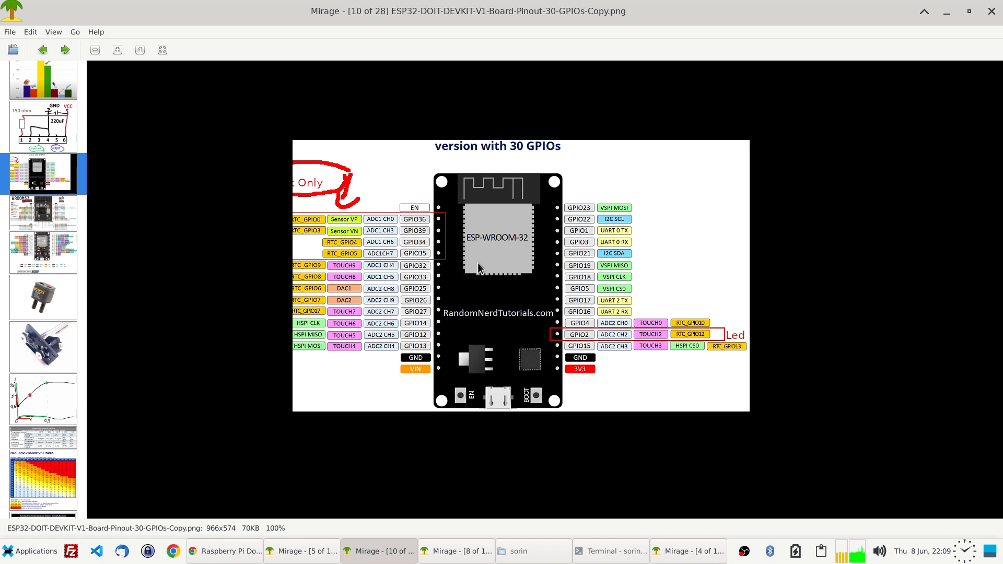
mouse_move(489, 264)
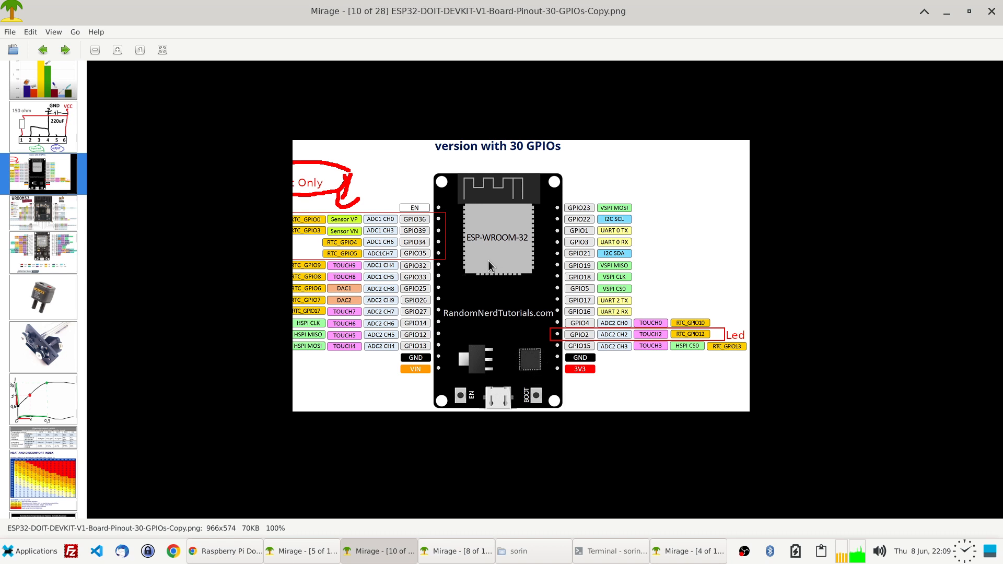
mouse_move(472, 297)
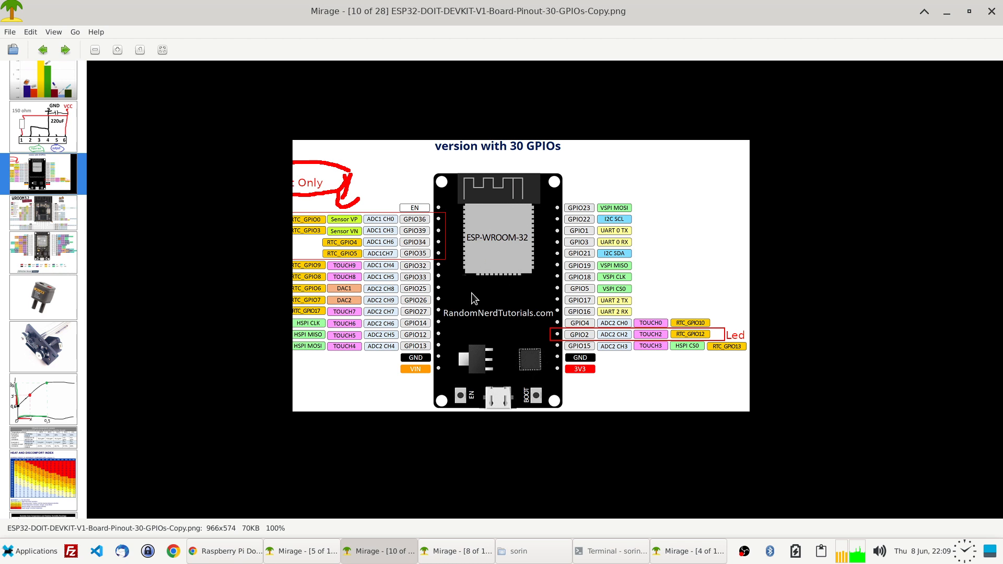
mouse_move(532, 364)
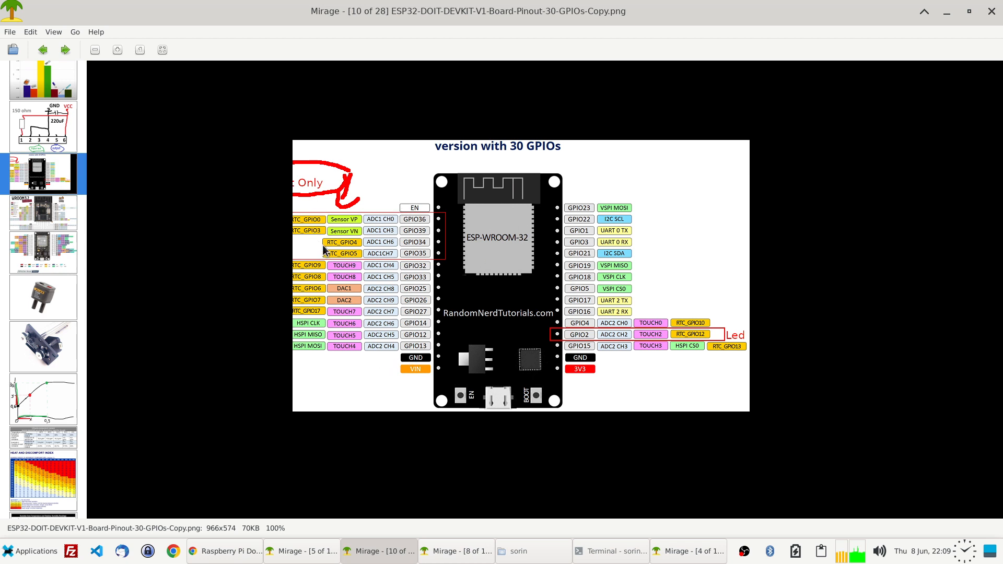
mouse_move(366, 246)
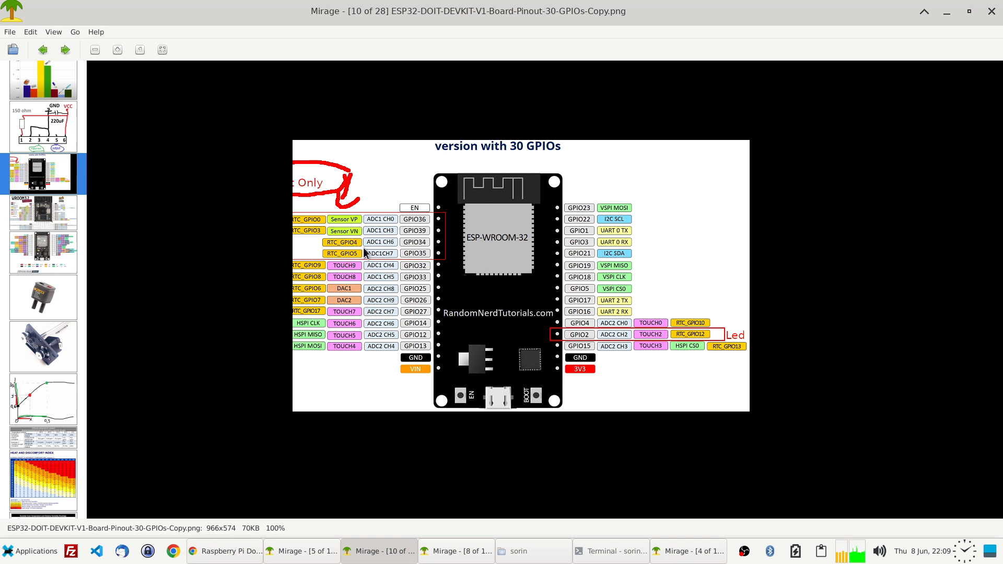
mouse_move(347, 234)
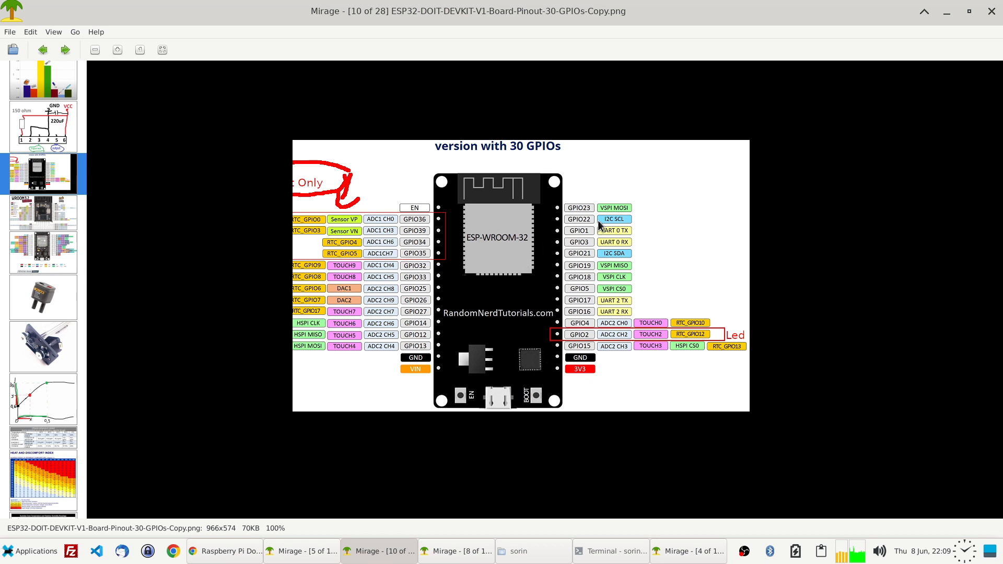
mouse_move(602, 257)
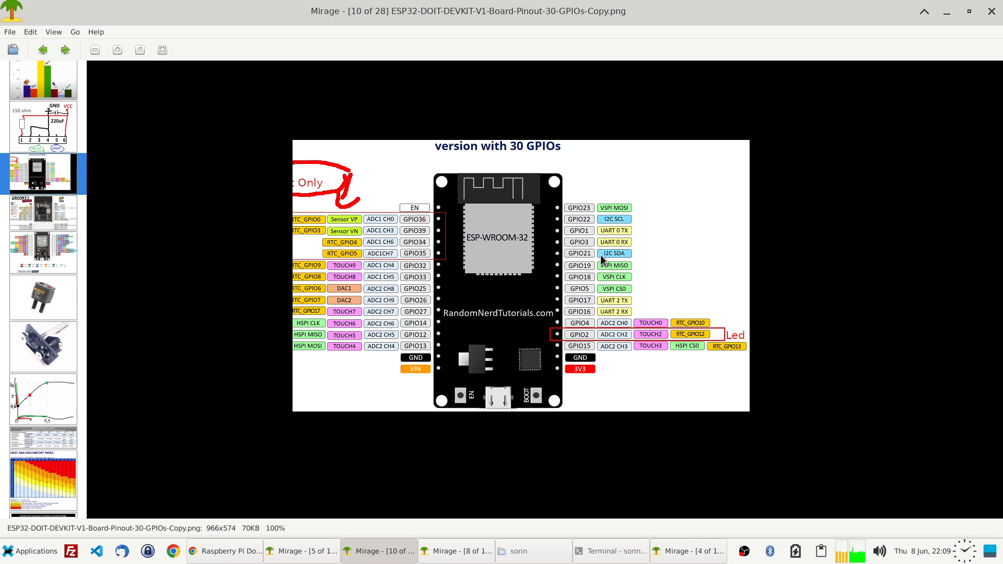
mouse_move(620, 243)
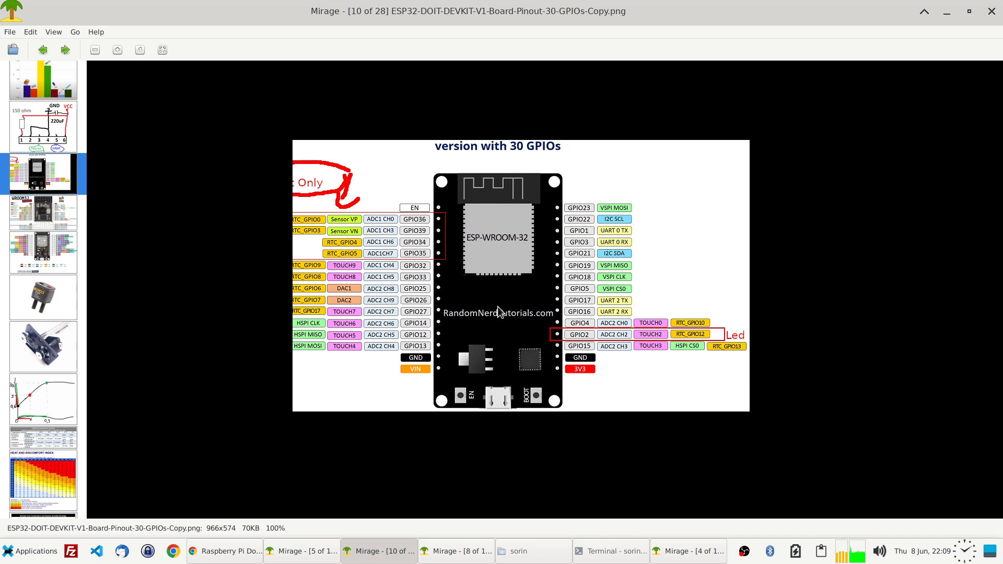
mouse_move(612, 226)
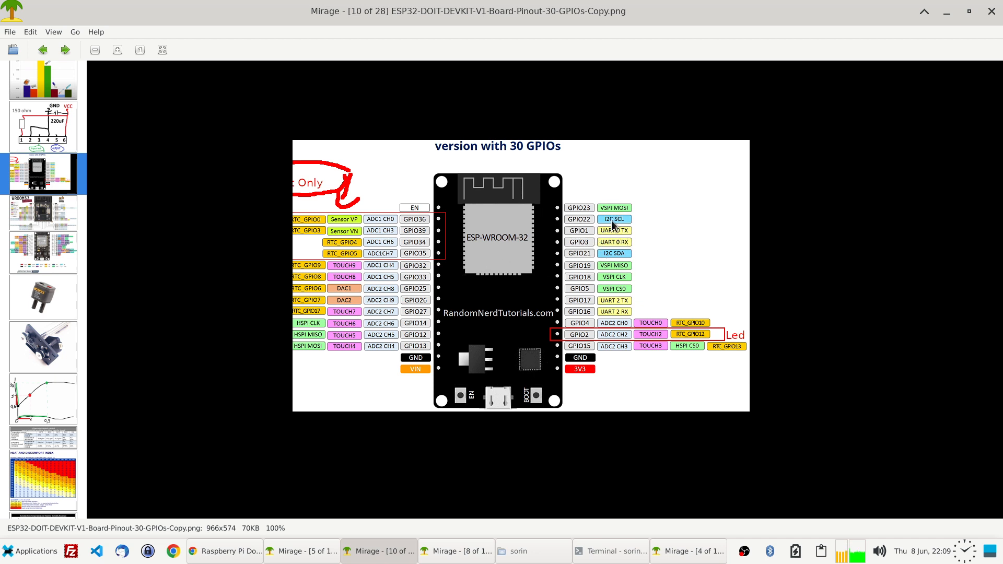
mouse_move(626, 253)
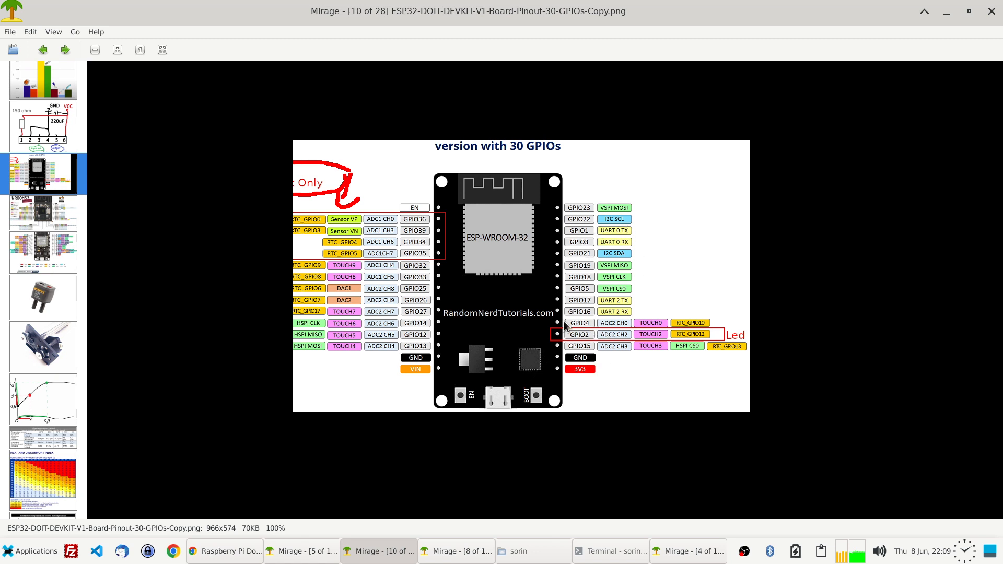
mouse_move(516, 326)
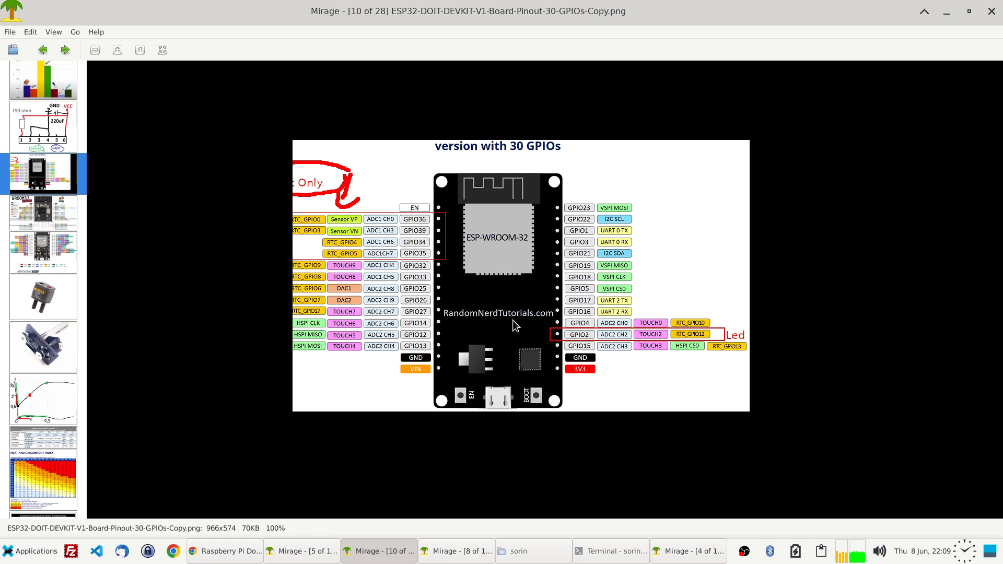
mouse_move(461, 254)
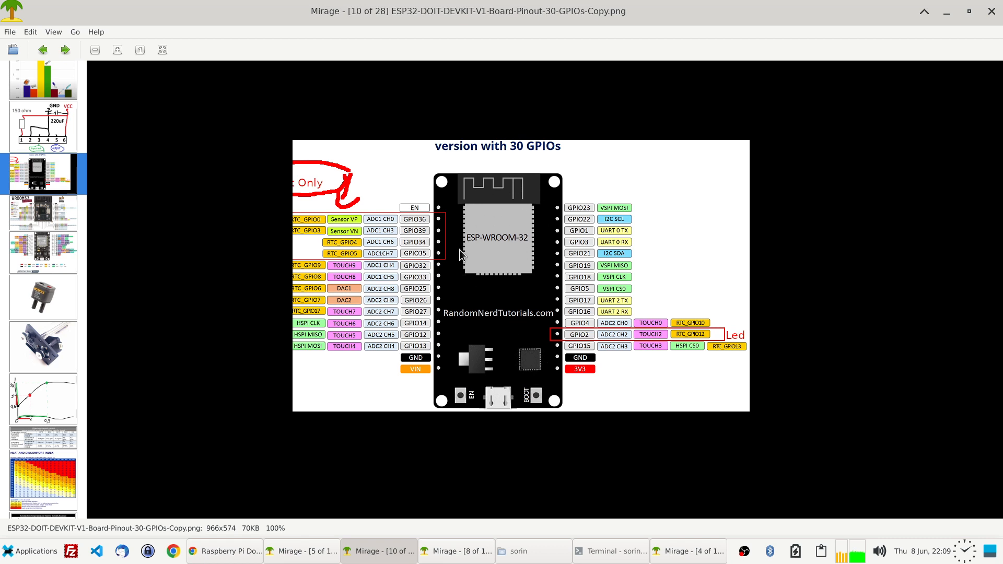
mouse_move(510, 300)
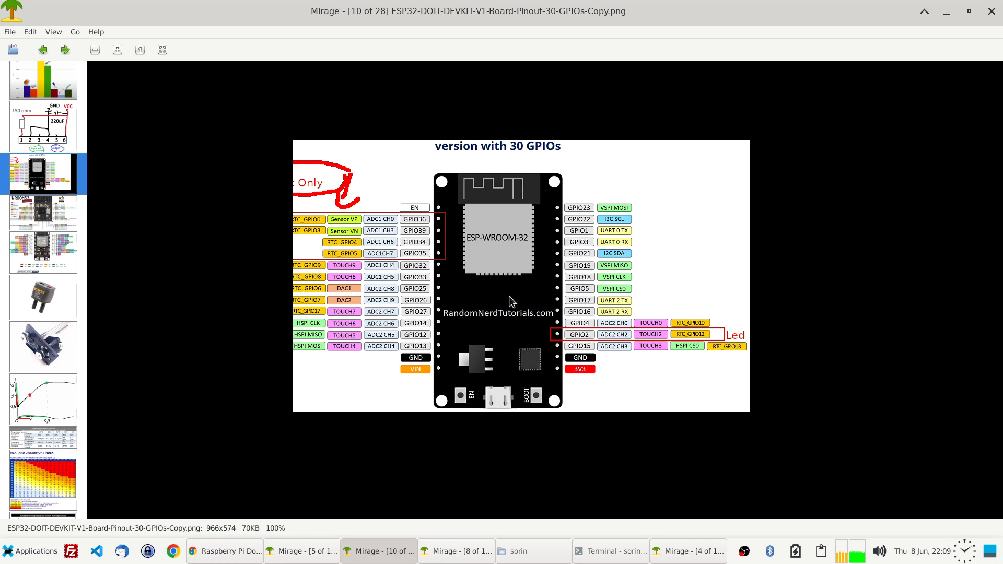
mouse_move(522, 229)
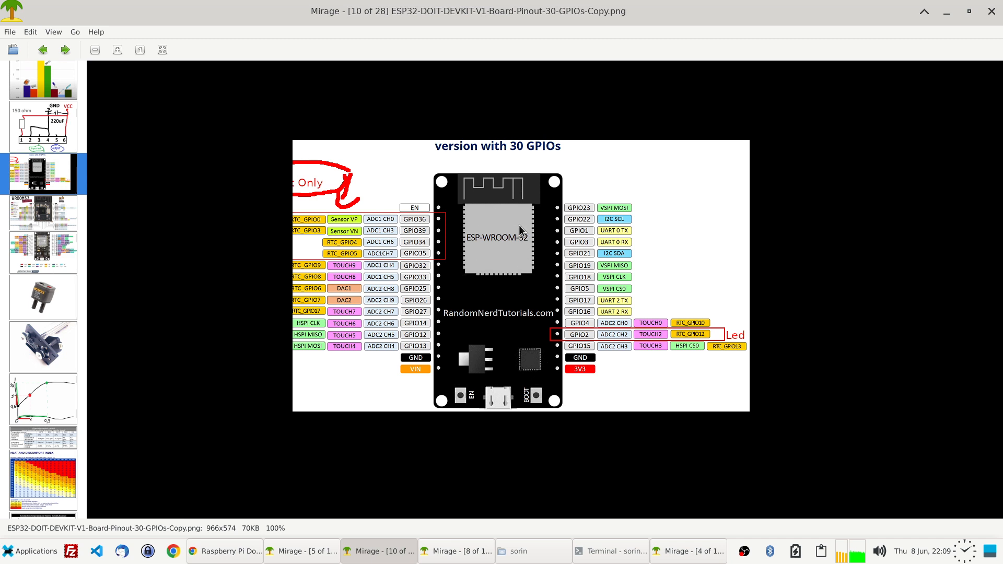
- In Klipper menuconfig, move up the Micro-controller Architecture list through the SAM options
left_click(617, 551)
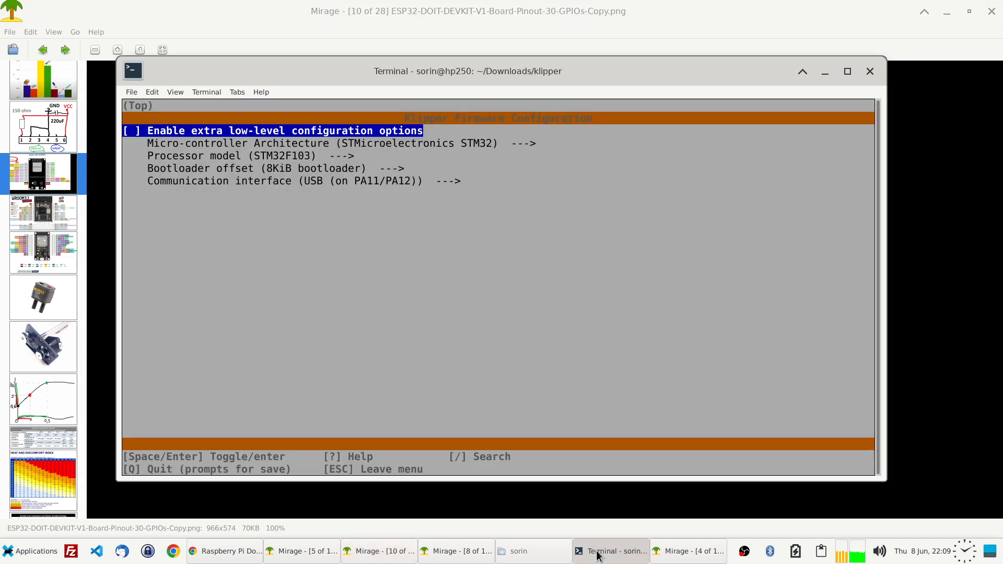
key("Down")
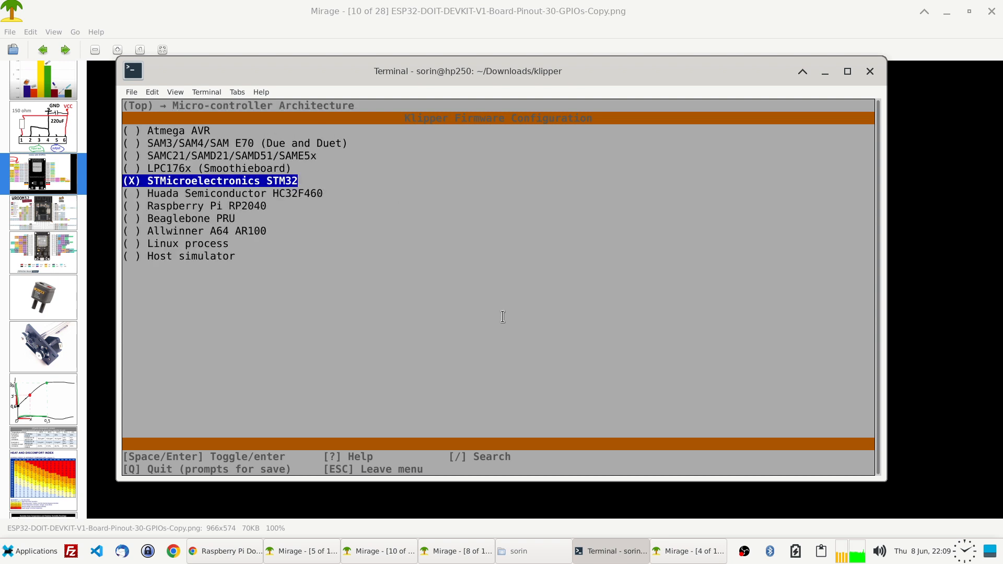
key("Up")
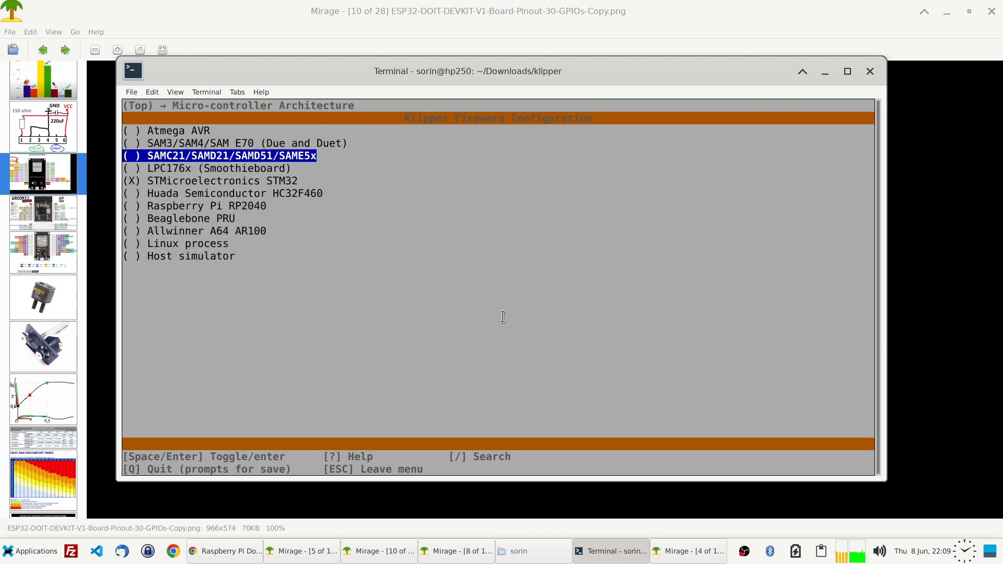
key("Up")
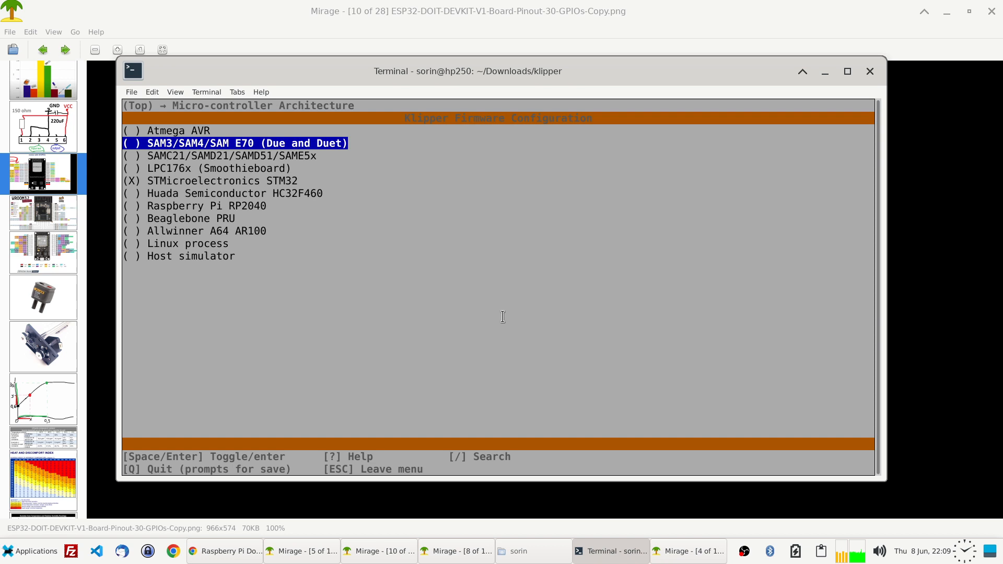
key("Up")
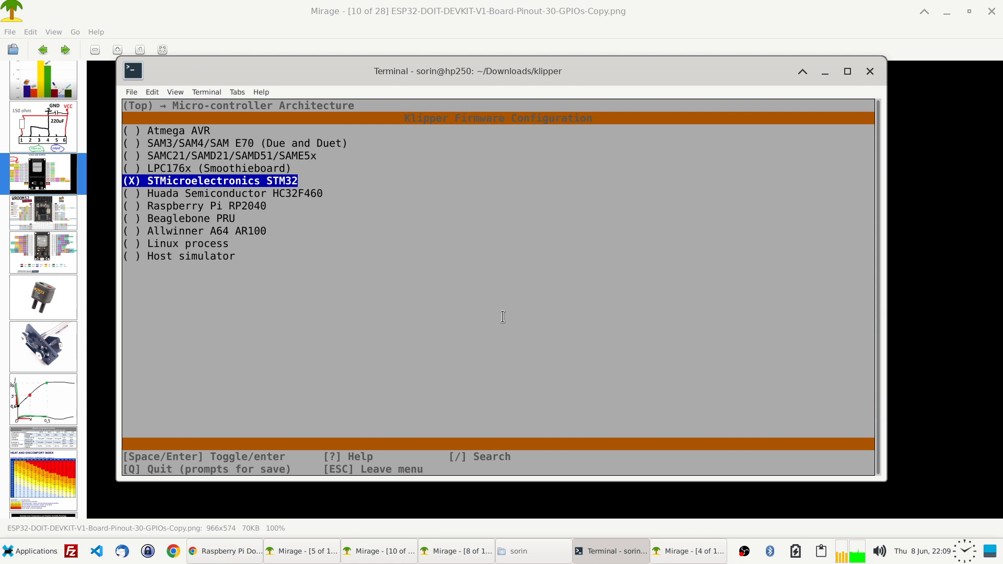
key("Up")
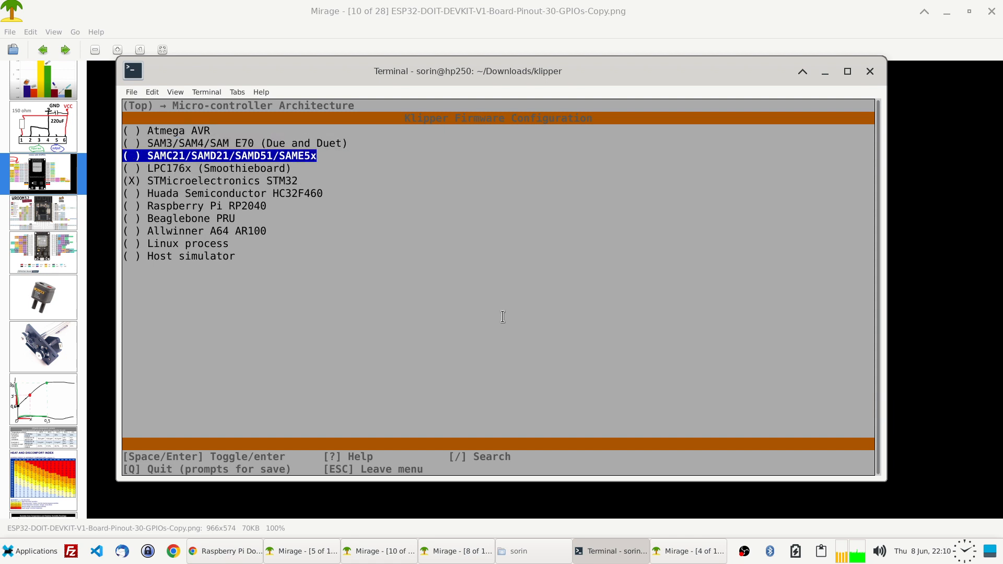
- Move down past HC32F460 to Raspberry Pi RP2040, leave STM32 chosen, and show the Pico perfboard photo
key("Down")
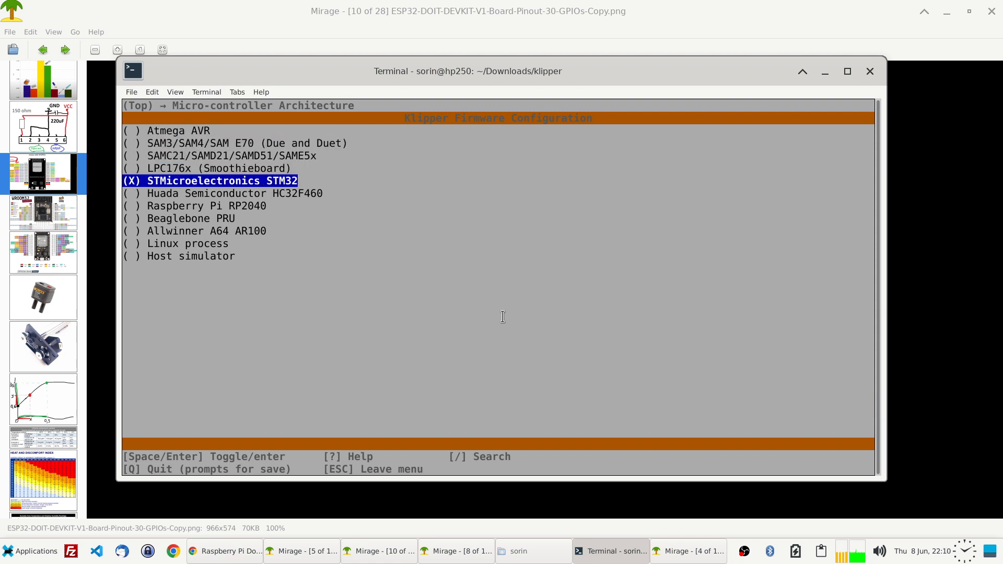
key("Down")
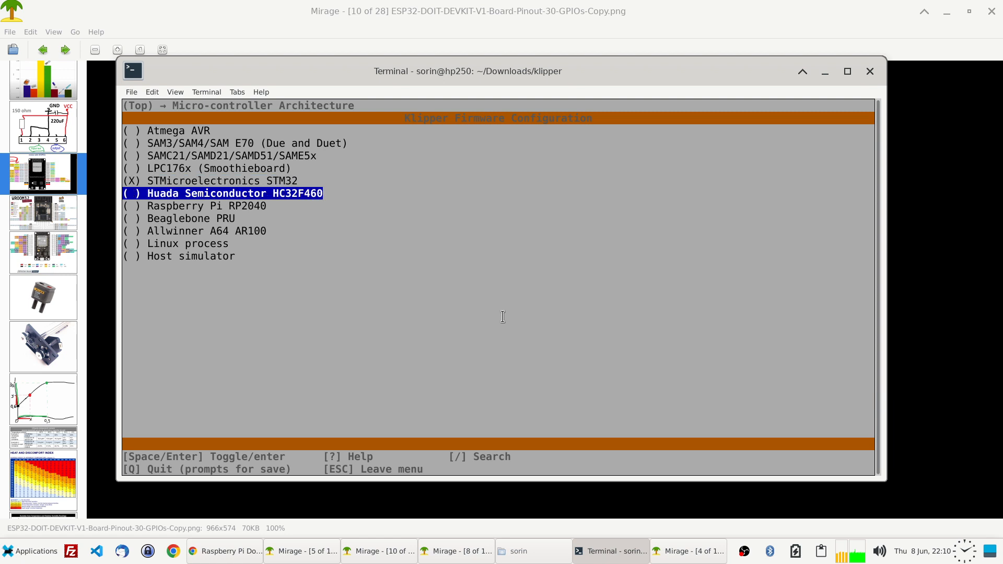
key("Down")
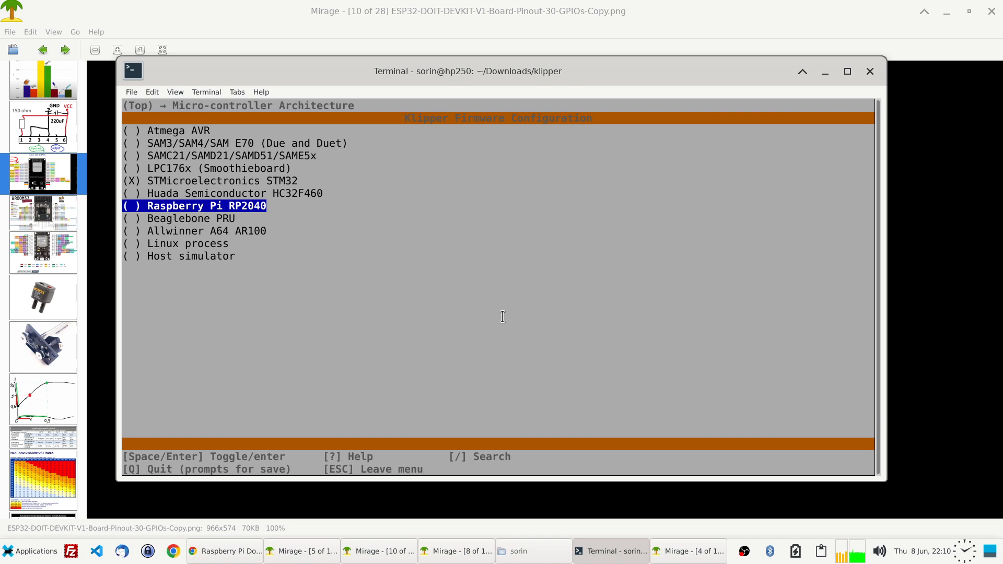
mouse_move(353, 284)
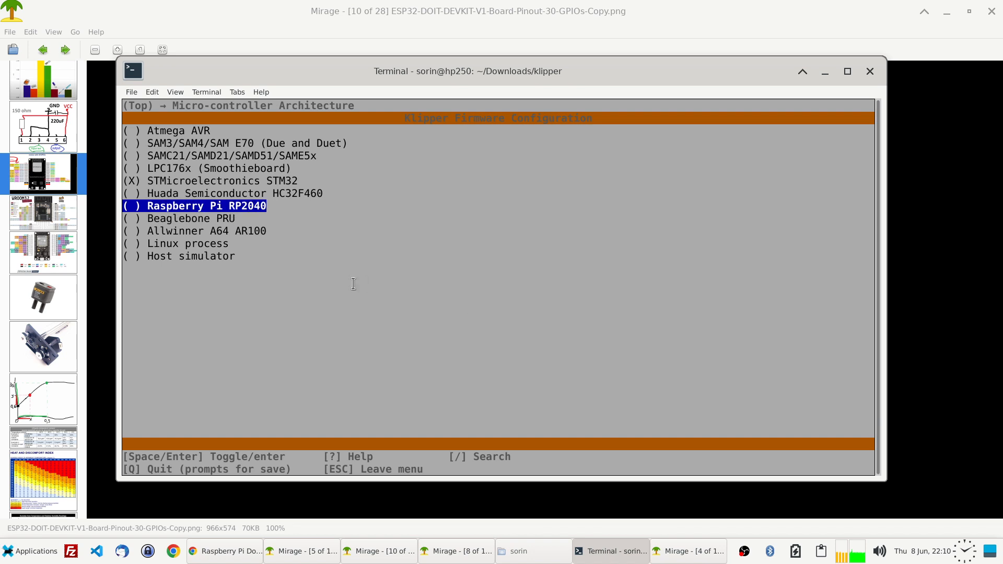
mouse_move(274, 206)
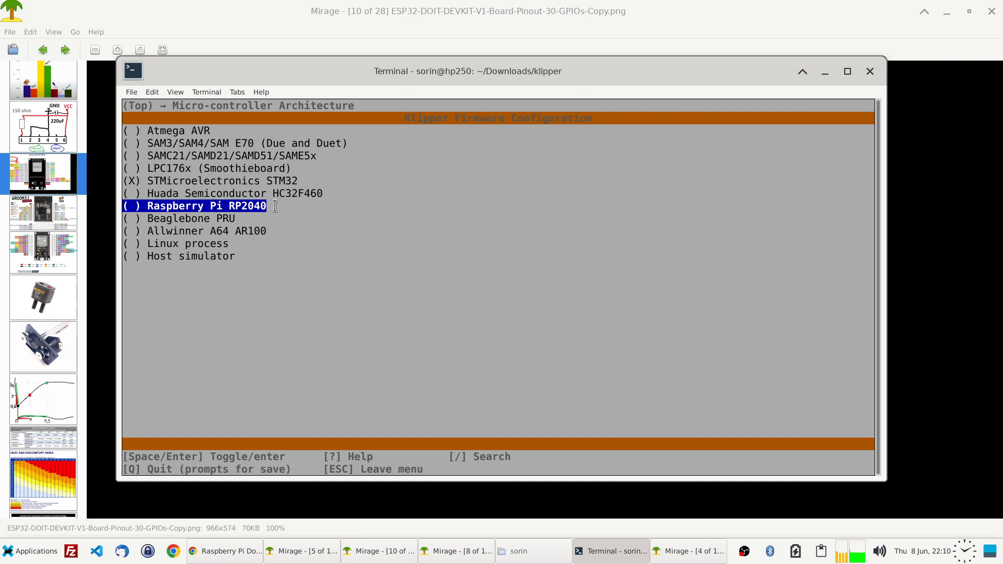
mouse_move(153, 205)
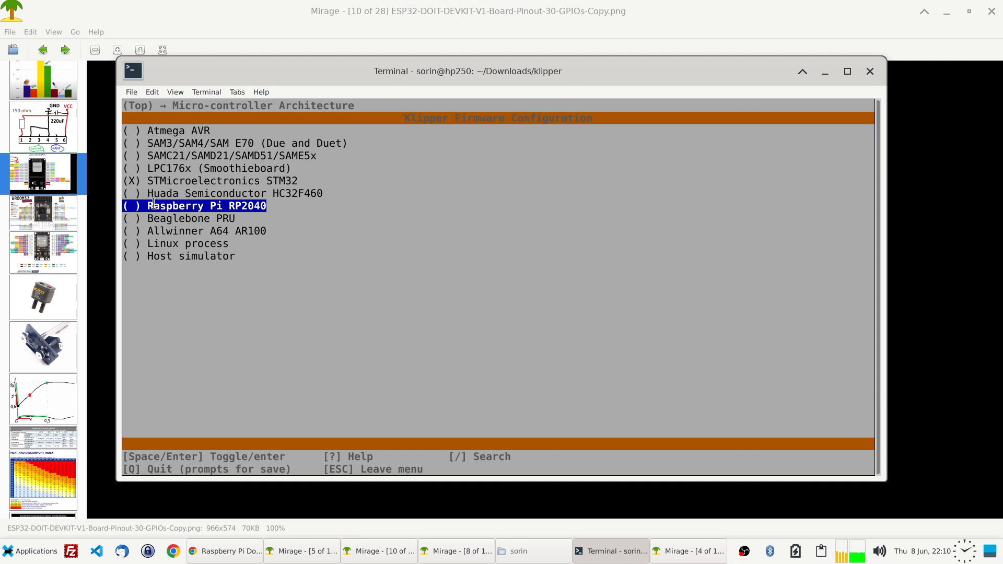
left_click(455, 550)
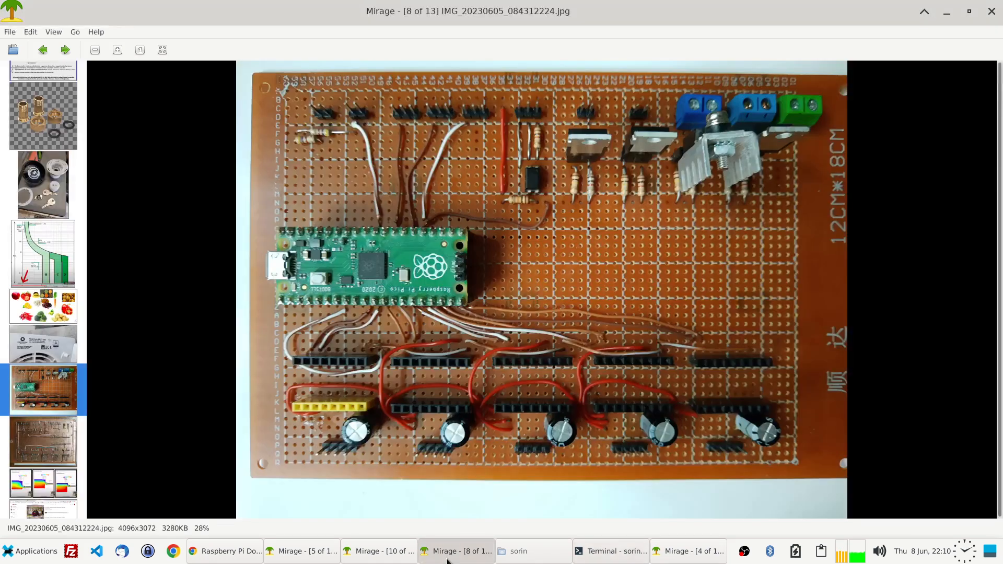
mouse_move(397, 294)
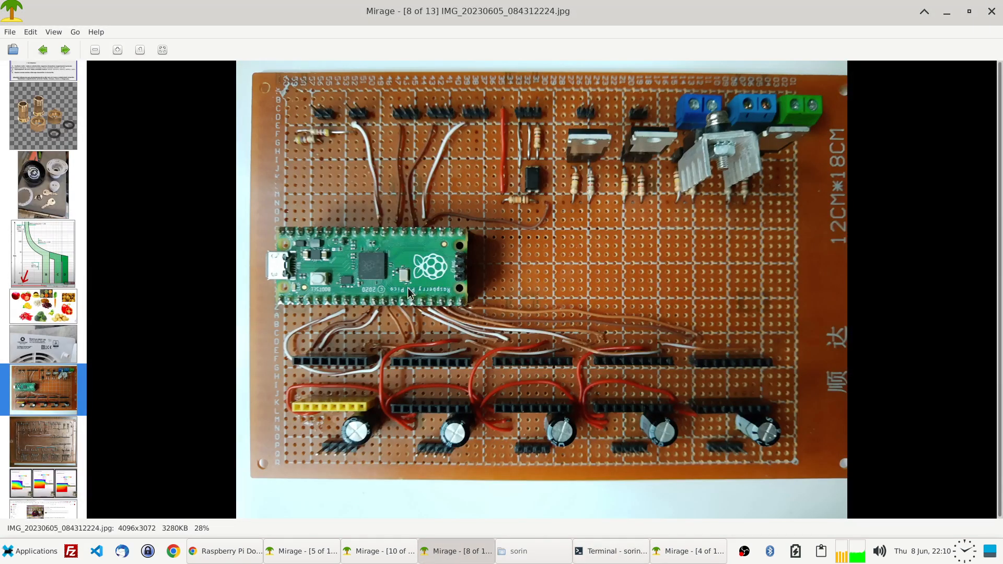
mouse_move(312, 560)
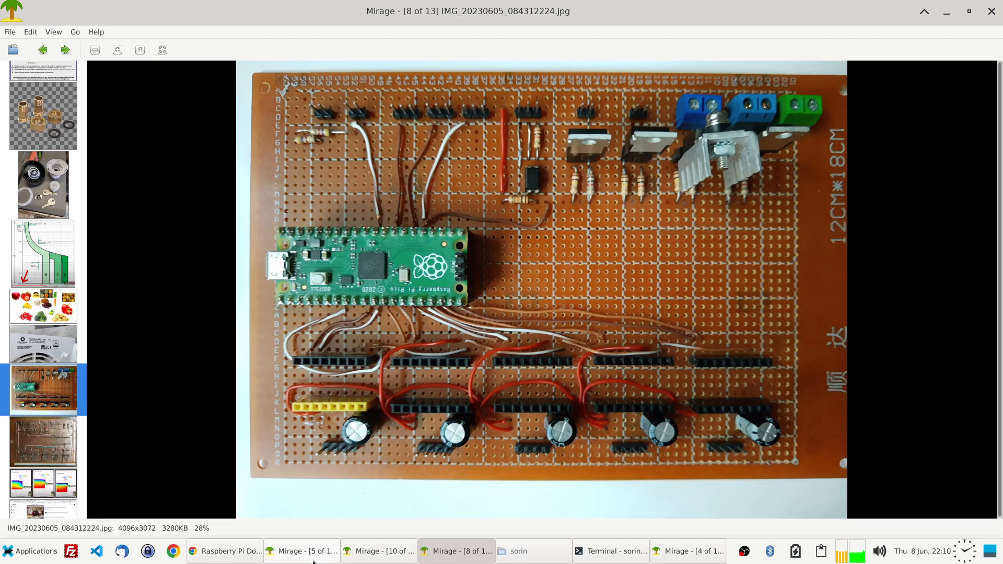
left_click(302, 552)
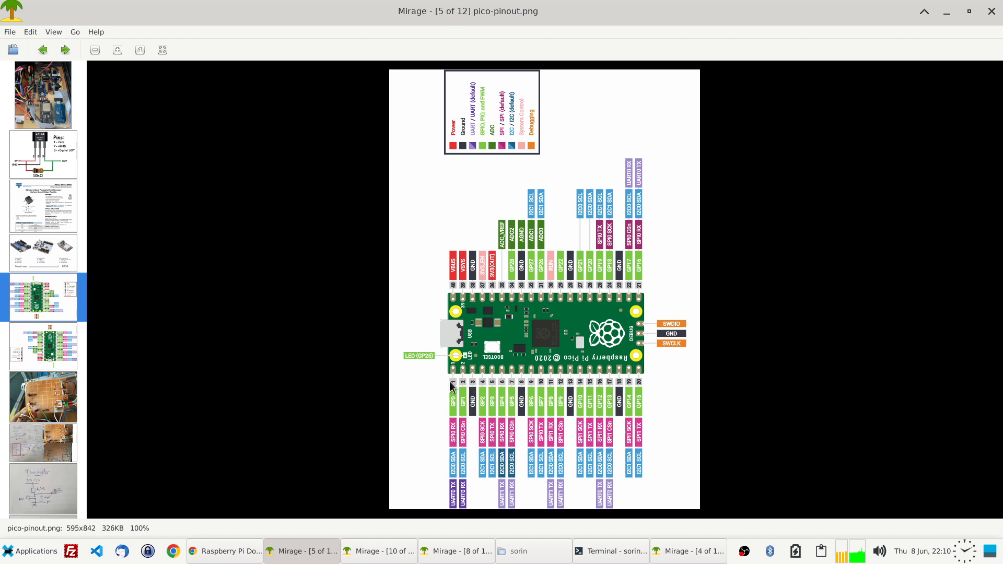
mouse_move(496, 412)
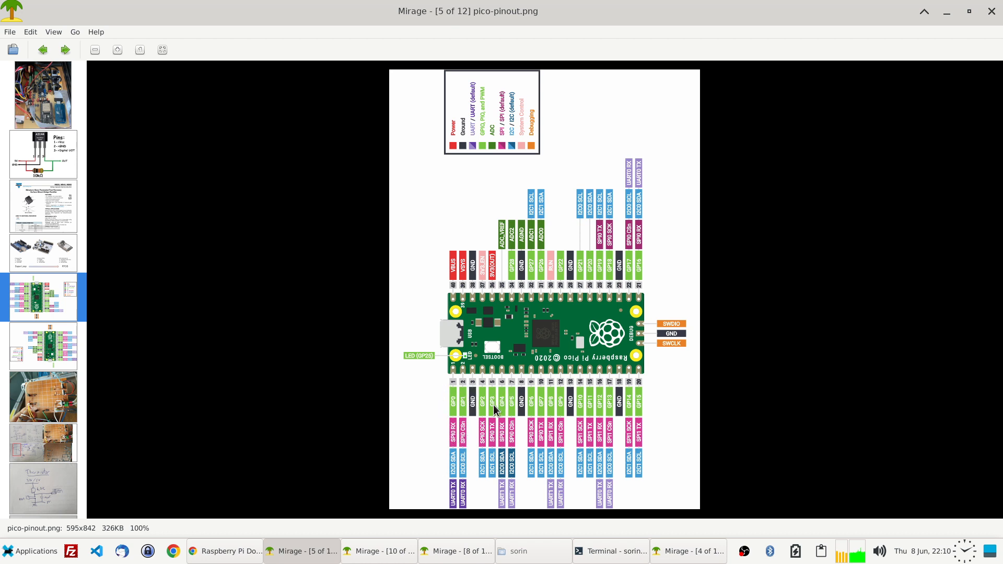
mouse_move(663, 379)
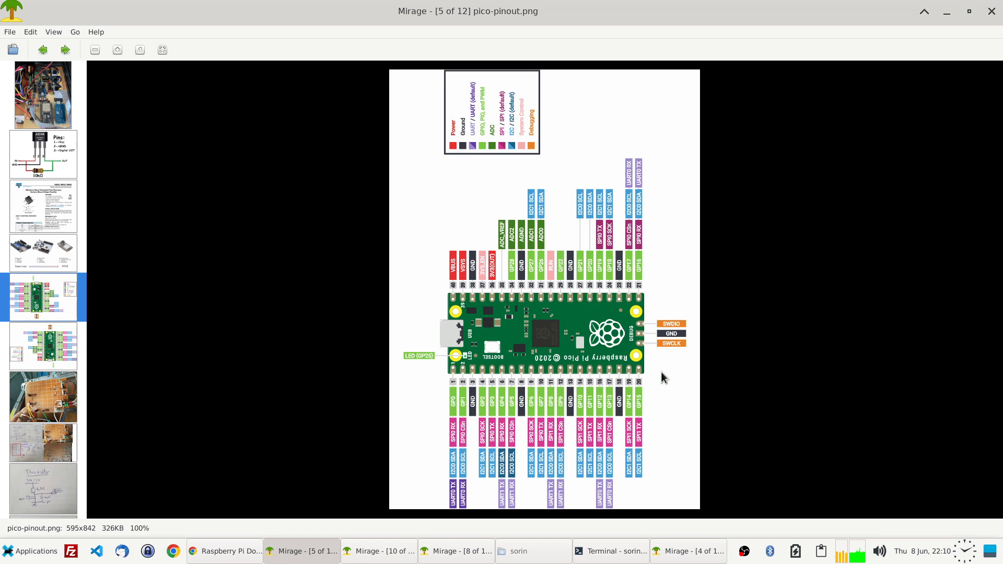
mouse_move(503, 508)
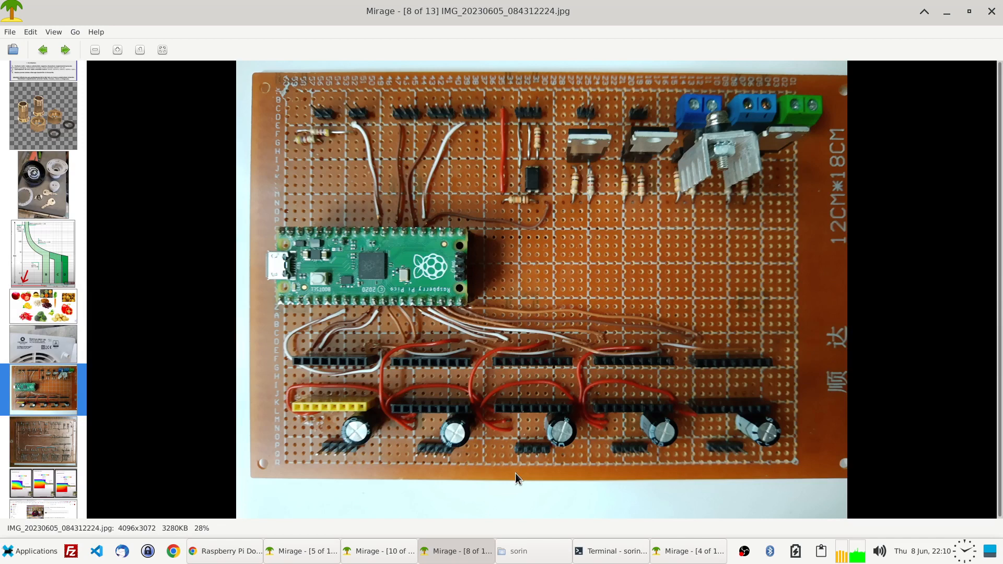
mouse_move(712, 337)
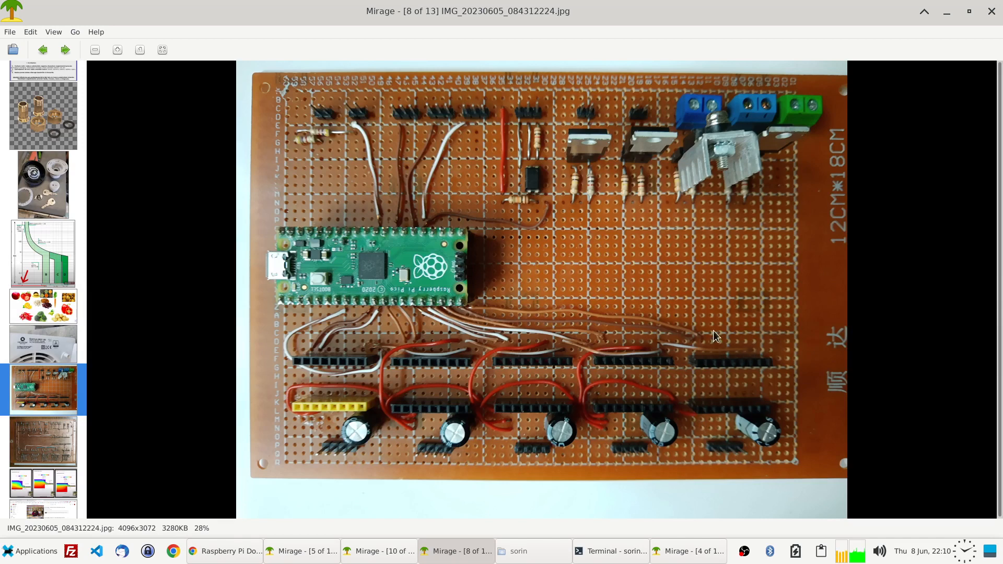
mouse_move(677, 406)
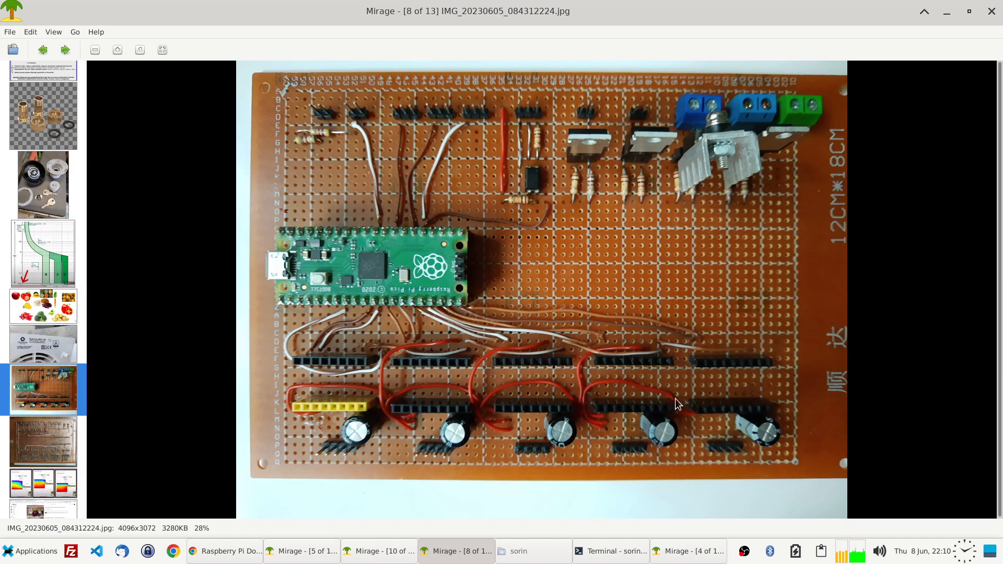
mouse_move(732, 344)
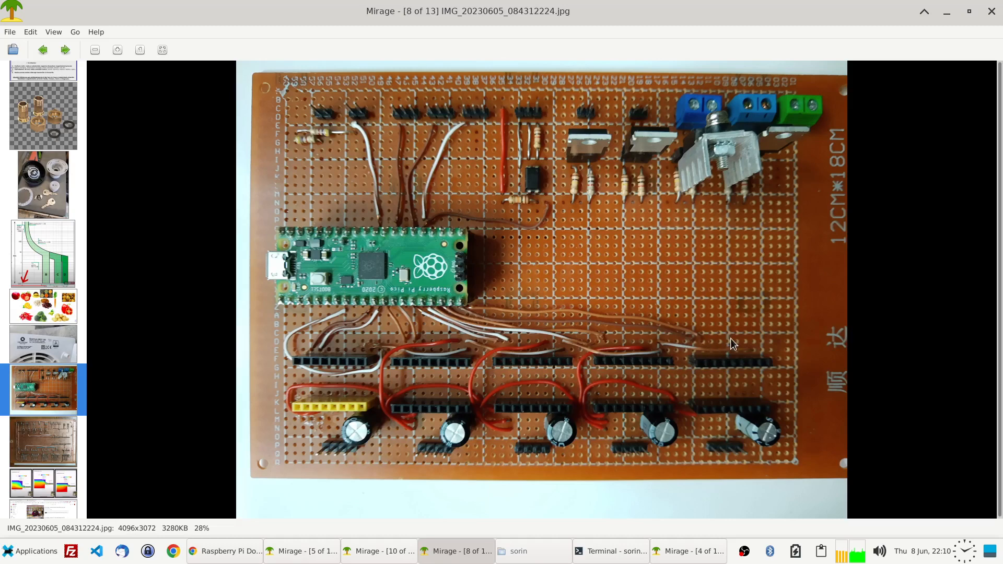
mouse_move(698, 342)
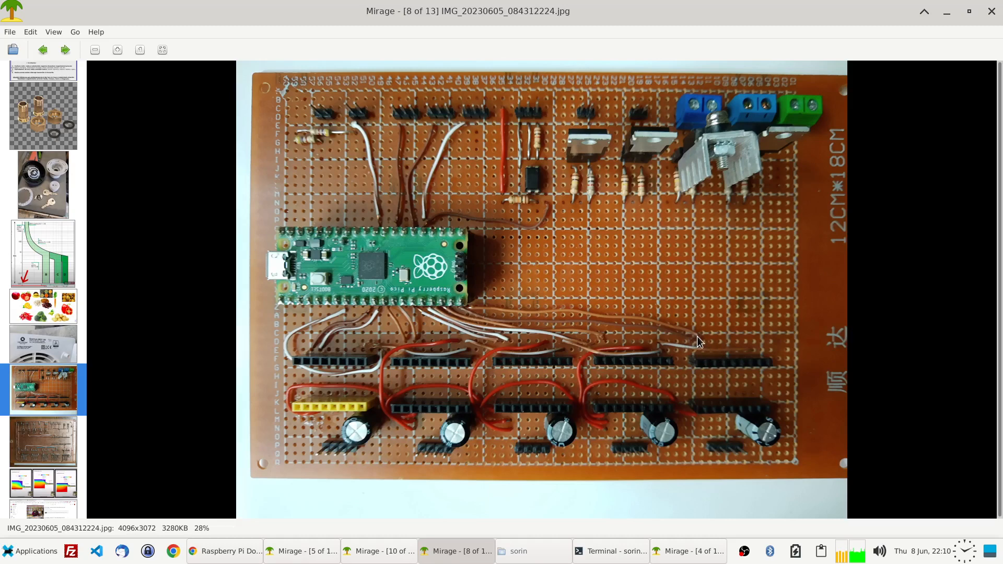
mouse_move(684, 322)
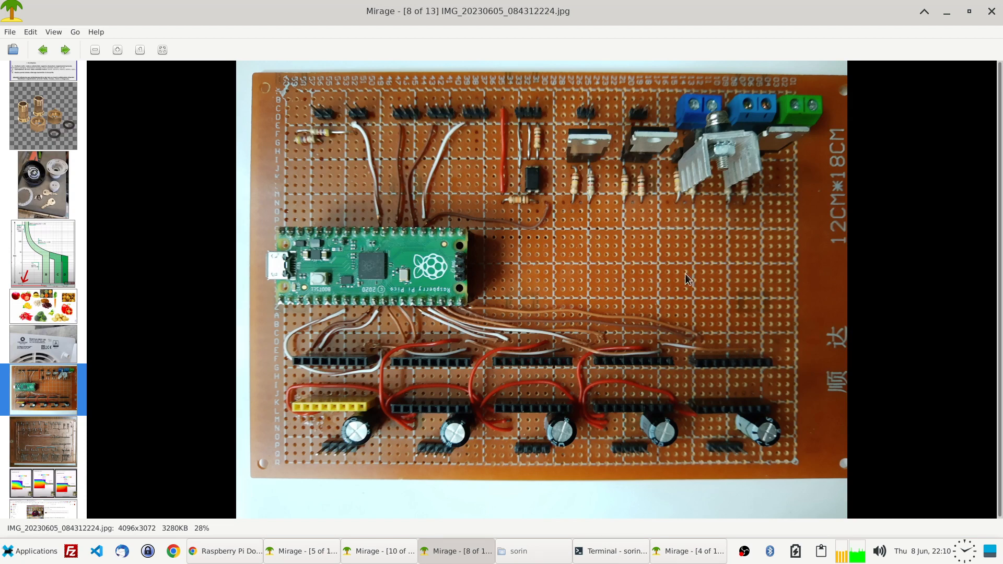
mouse_move(267, 335)
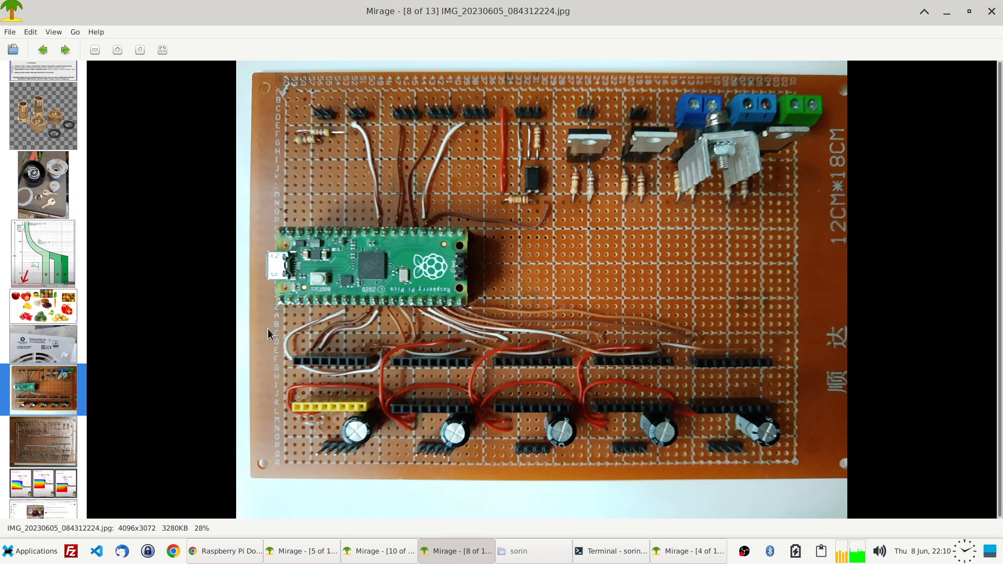
mouse_move(339, 399)
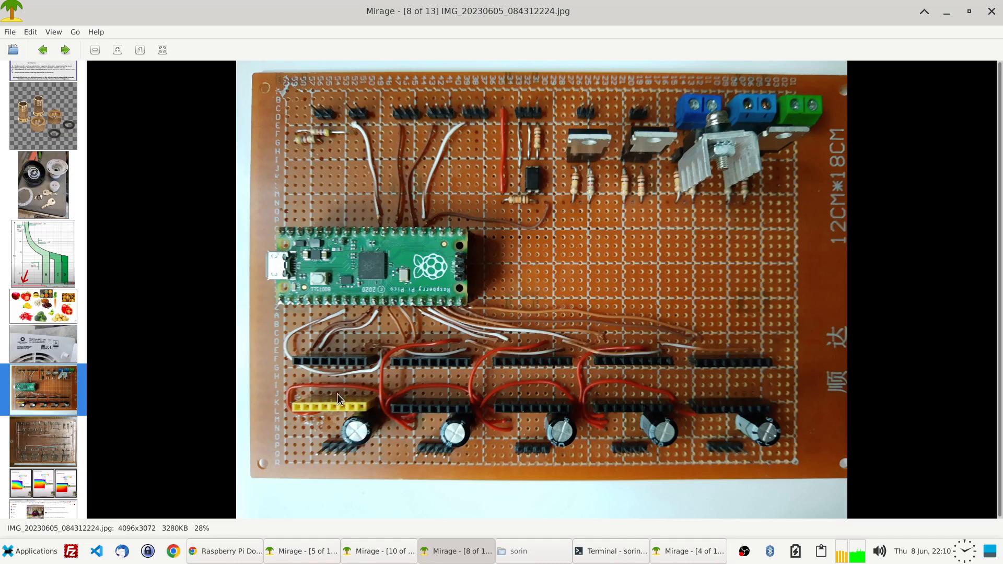
mouse_move(627, 387)
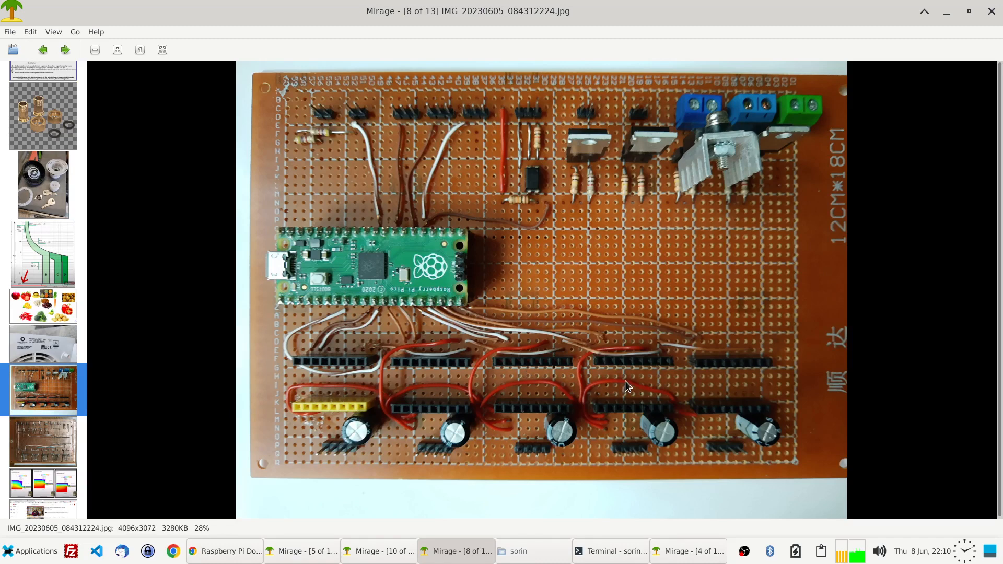
mouse_move(393, 397)
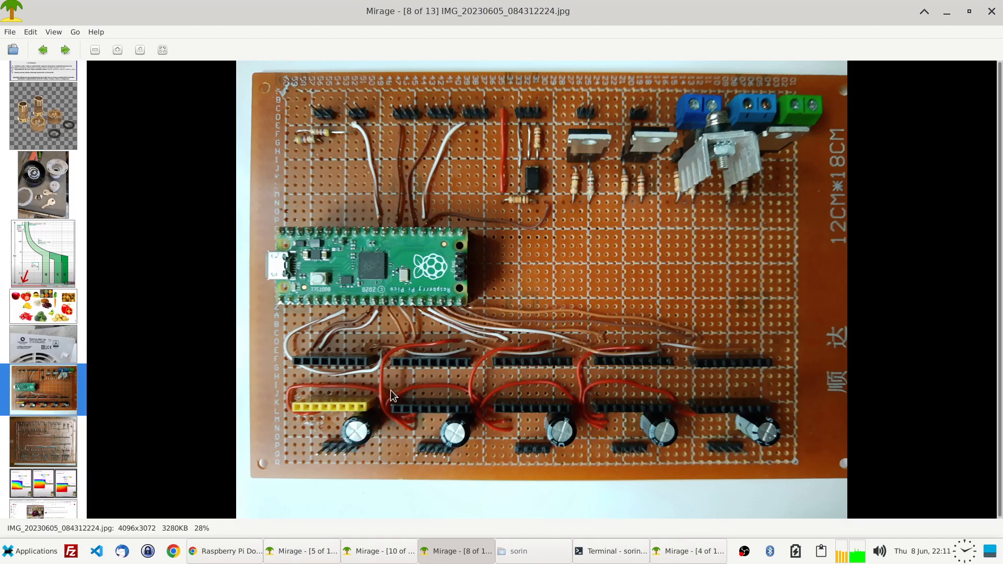
mouse_move(546, 149)
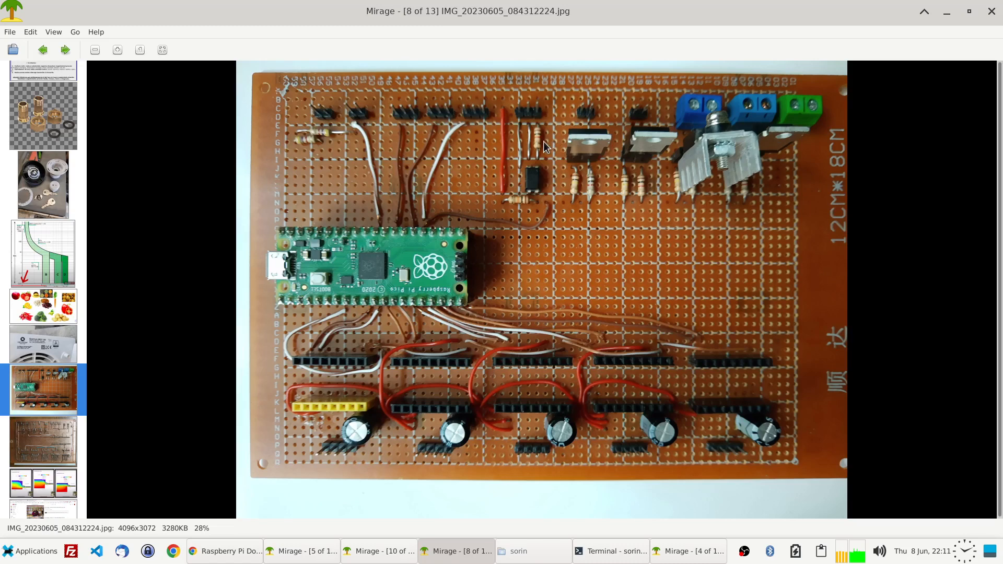
mouse_move(320, 130)
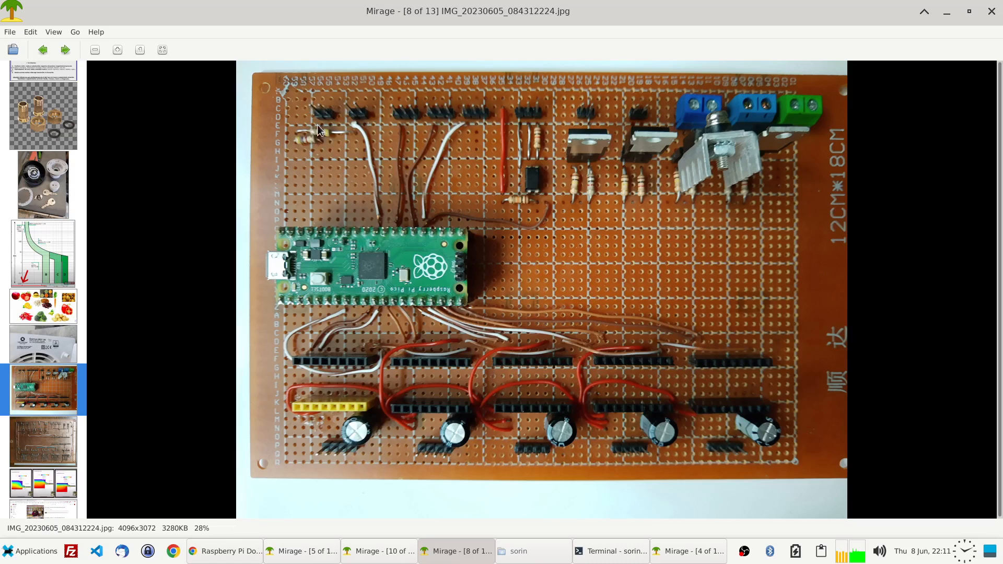
mouse_move(354, 128)
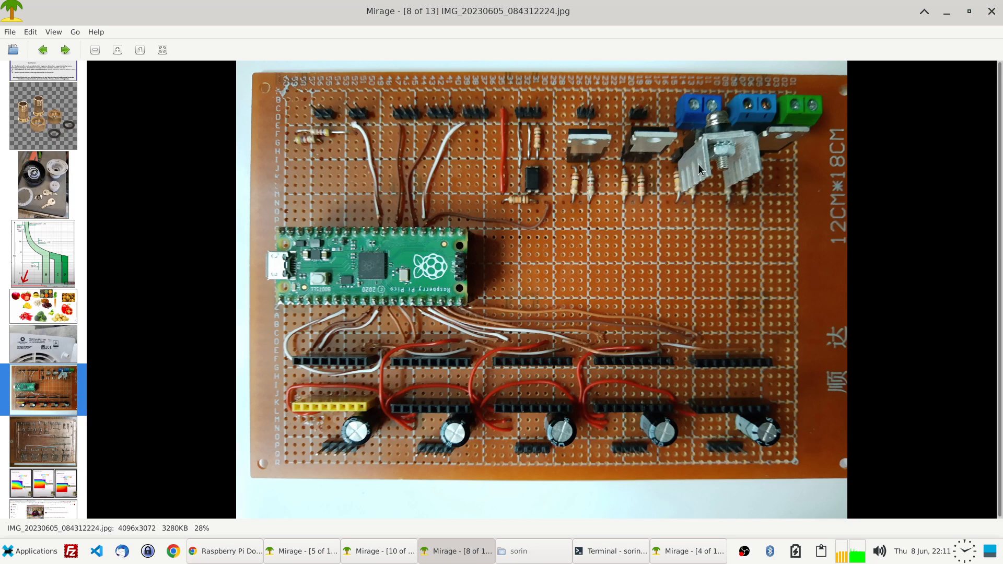
mouse_move(675, 227)
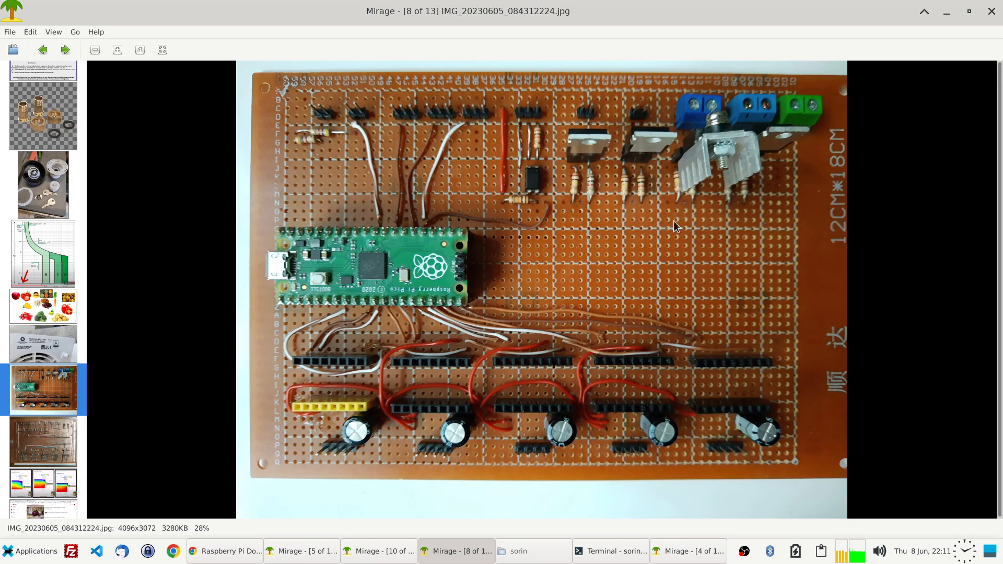
mouse_move(604, 113)
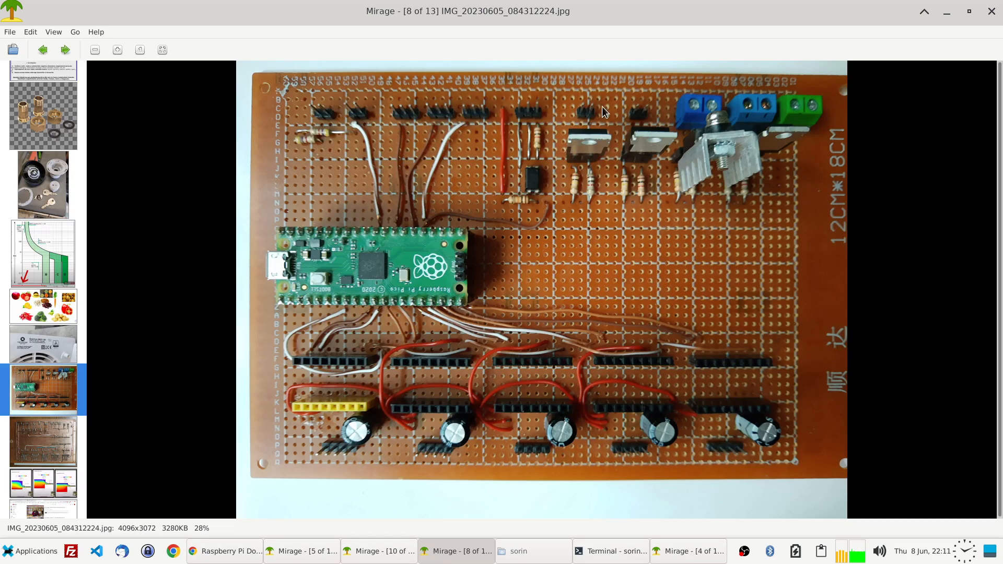
mouse_move(590, 165)
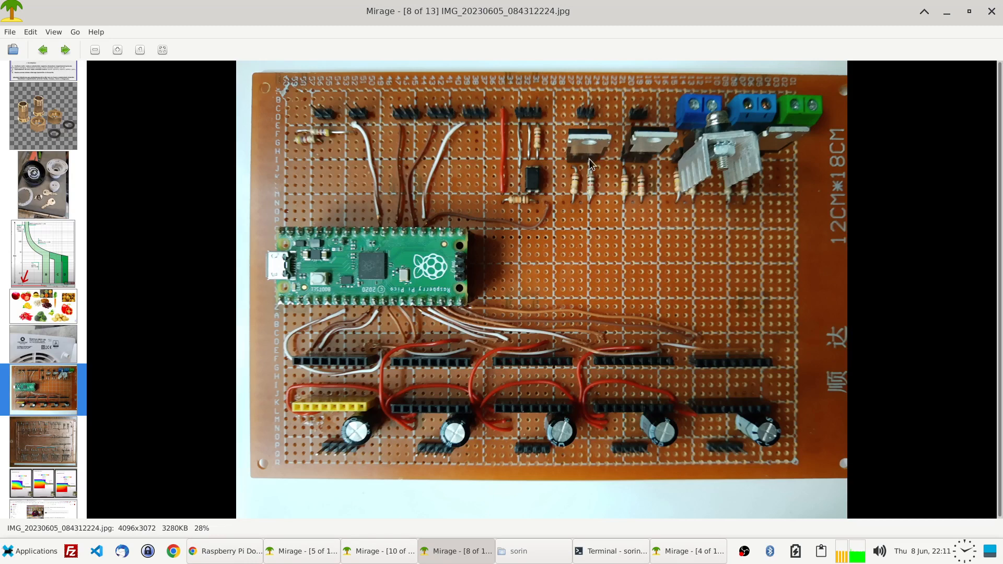
mouse_move(479, 118)
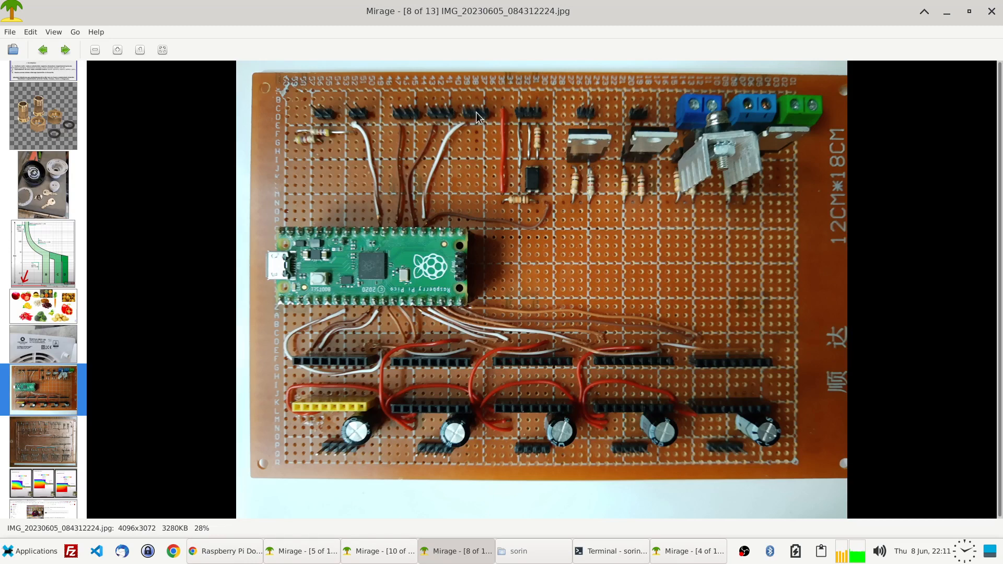
mouse_move(499, 122)
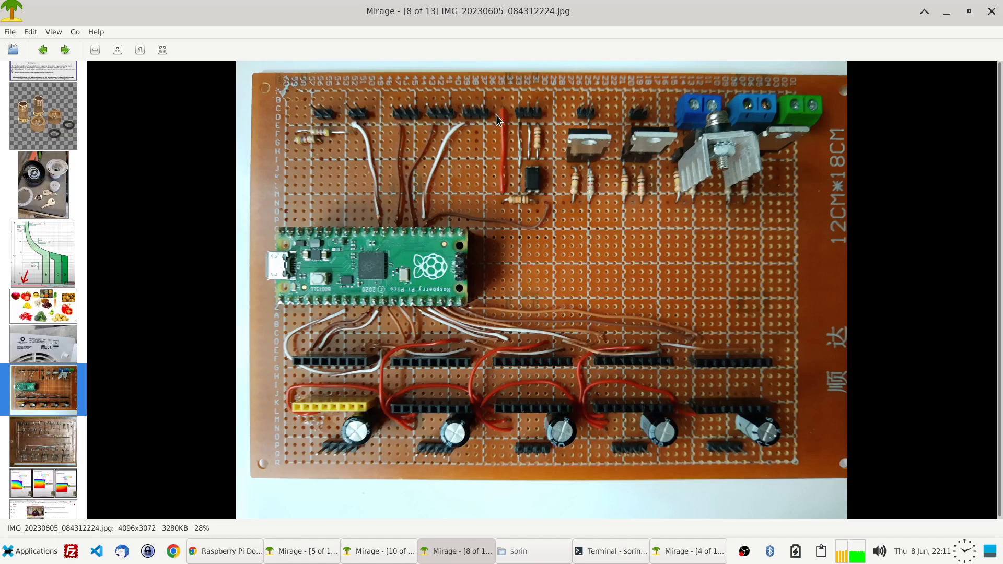
mouse_move(529, 208)
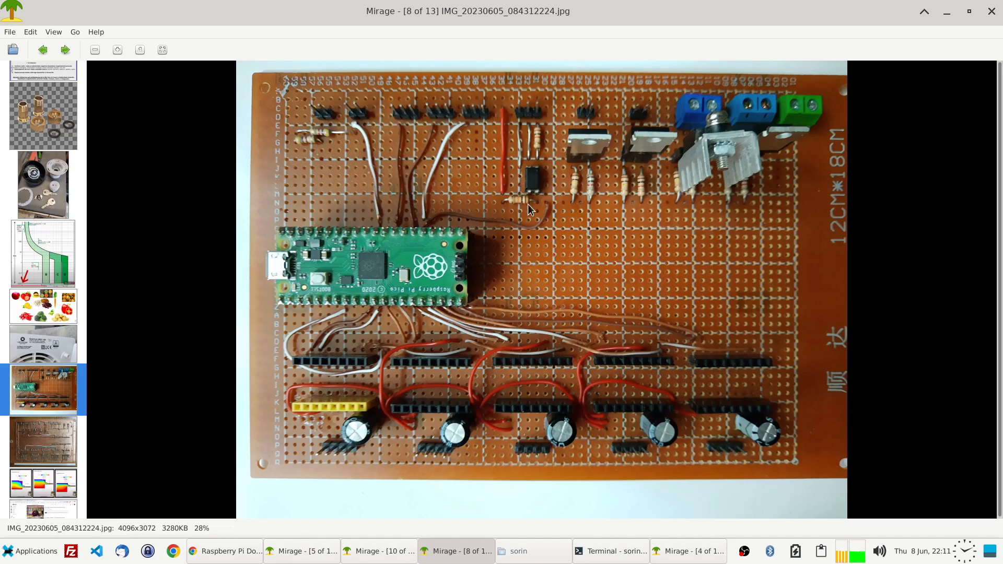
mouse_move(484, 120)
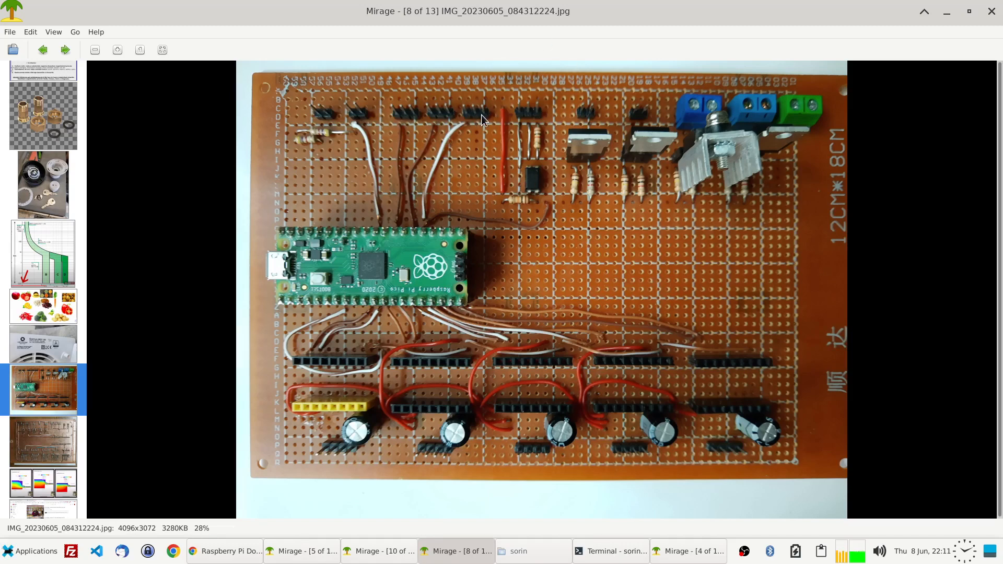
mouse_move(485, 432)
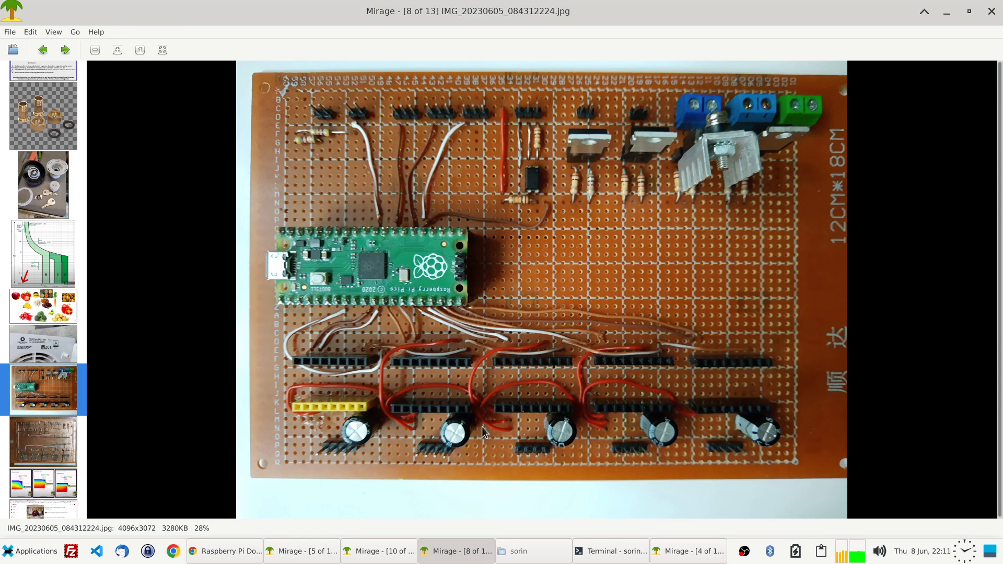
mouse_move(550, 79)
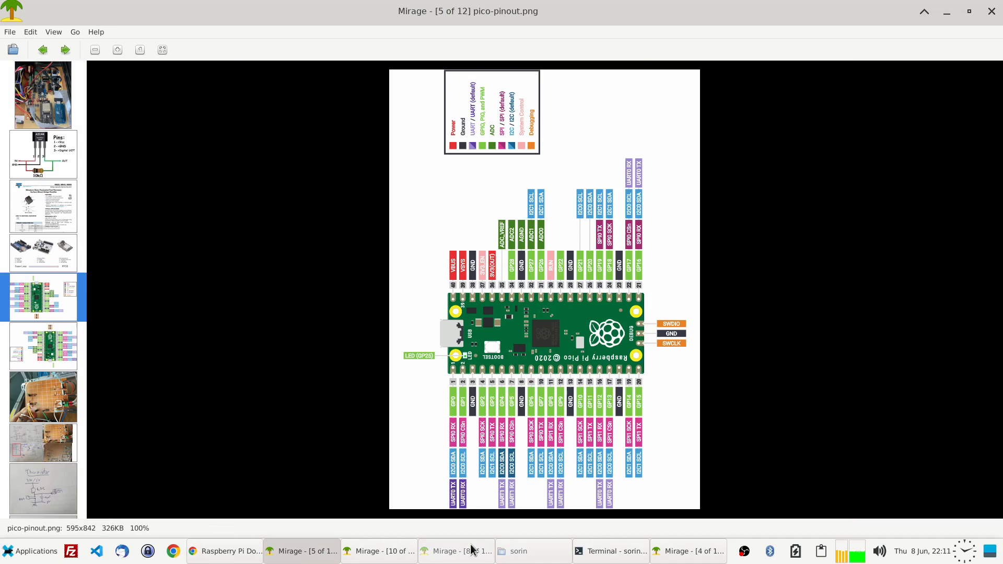
mouse_move(583, 392)
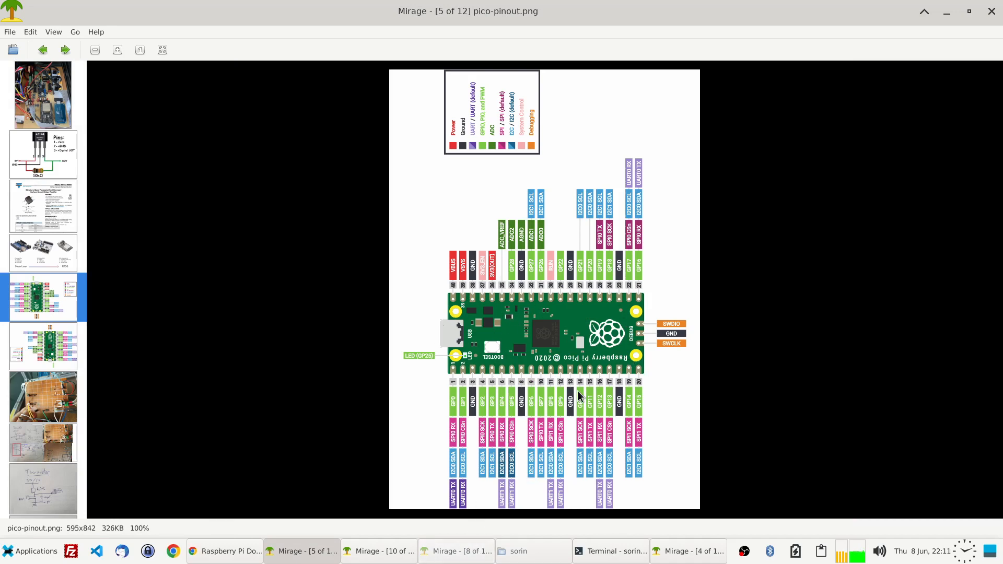
mouse_move(536, 353)
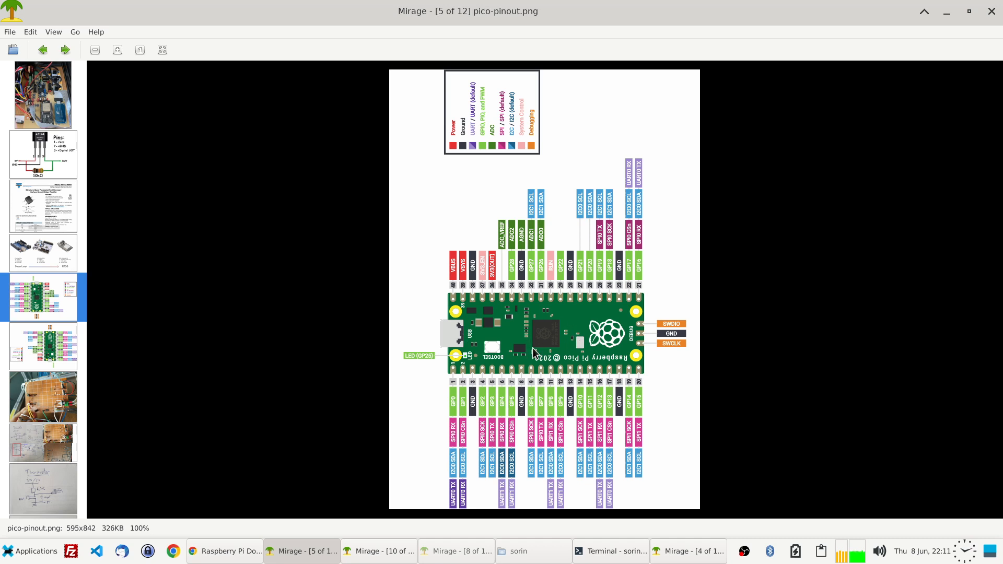
mouse_move(518, 303)
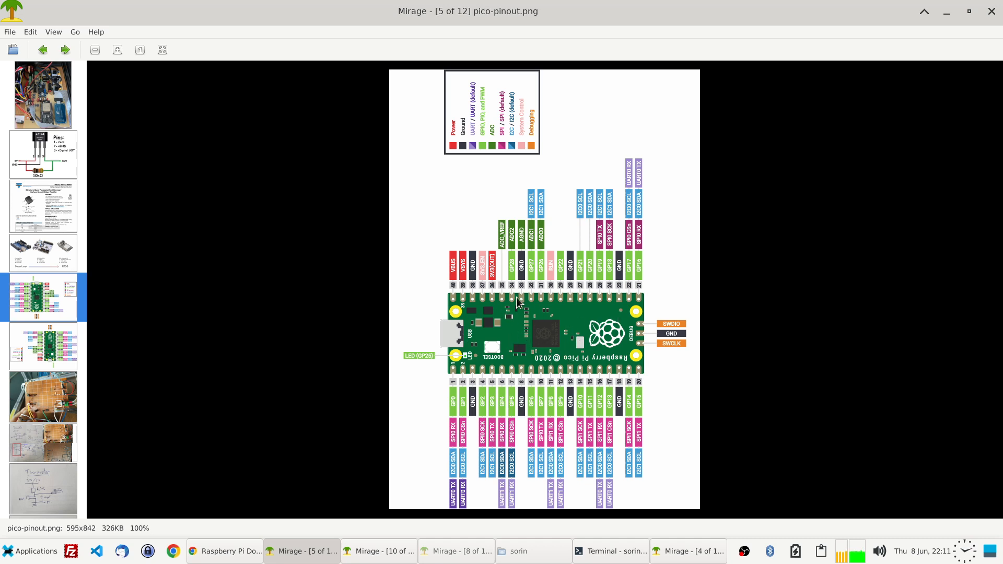
mouse_move(361, 543)
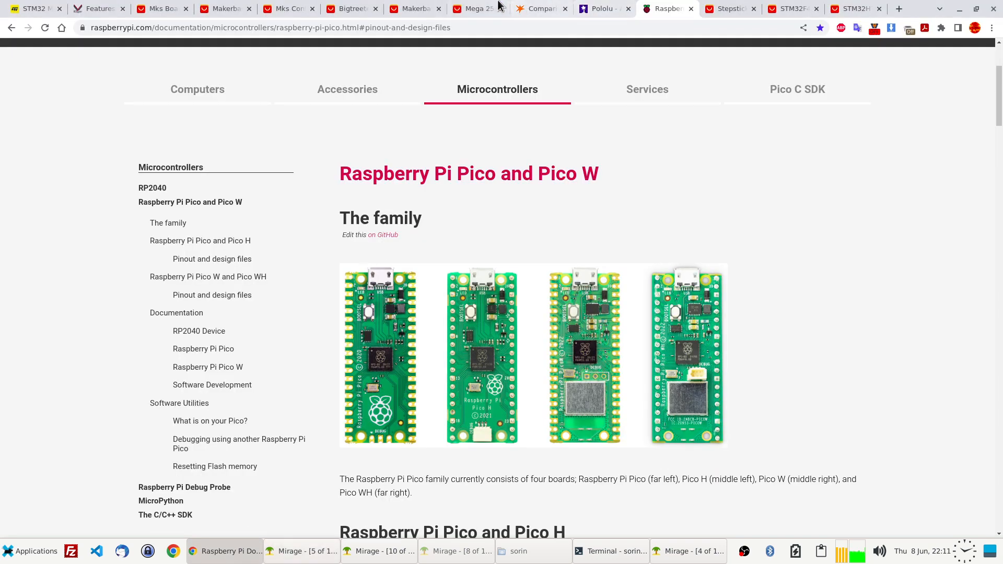
- Compare the MKS Gen L price with the Mega 2560 + RAMPS 1.4 kit at US $12.05, ending on the kit
left_click(476, 9)
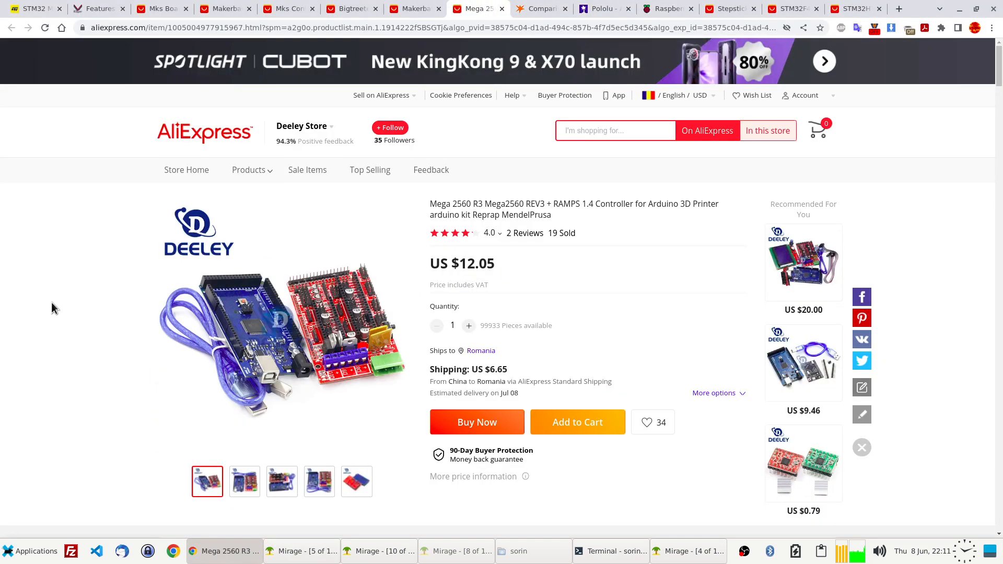
mouse_move(261, 325)
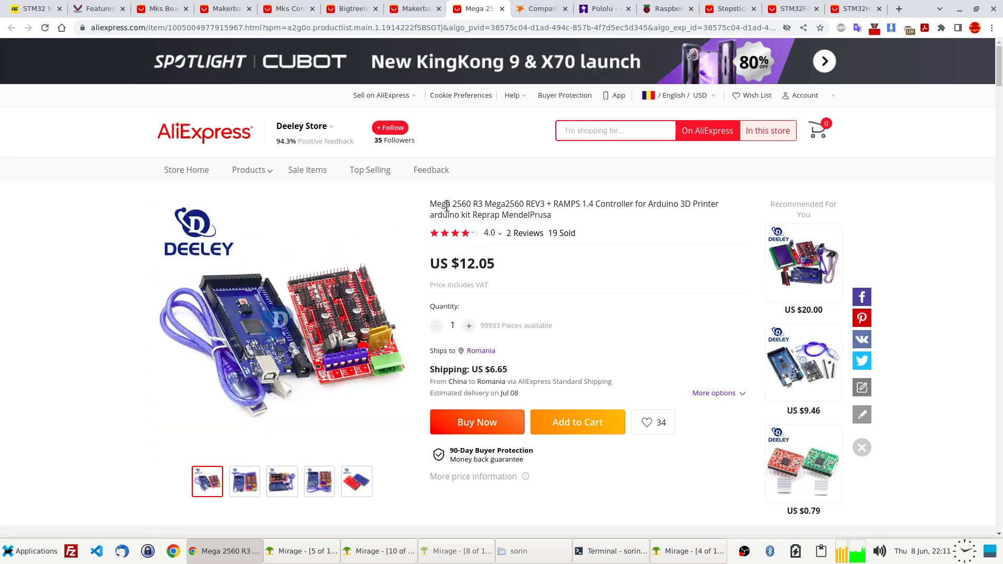
mouse_move(275, 290)
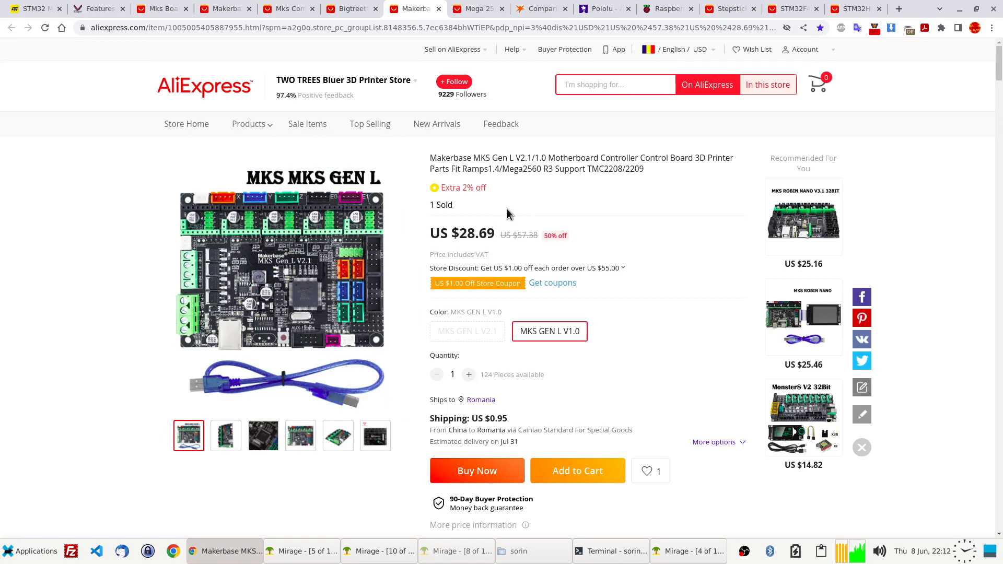
double_click(475, 233)
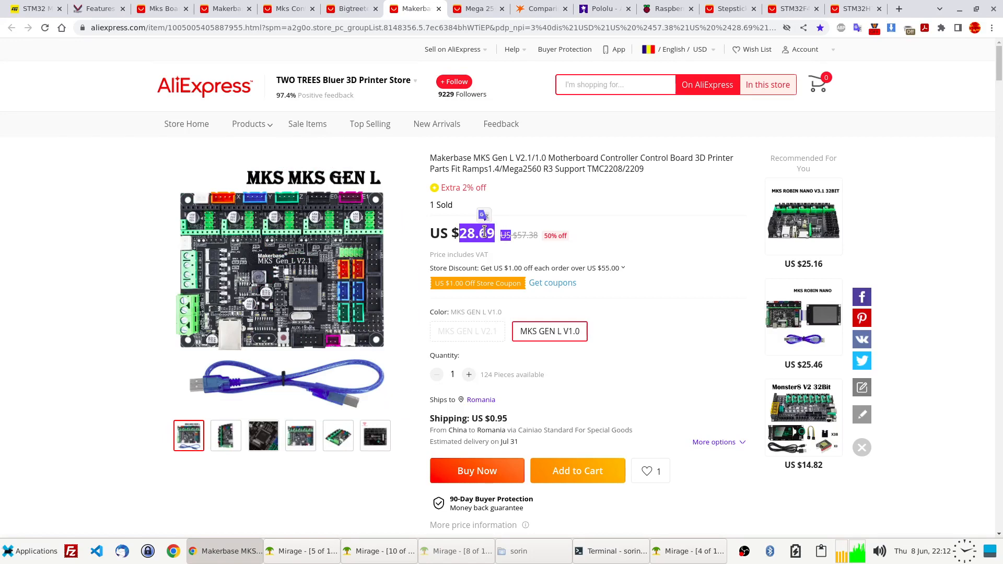
left_click(478, 9)
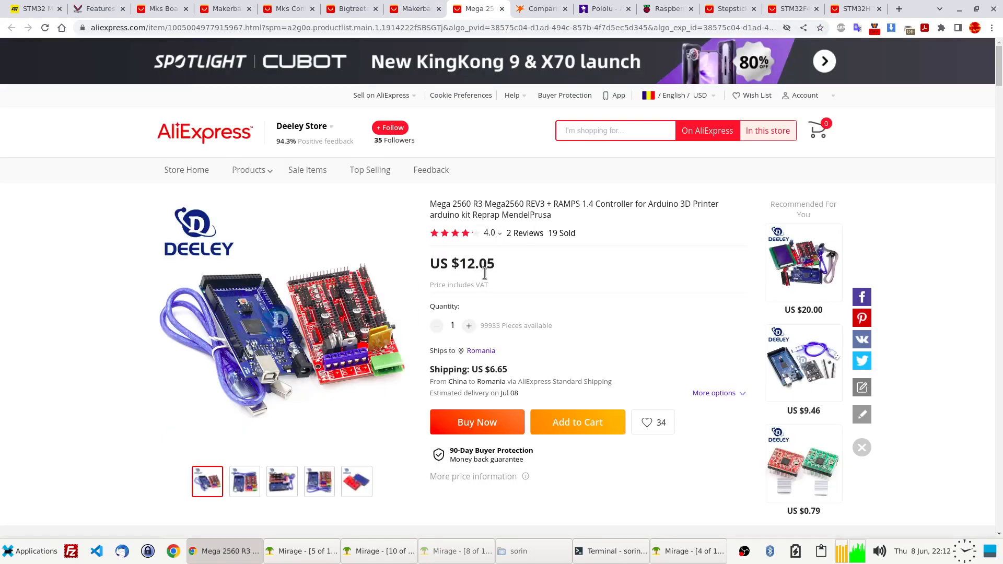
mouse_move(518, 282)
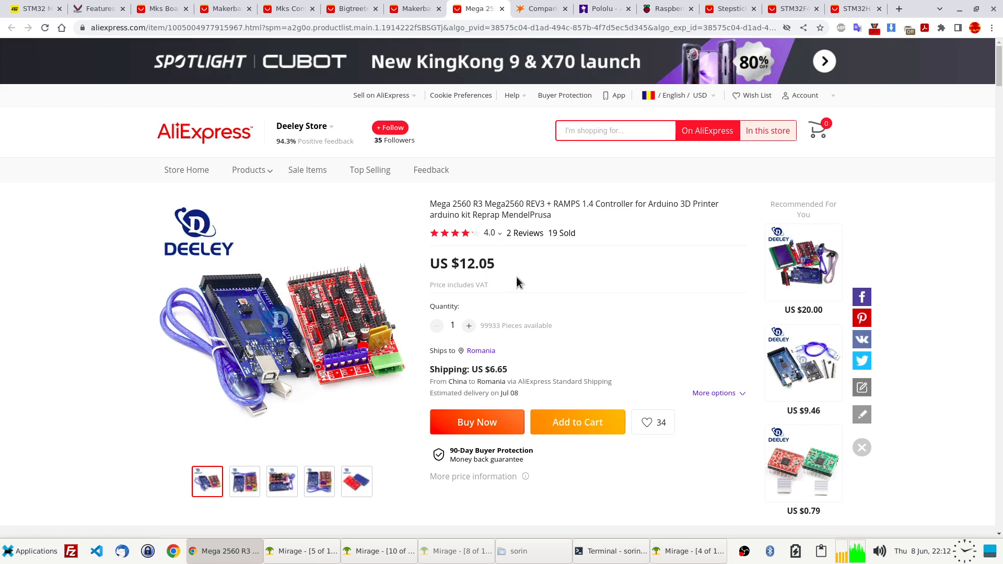
left_click(378, 552)
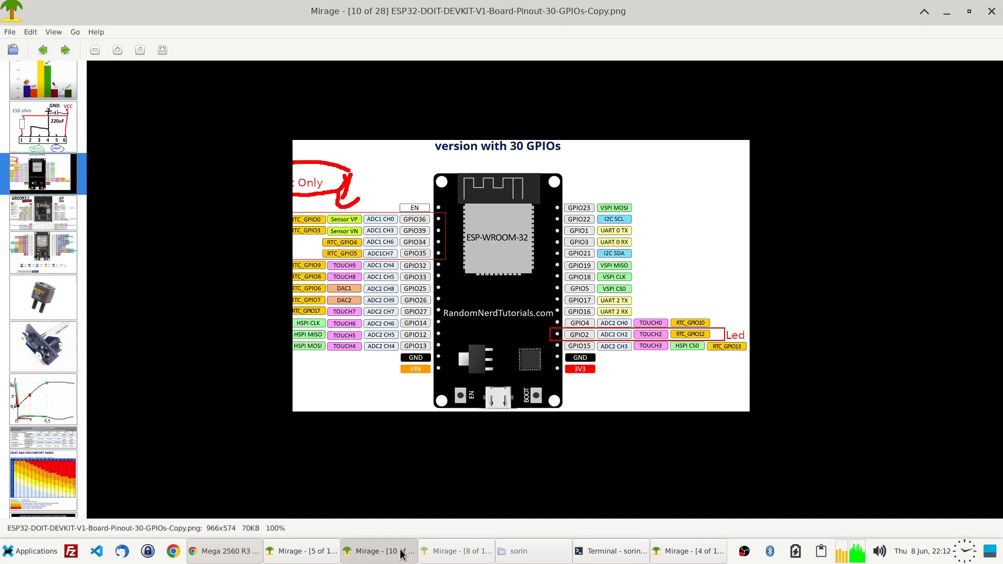
left_click(455, 552)
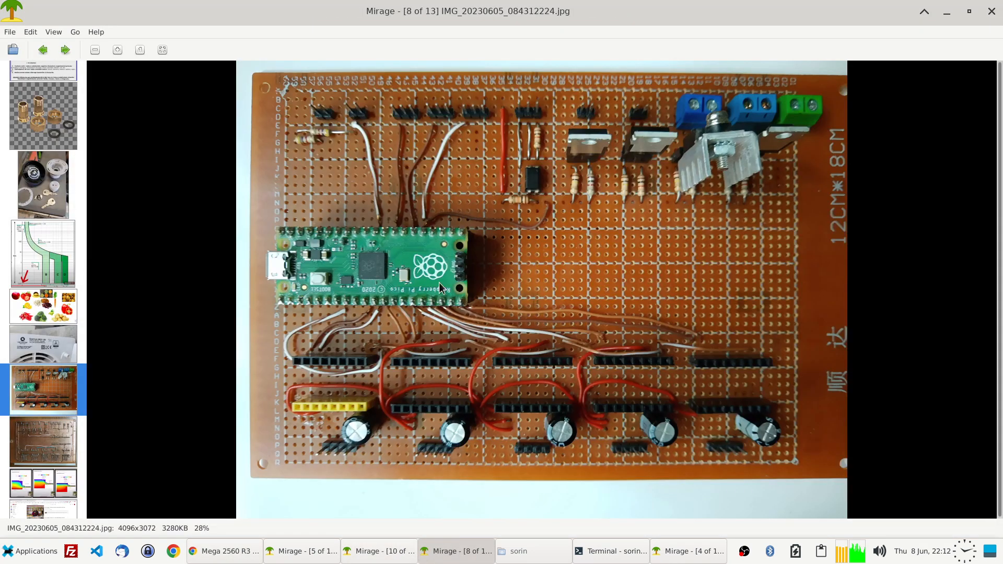
mouse_move(443, 134)
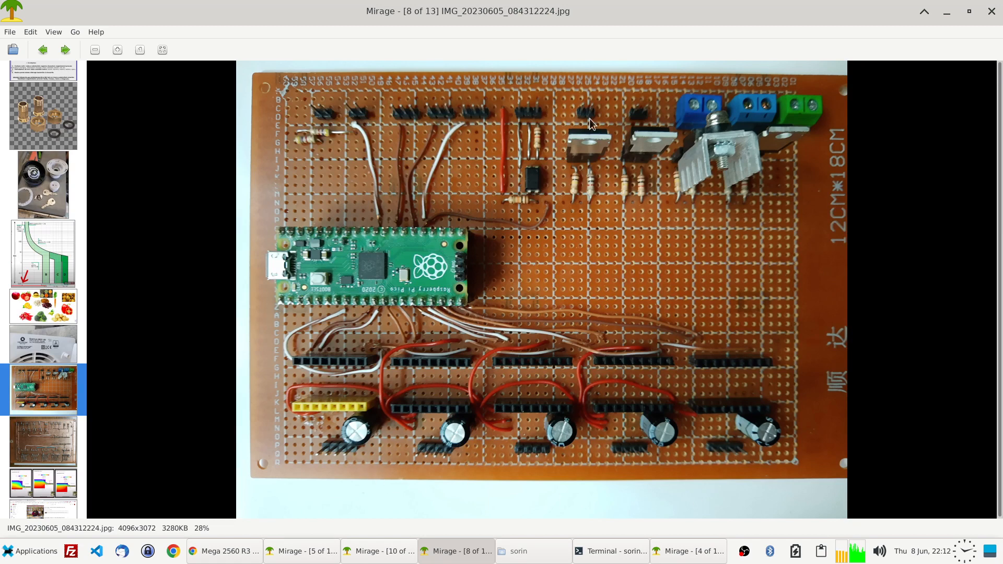
mouse_move(624, 414)
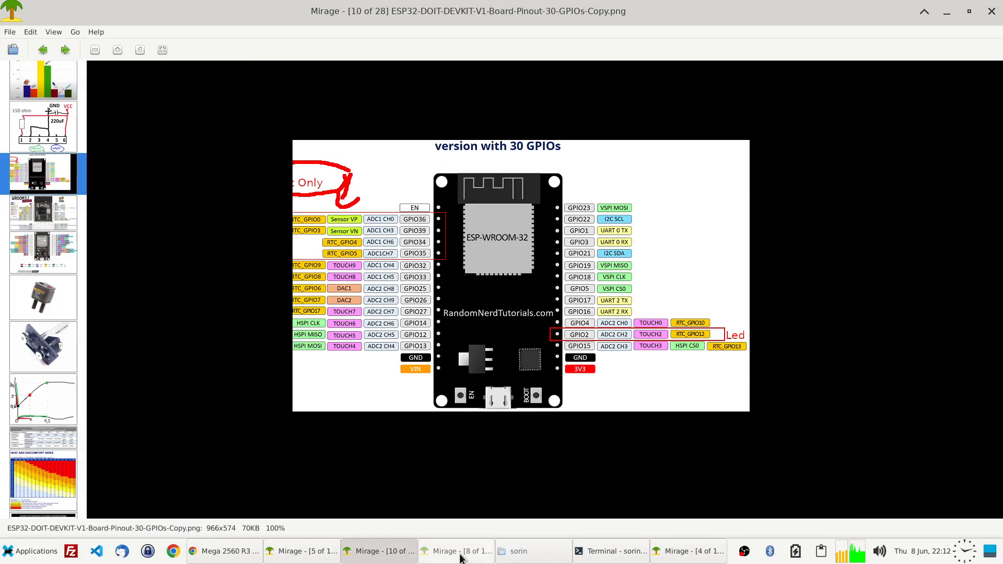
left_click(224, 551)
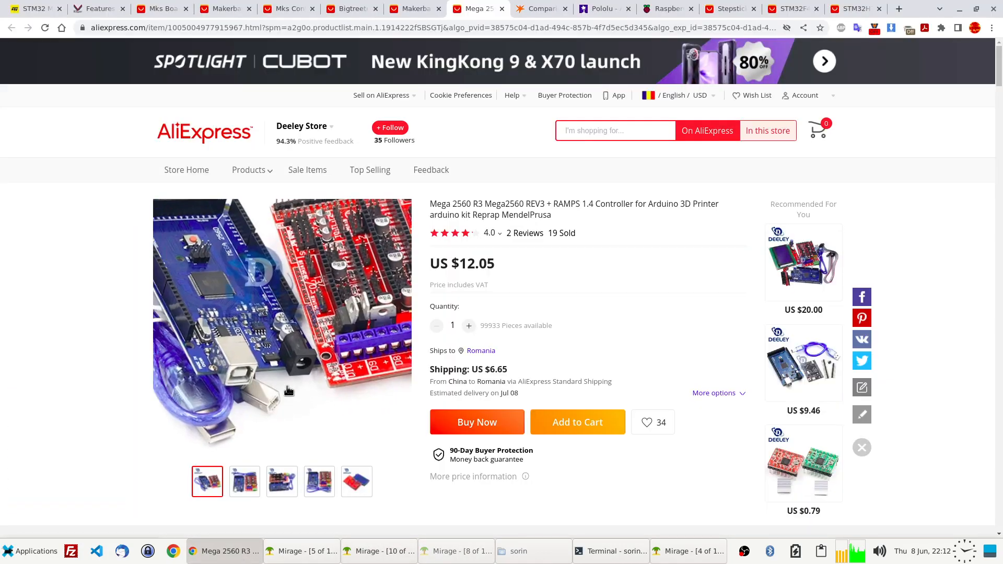
left_click(456, 552)
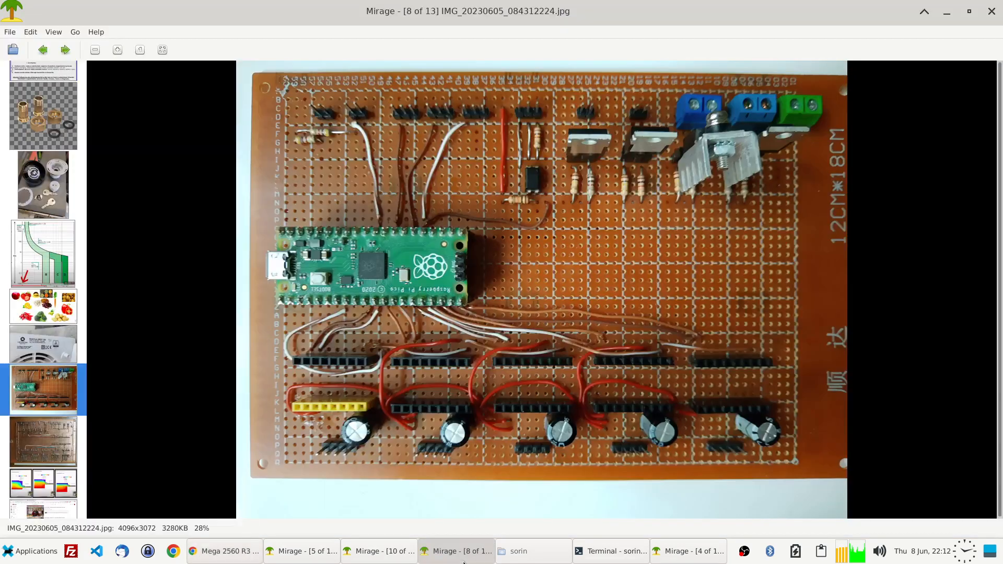
mouse_move(371, 274)
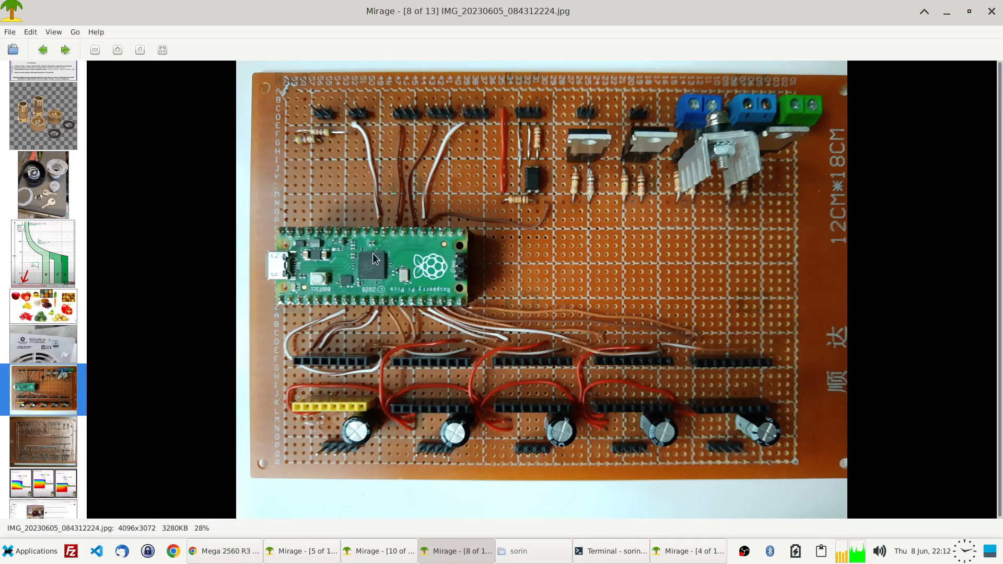
mouse_move(439, 278)
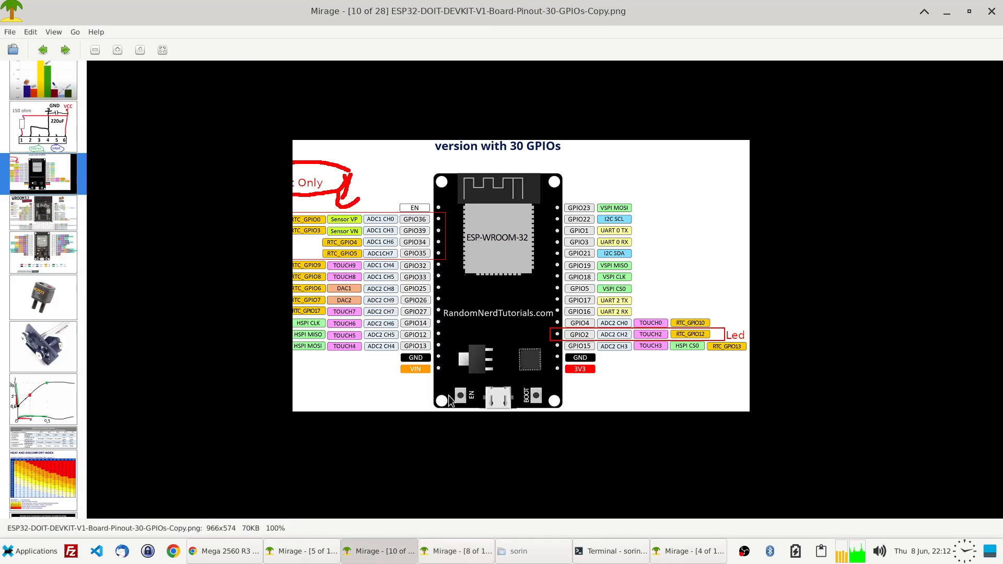
mouse_move(510, 286)
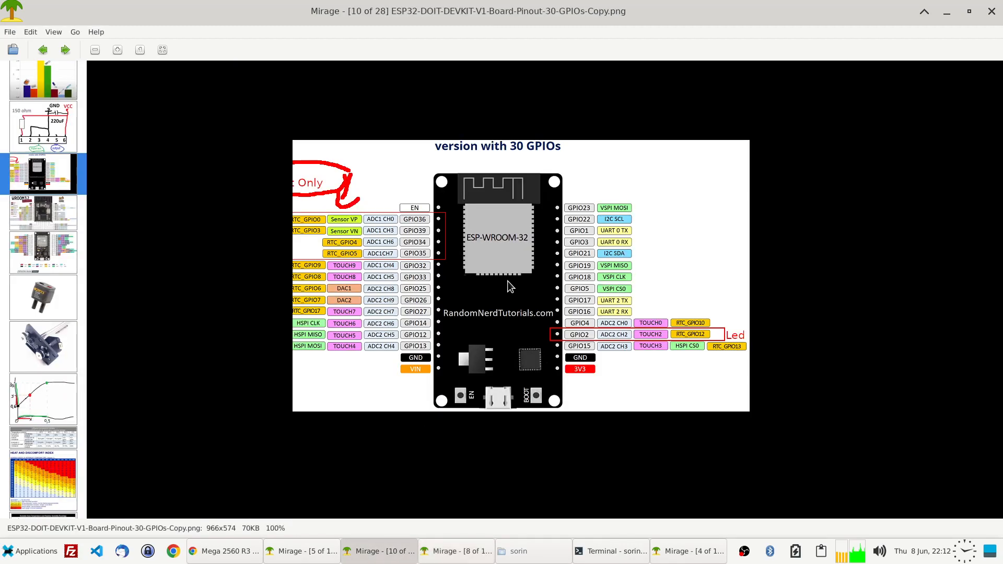
left_click(224, 552)
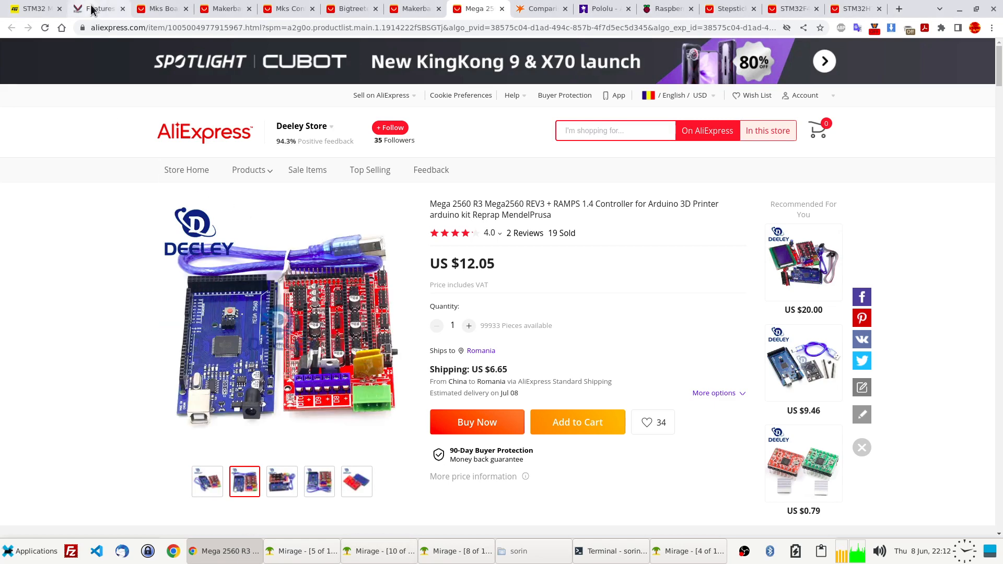
- Scroll the Klipper Features page through the Step Benchmarks table down to the STM32H743 row
left_click(99, 8)
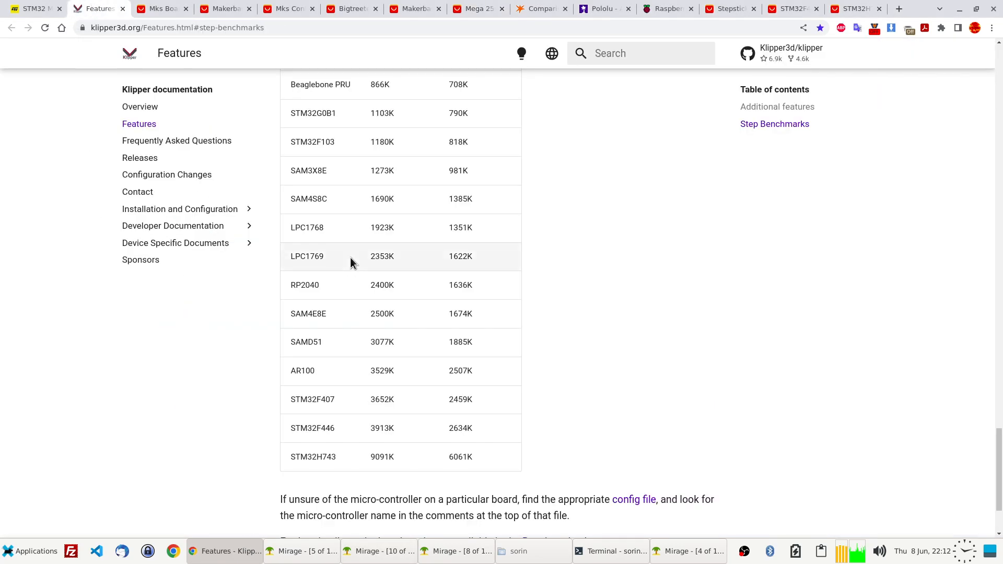
scroll("up", 3)
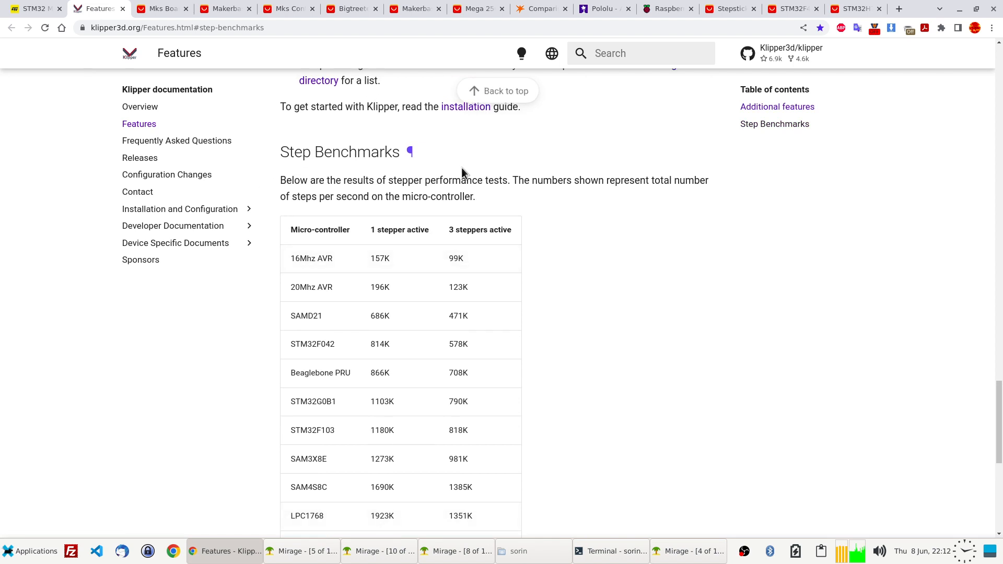
mouse_move(418, 202)
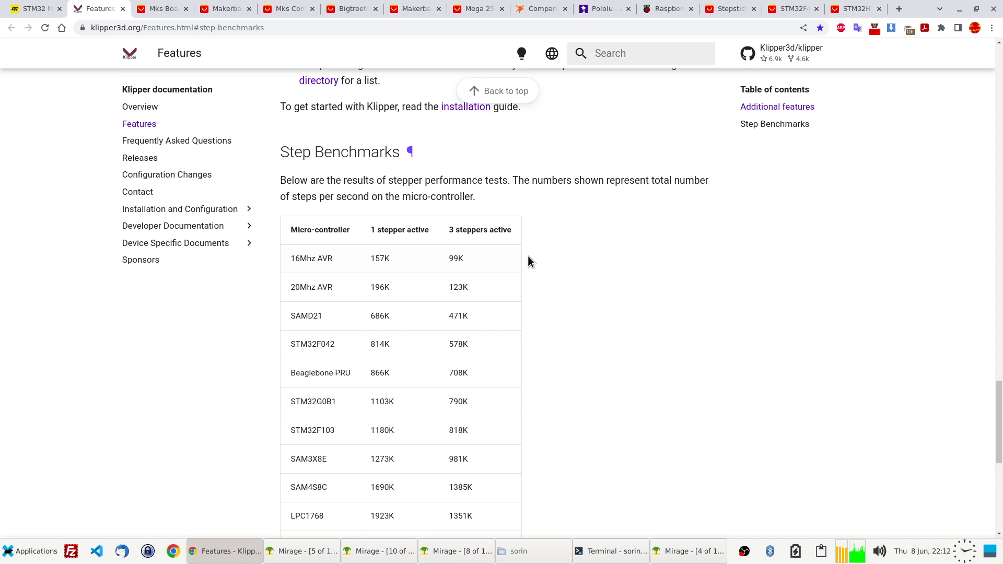
scroll("down", 3)
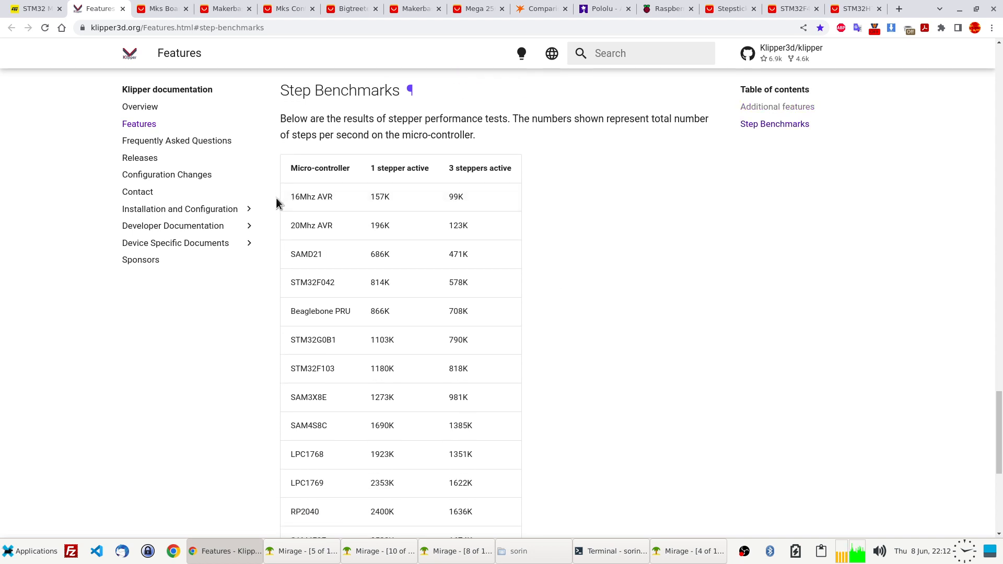
mouse_move(325, 193)
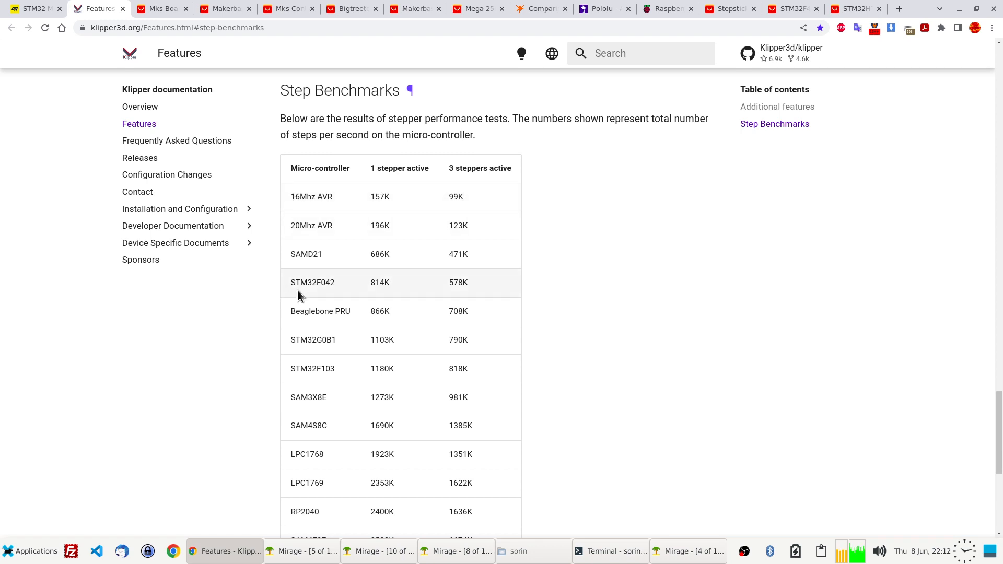
scroll("down", 3)
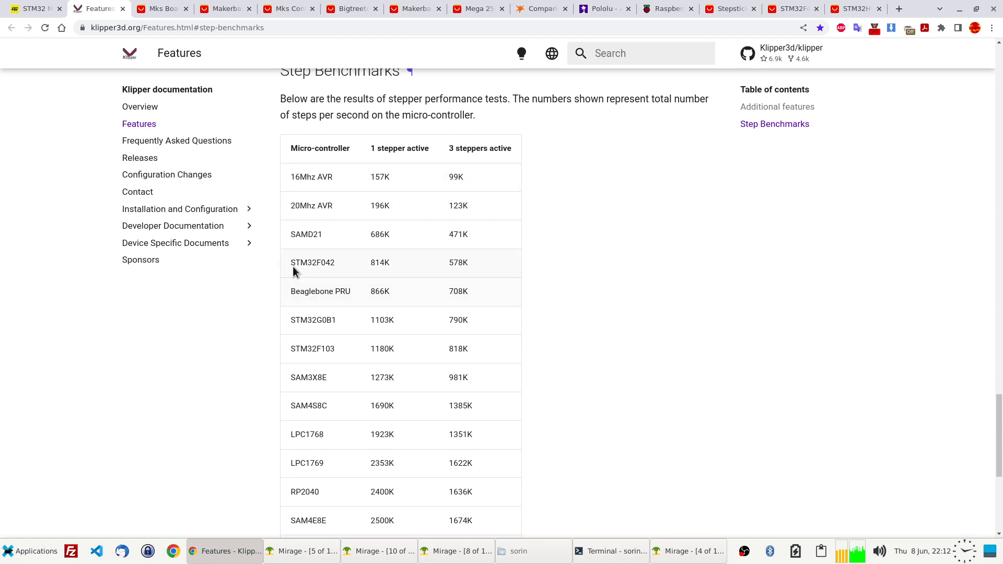
scroll("down", 3)
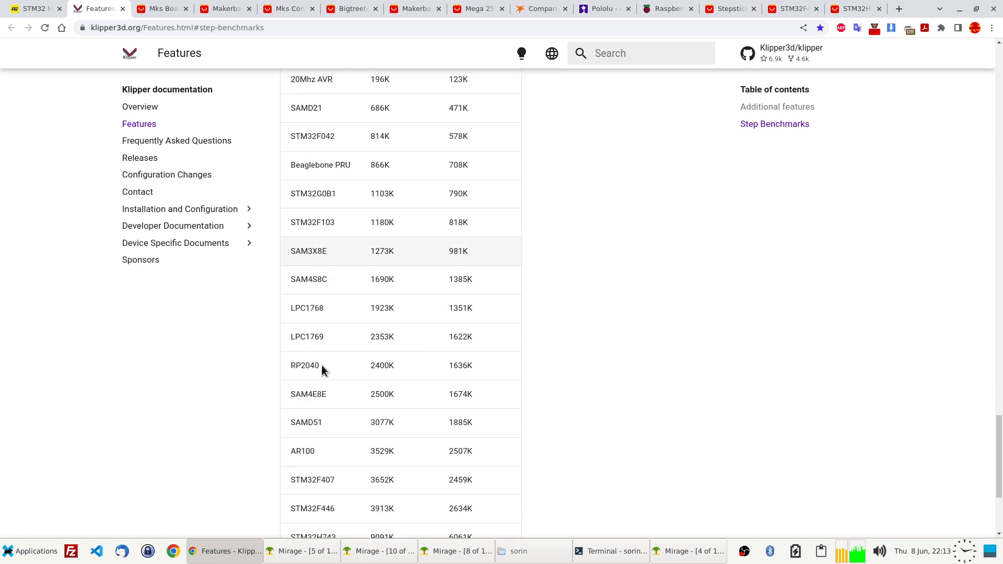
scroll("down", 3)
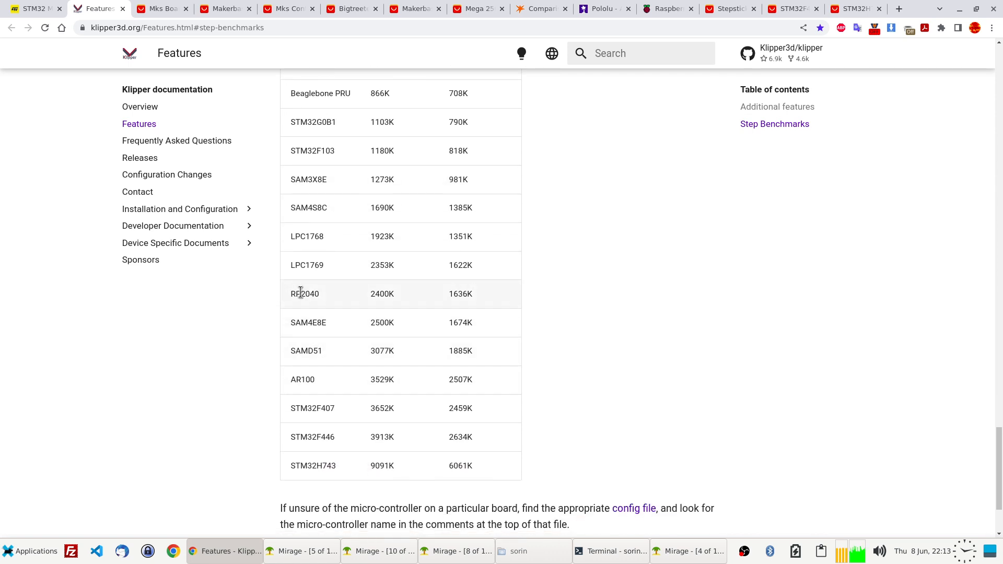
mouse_move(496, 321)
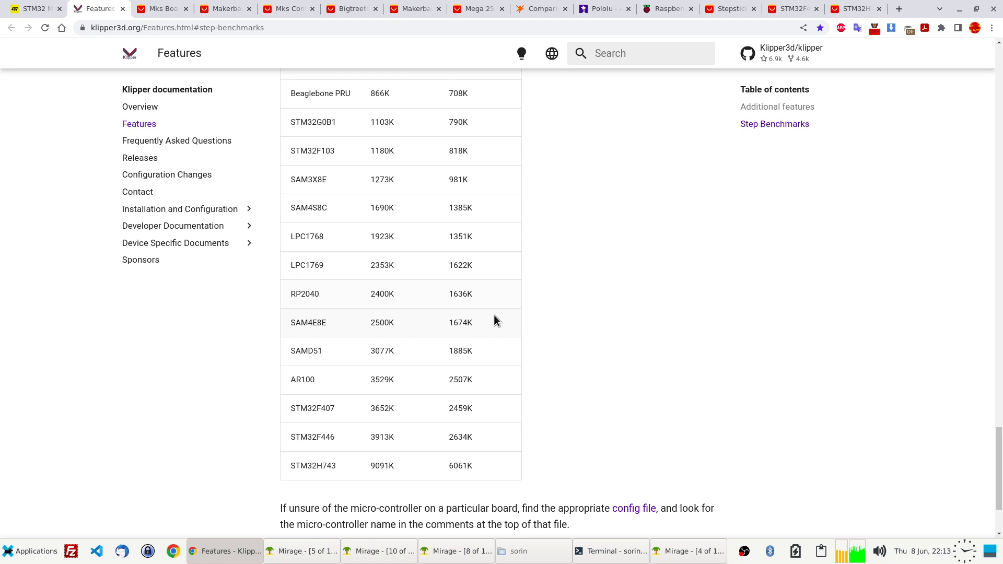
mouse_move(293, 442)
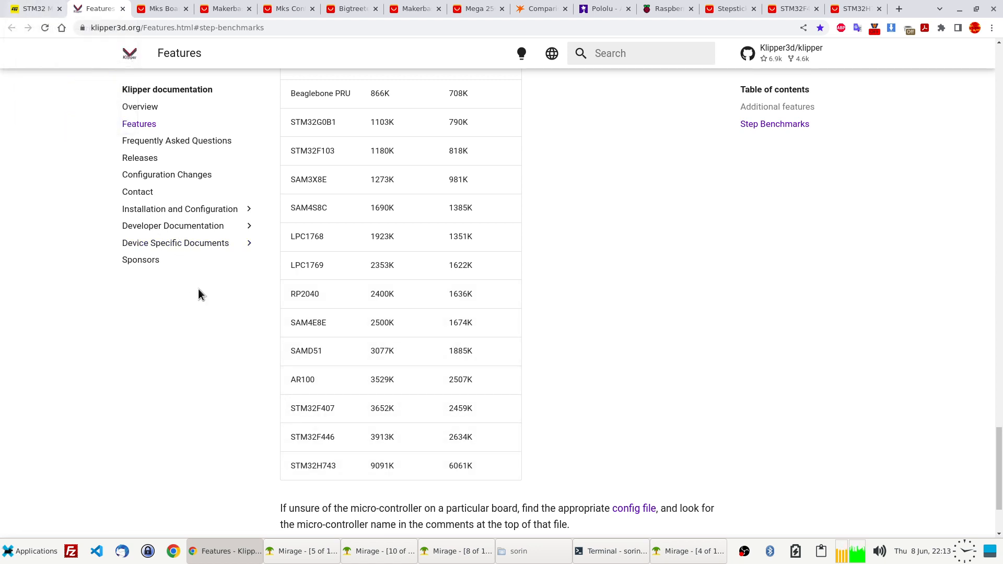
- Compare the STM32 series chart with the Klipper benchmarks, then show the MKS Eagle listing at US $41.76
left_click(31, 8)
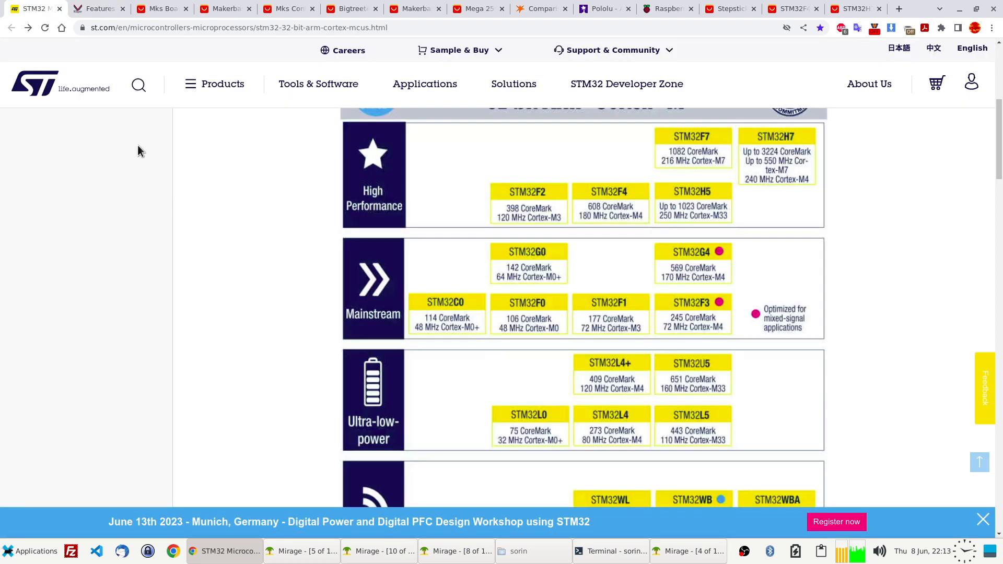
mouse_move(497, 332)
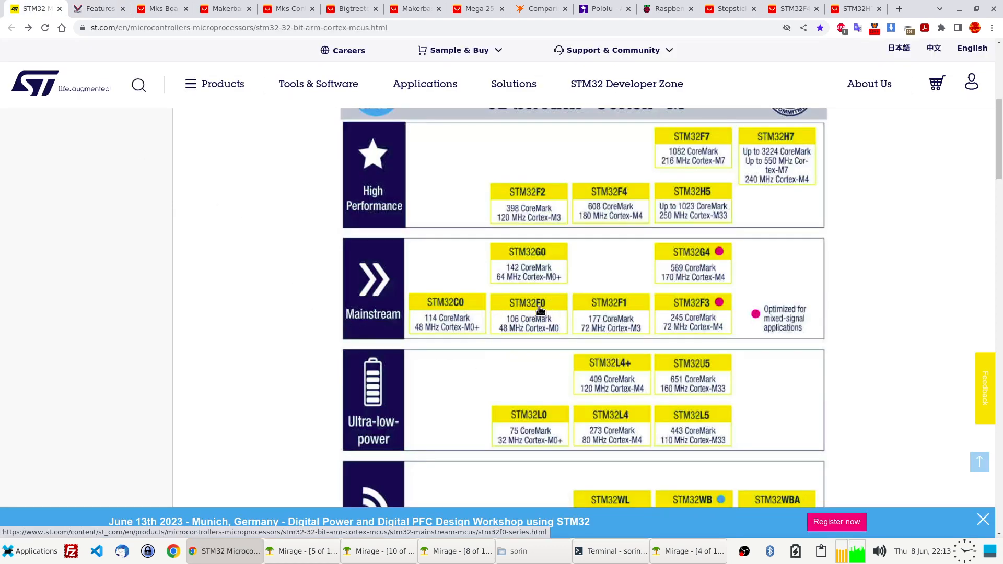
mouse_move(584, 331)
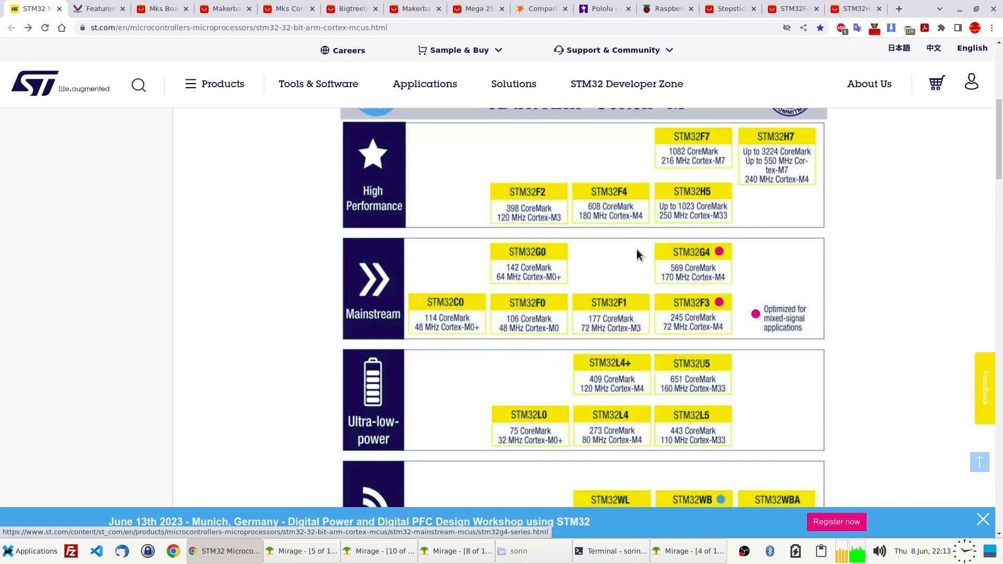
mouse_move(773, 169)
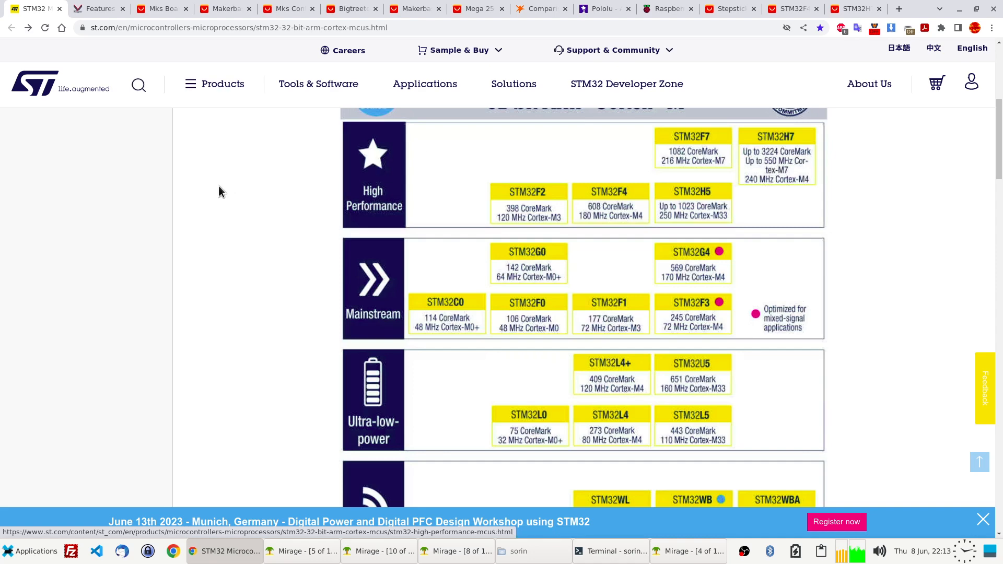
mouse_move(103, 8)
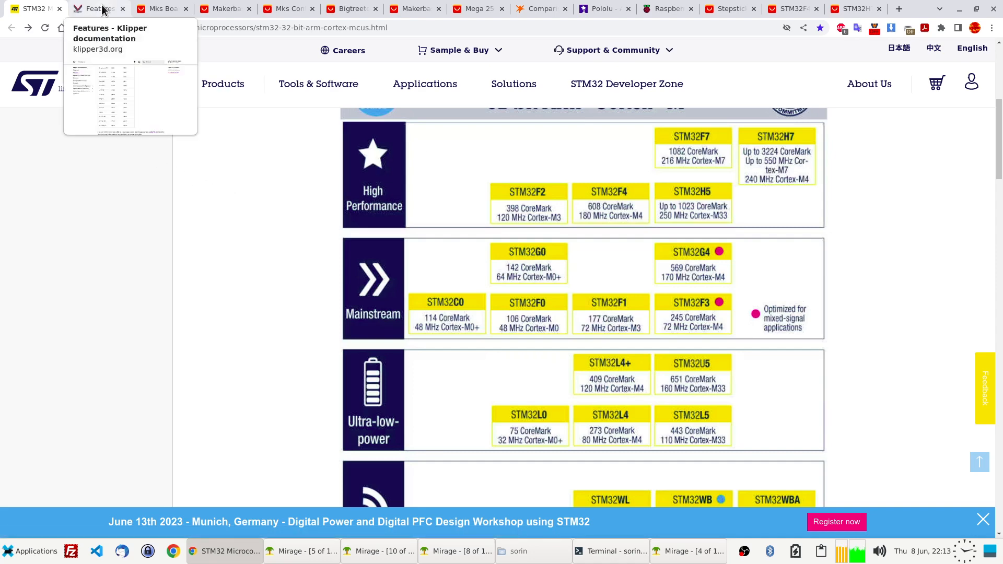
left_click(100, 8)
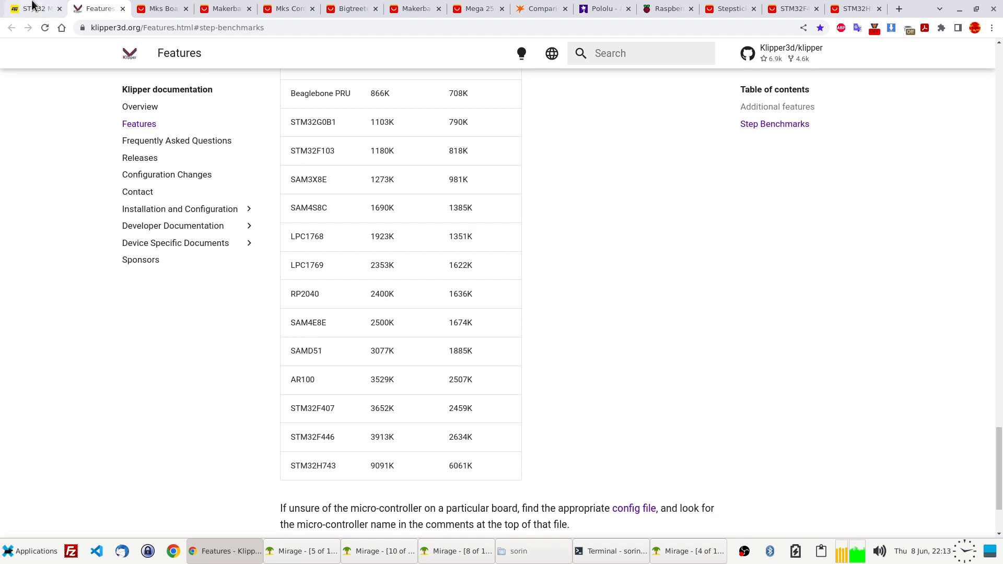
left_click(35, 8)
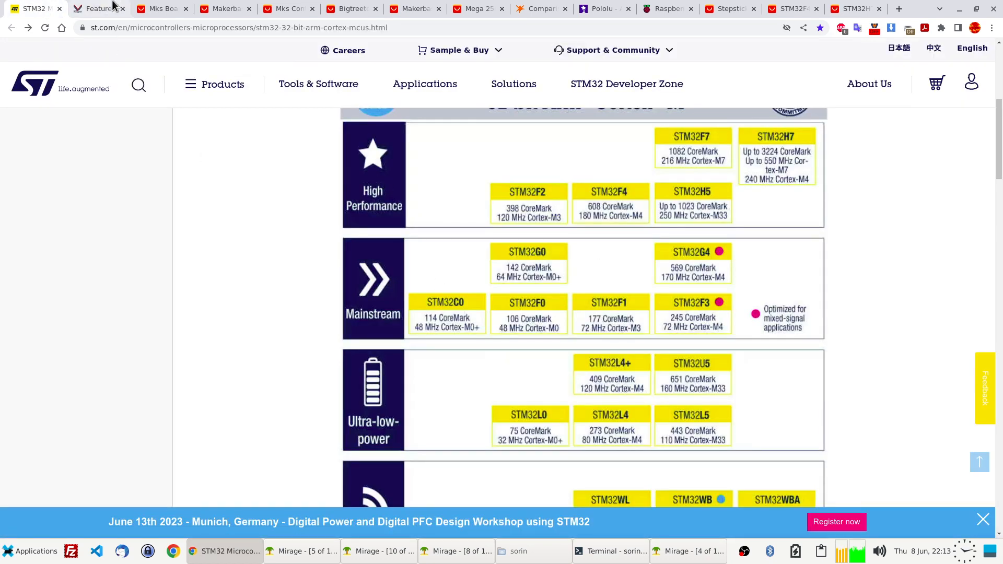
left_click(162, 9)
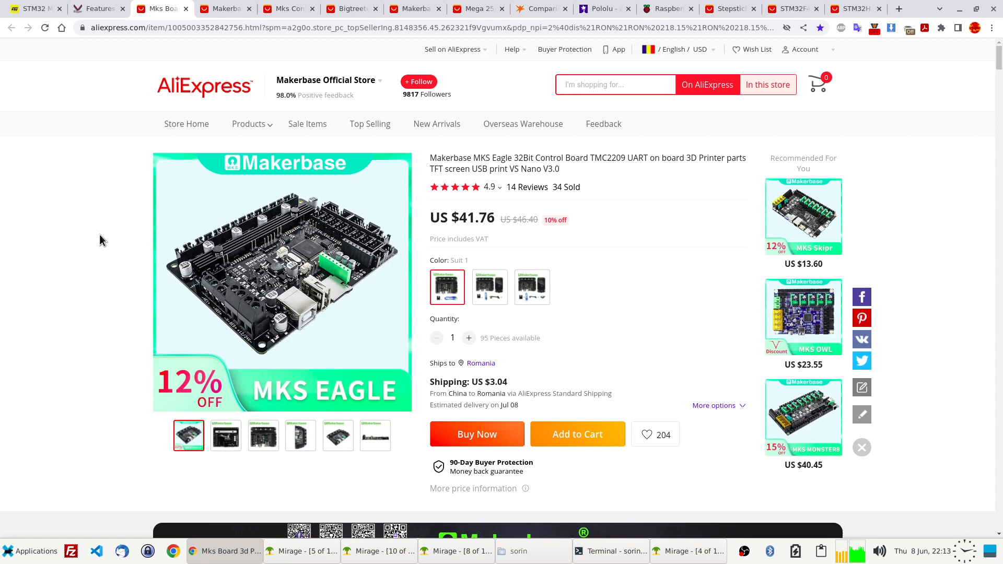
double_click(472, 217)
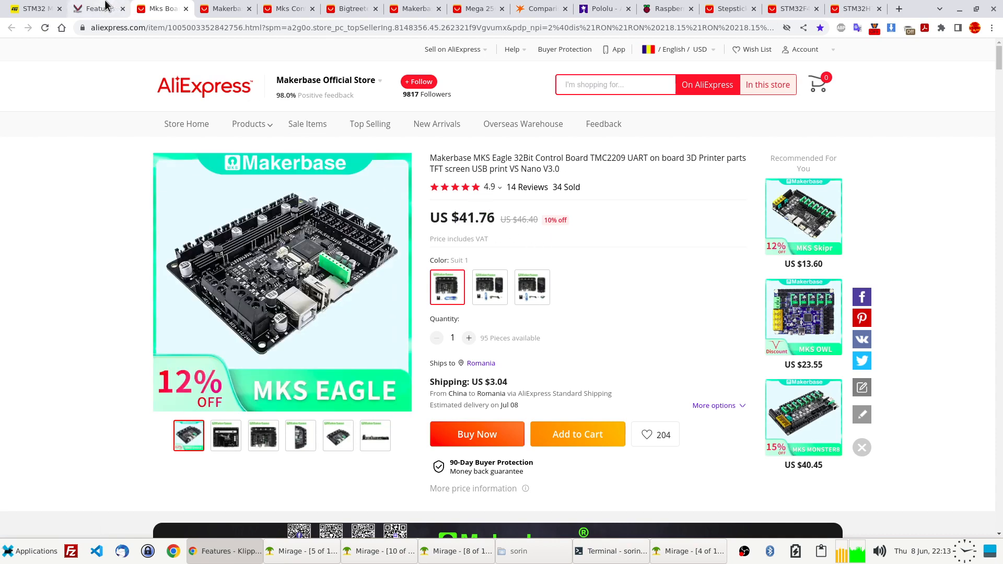
left_click(99, 8)
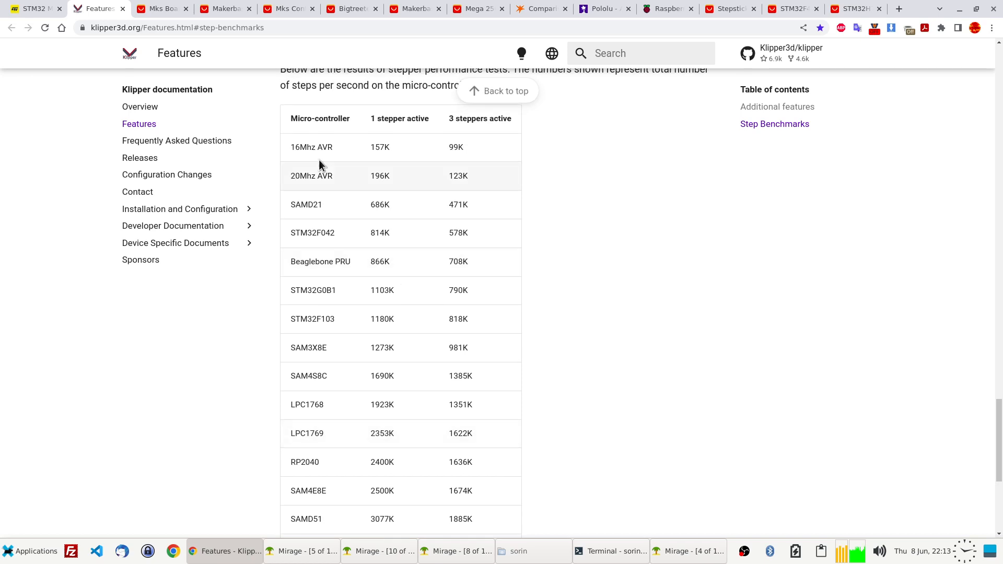
scroll("down", 3)
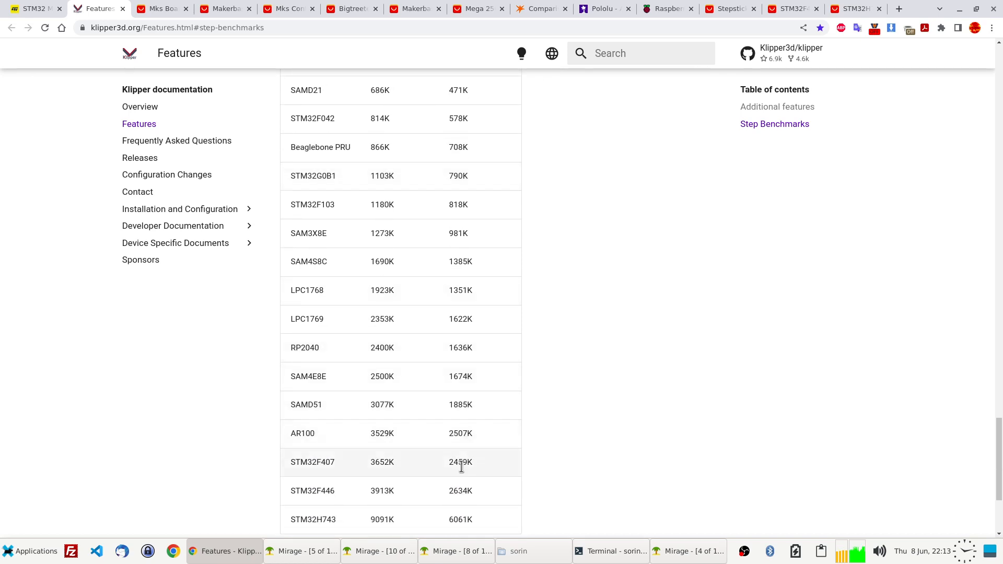
mouse_move(266, 192)
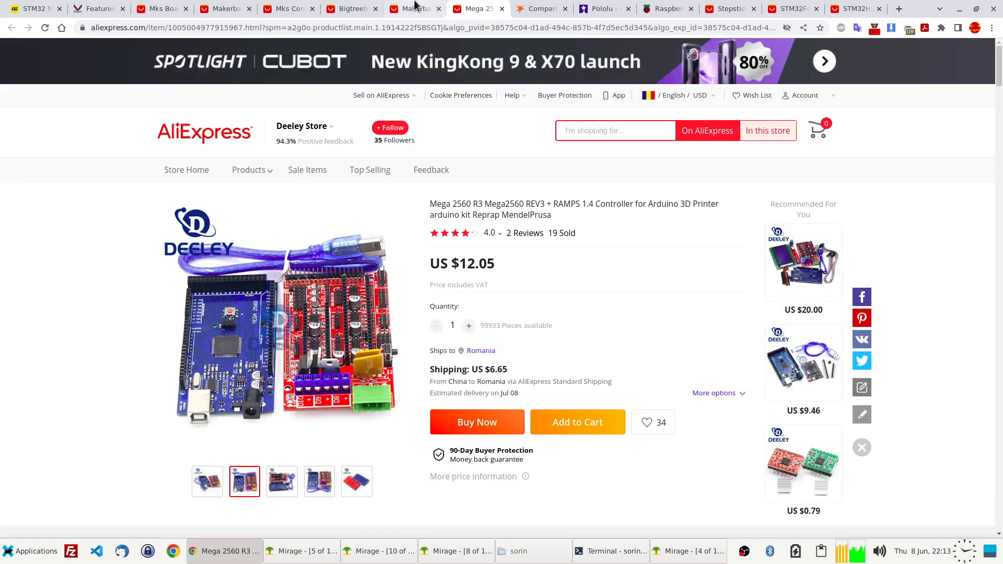
mouse_move(299, 288)
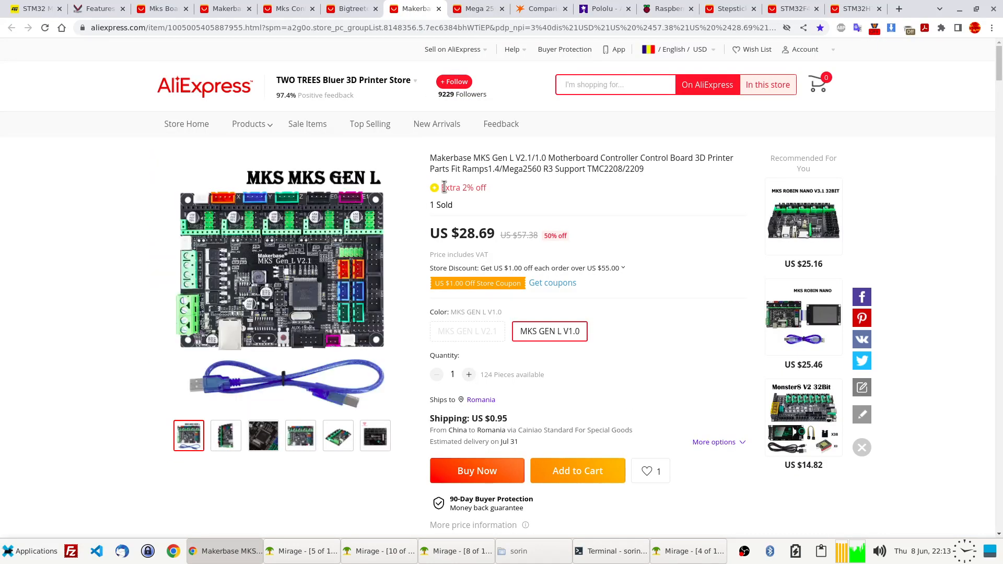
mouse_move(168, 8)
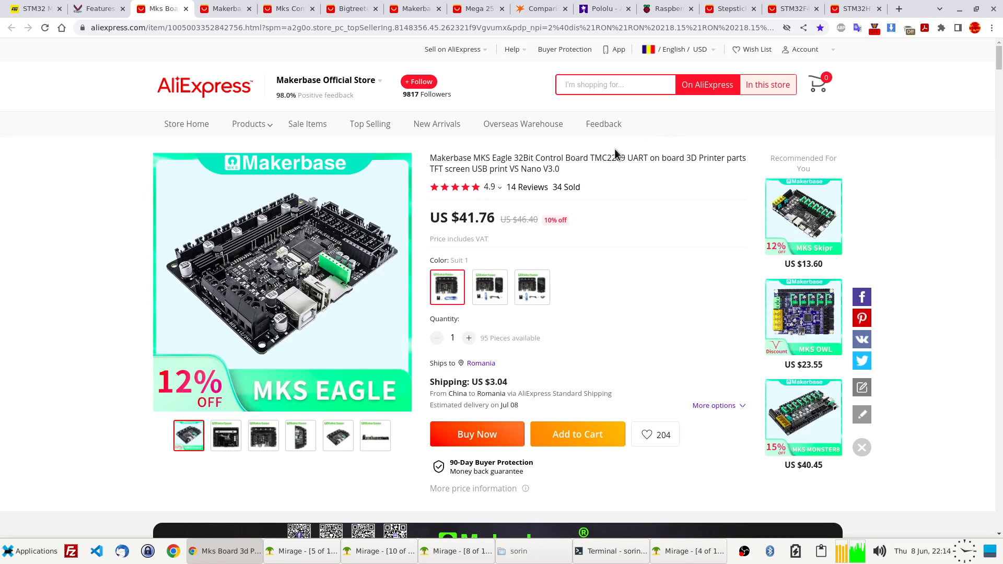
- View the MKS Gen L board listing, then the MKS TMC2209 stepper driver listing at US $20.22
double_click(608, 158)
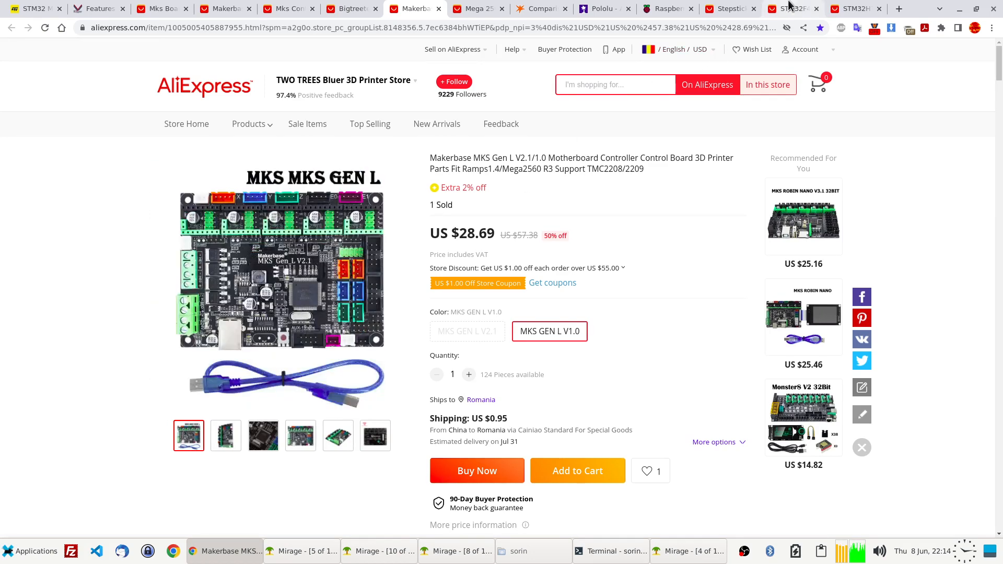
left_click(732, 9)
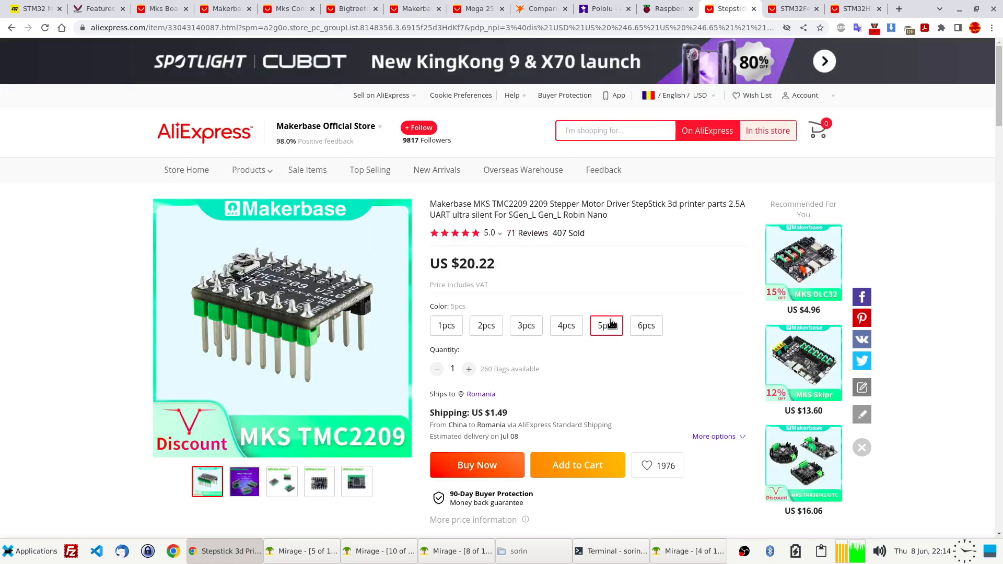
mouse_move(401, 72)
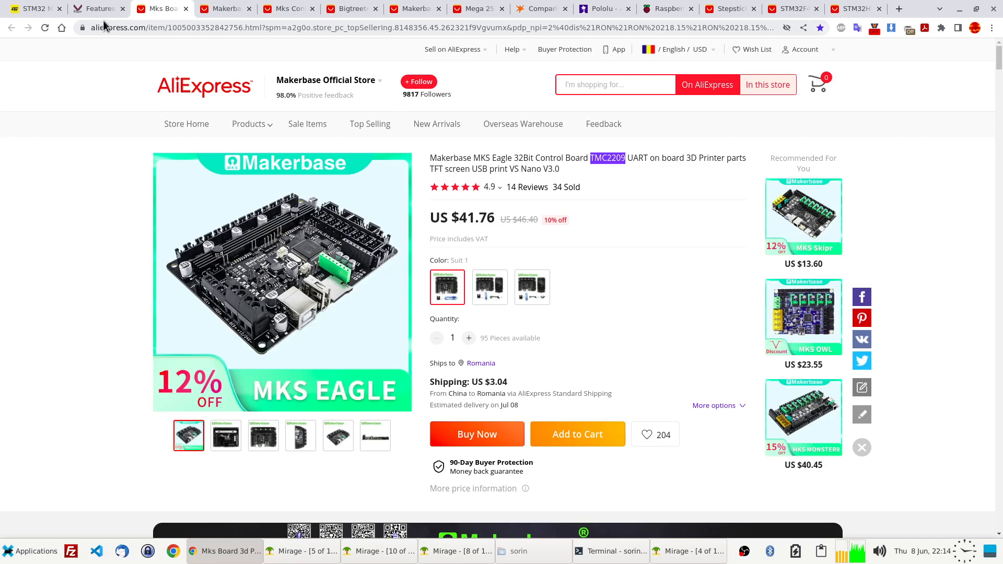
- Check the Klipper Step Benchmarks table again, then return to the MKS Eagle listing at US $41.76
left_click(99, 8)
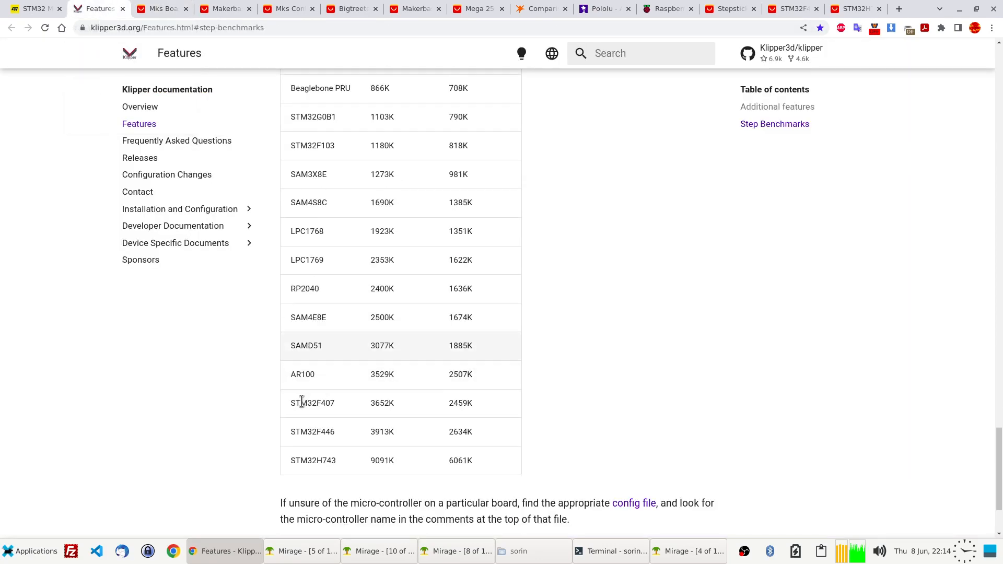
double_click(459, 339)
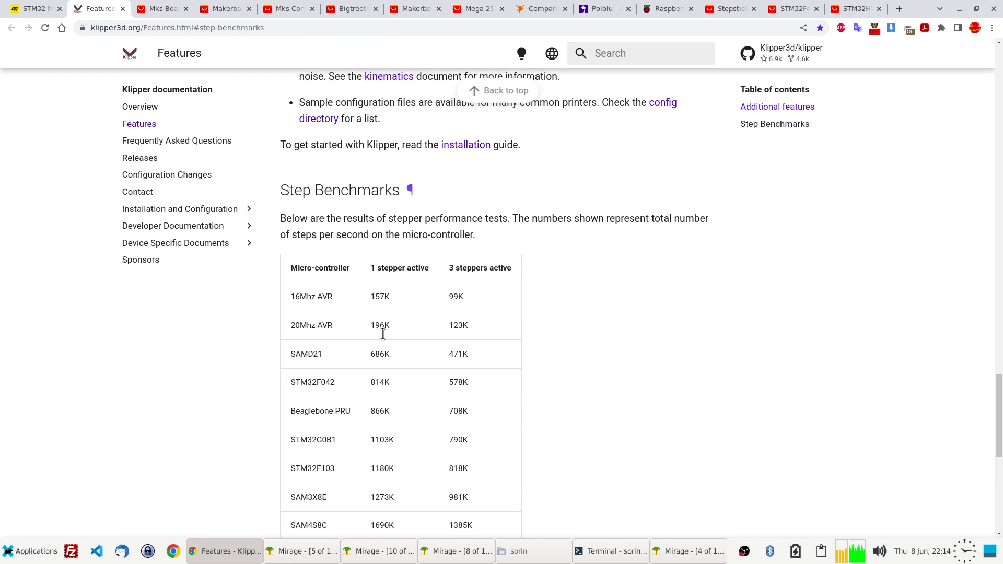
left_click(162, 9)
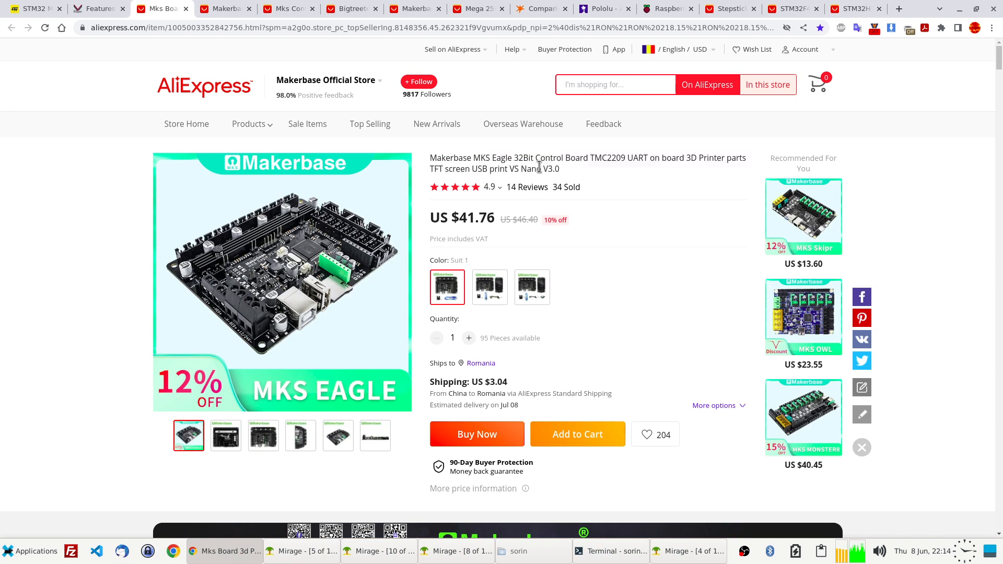
mouse_move(128, 223)
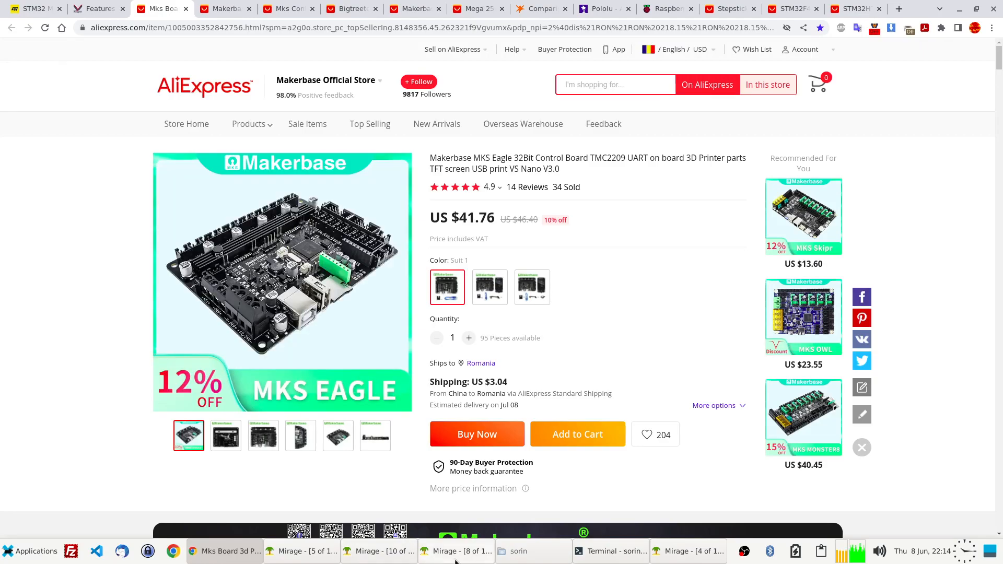
- Alternate between the Pico perfboard photo and the MKS Eagle product photos, ending on the perfboard photo
left_click(455, 552)
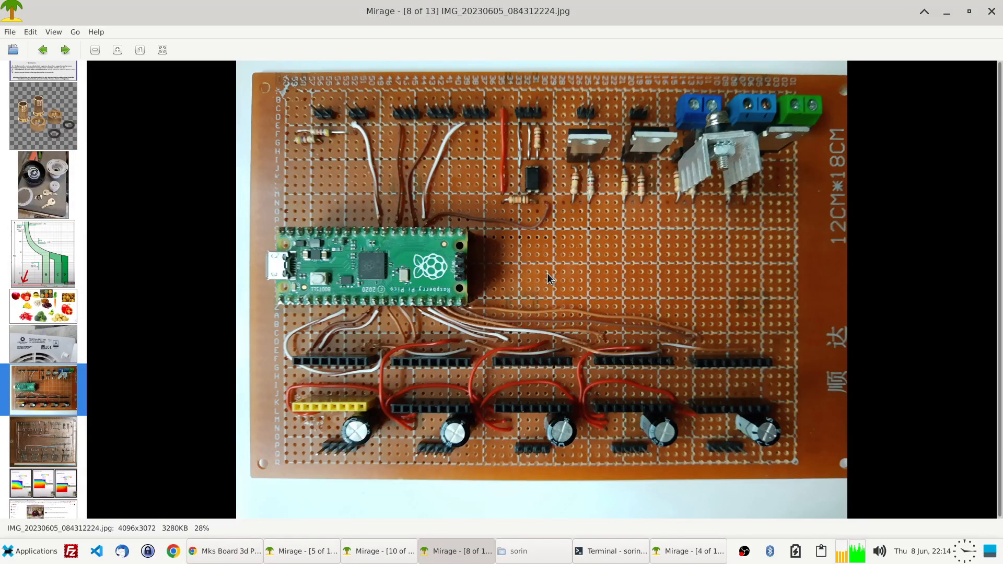
mouse_move(454, 512)
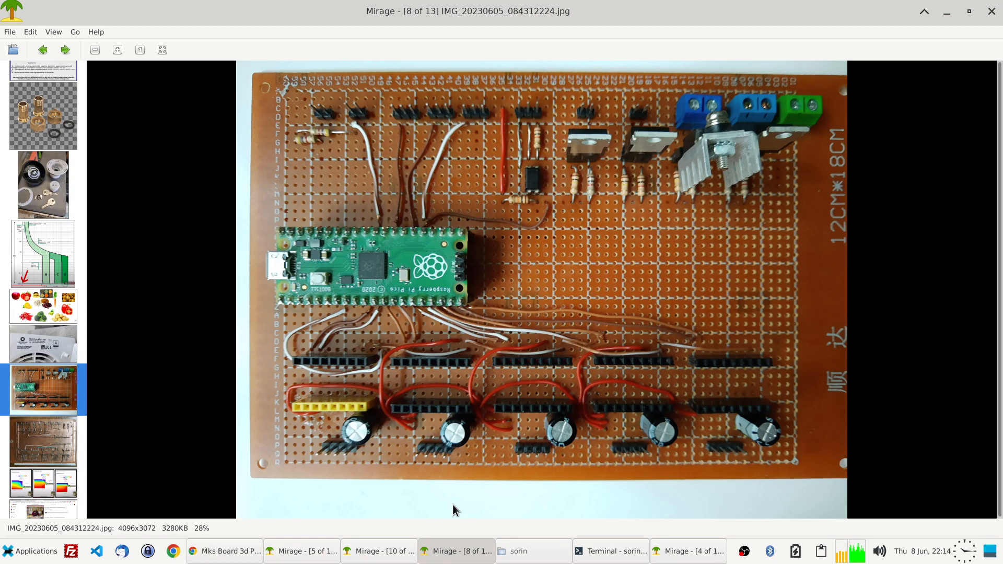
mouse_move(619, 278)
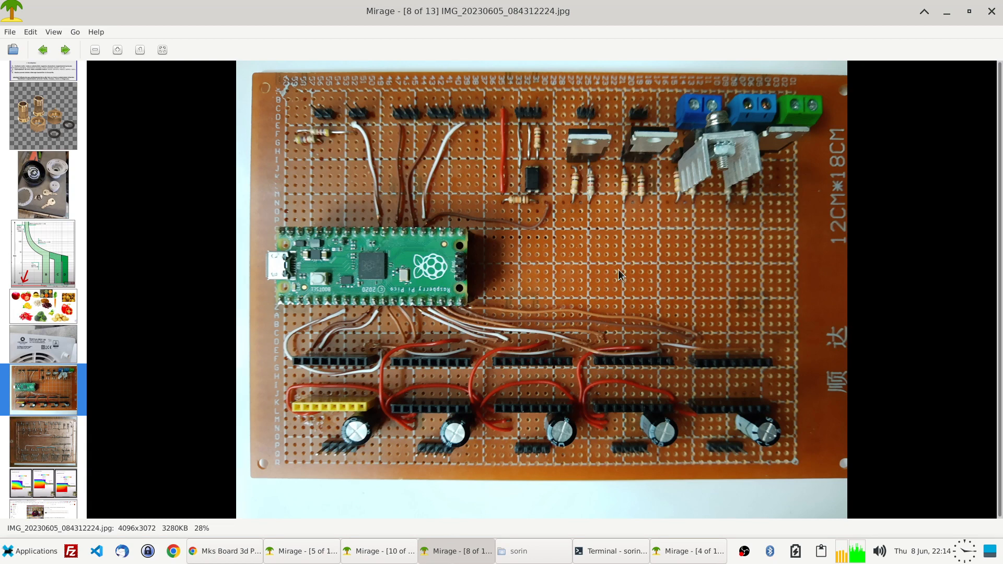
mouse_move(300, 366)
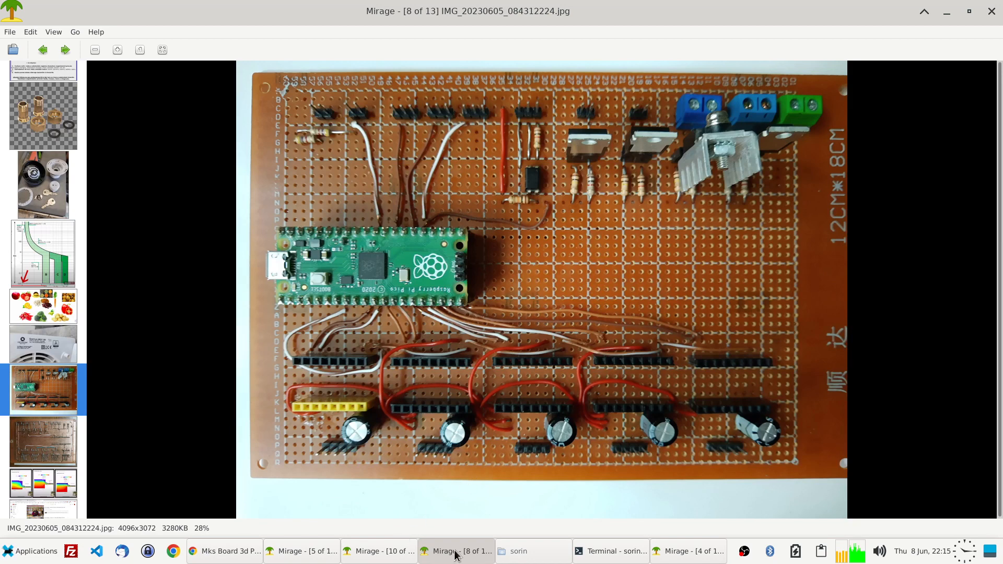
left_click(226, 550)
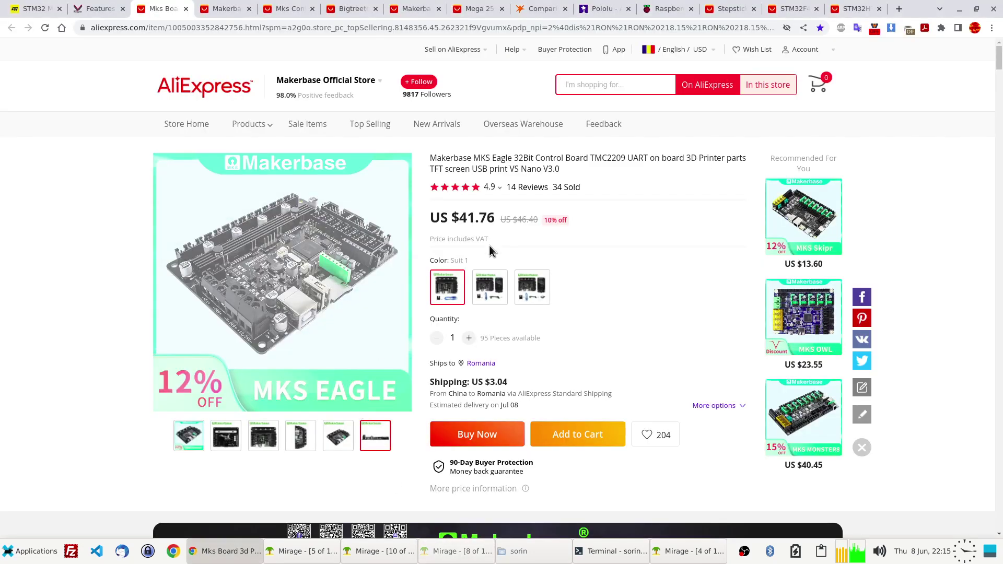
left_click(188, 435)
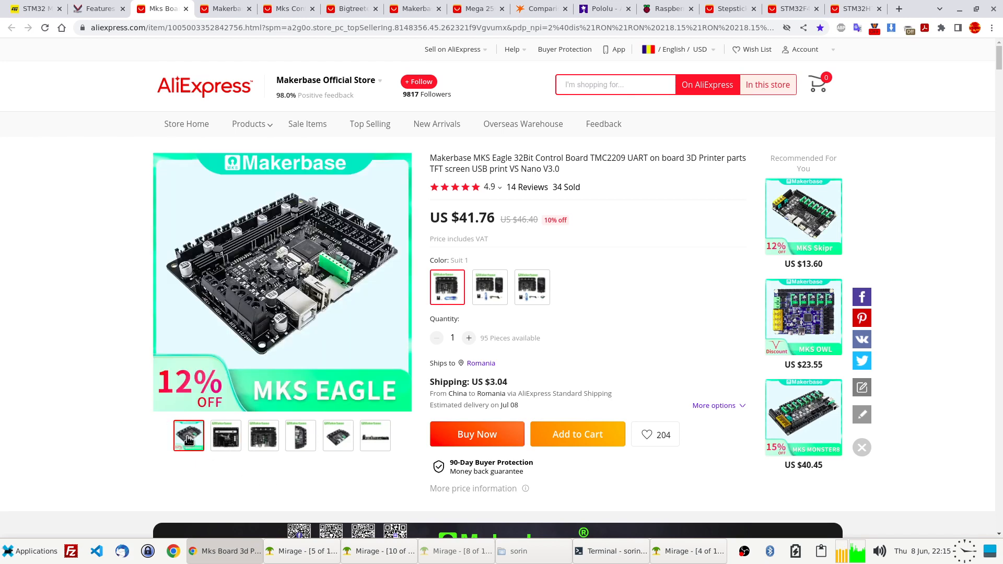
left_click(455, 551)
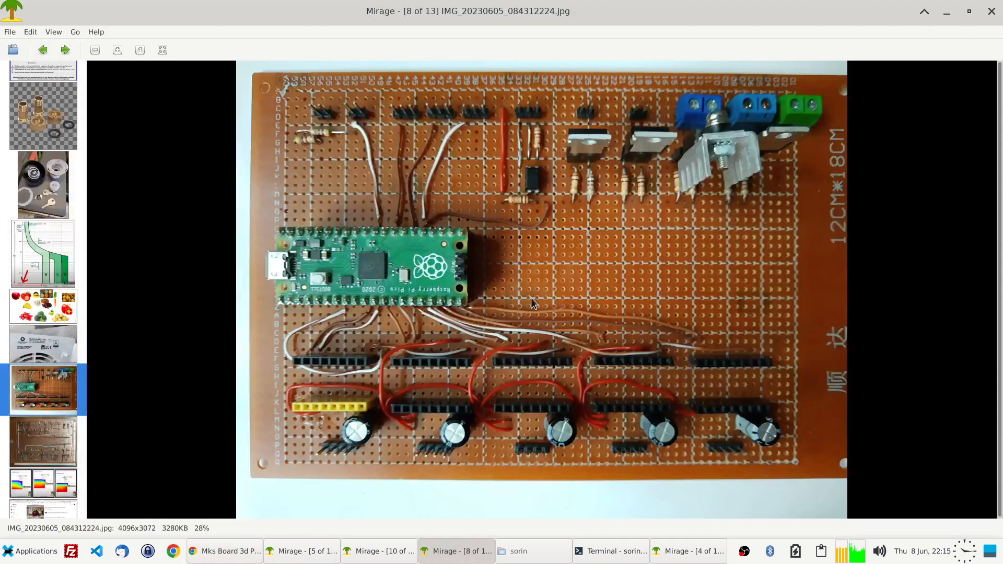
mouse_move(408, 508)
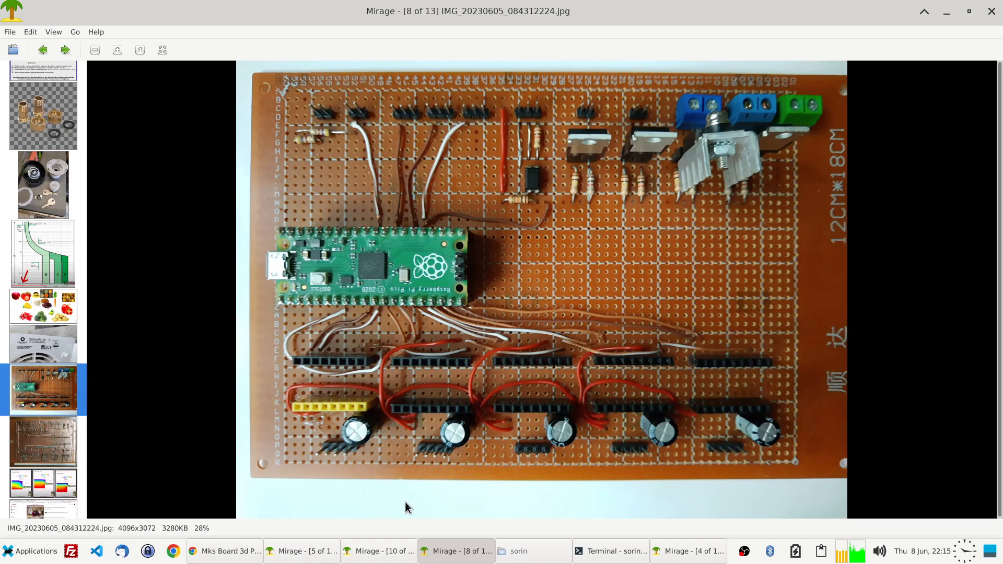
mouse_move(432, 362)
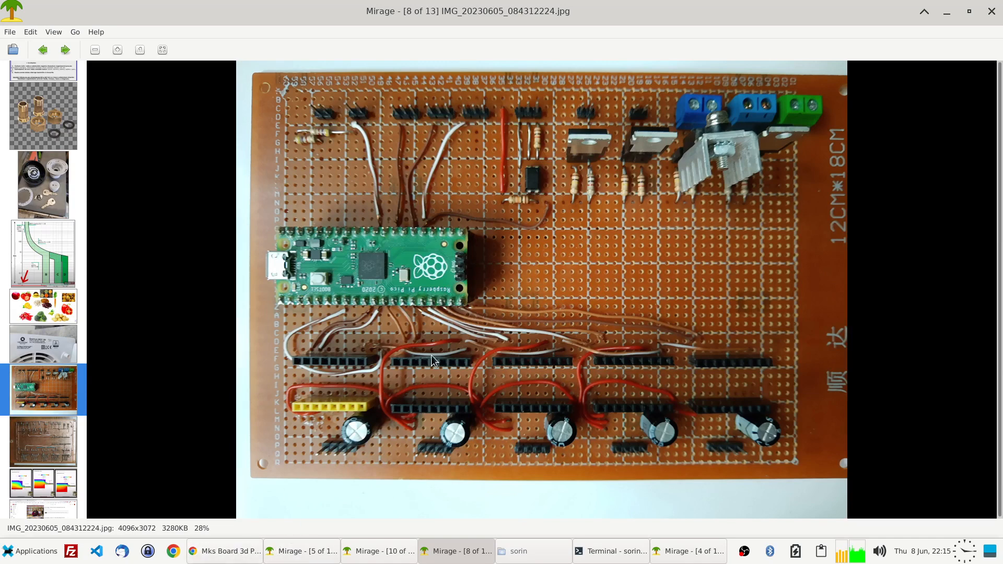
mouse_move(272, 536)
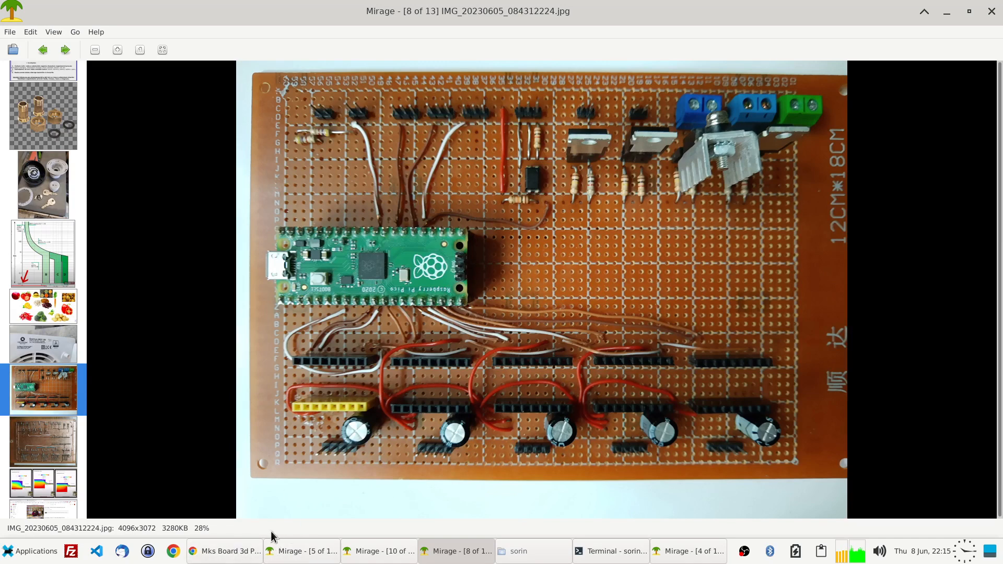
mouse_move(446, 397)
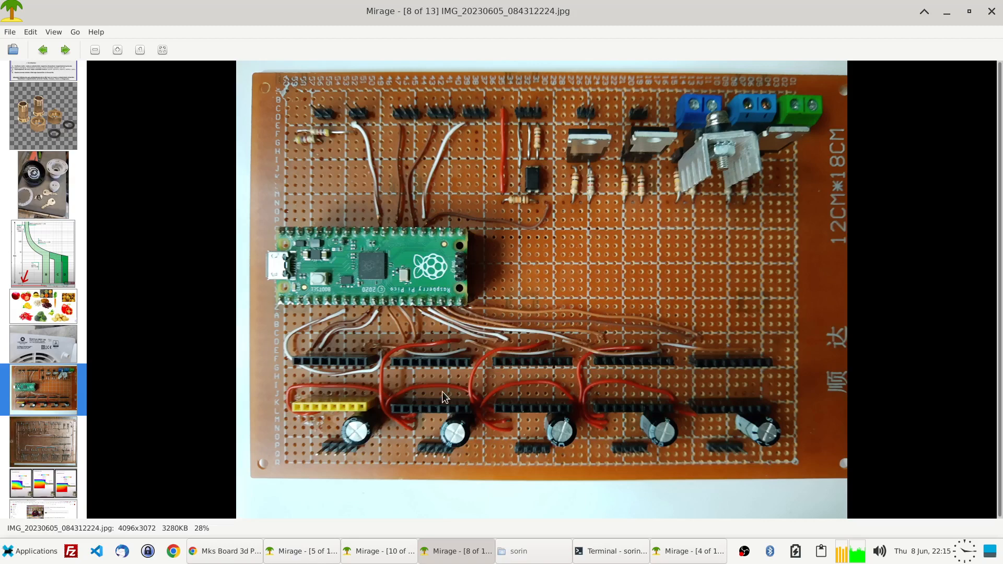
mouse_move(613, 224)
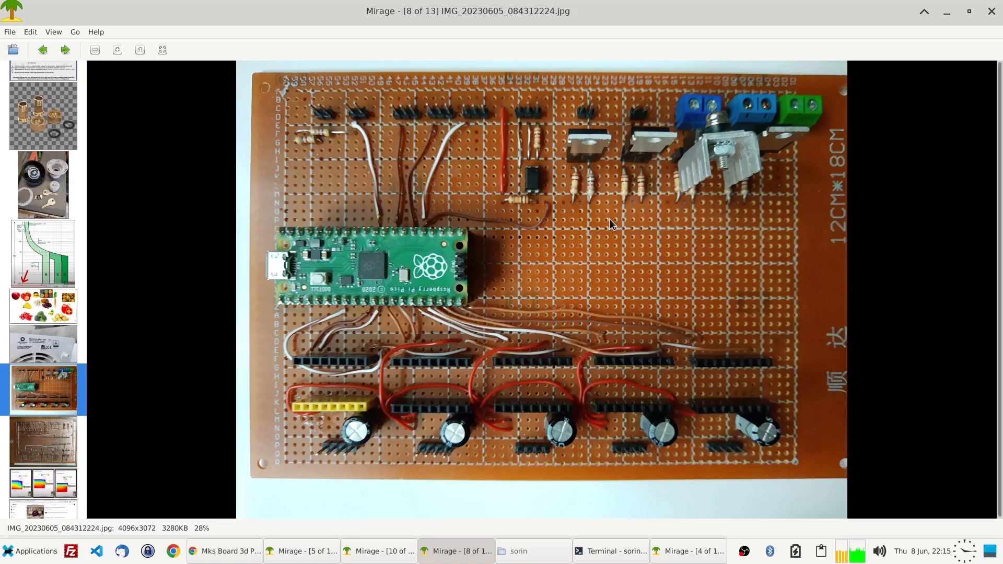
mouse_move(491, 285)
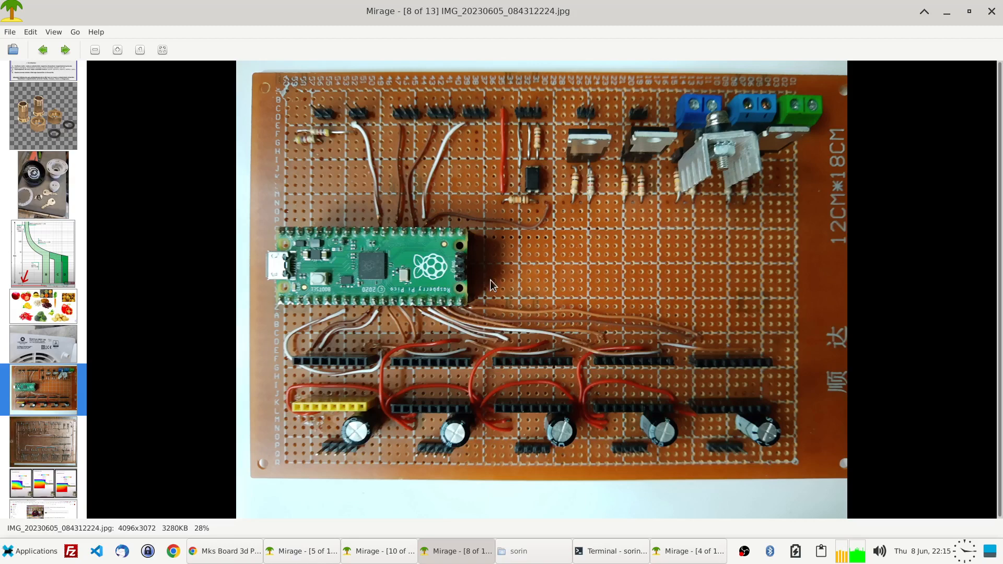
mouse_move(343, 322)
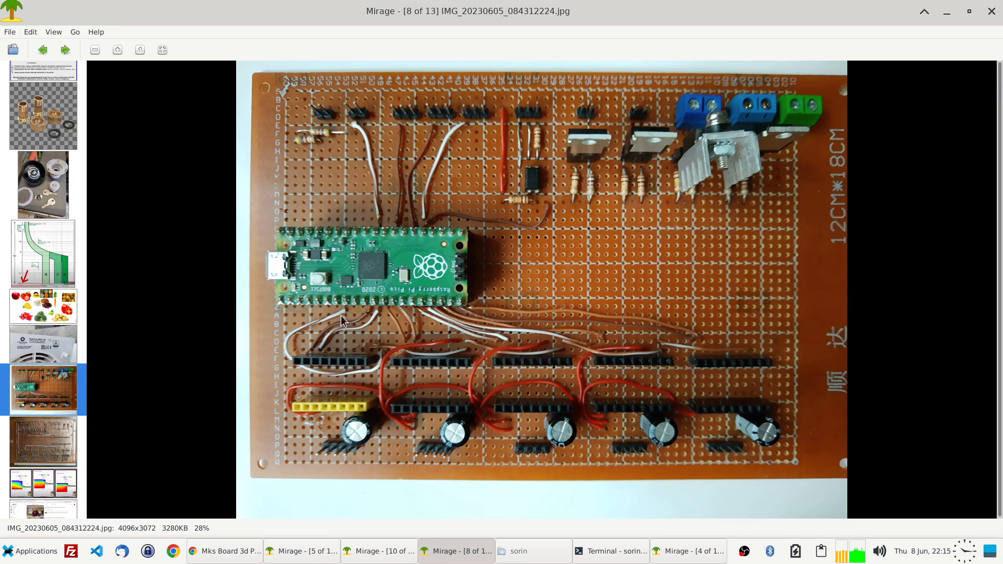
mouse_move(393, 231)
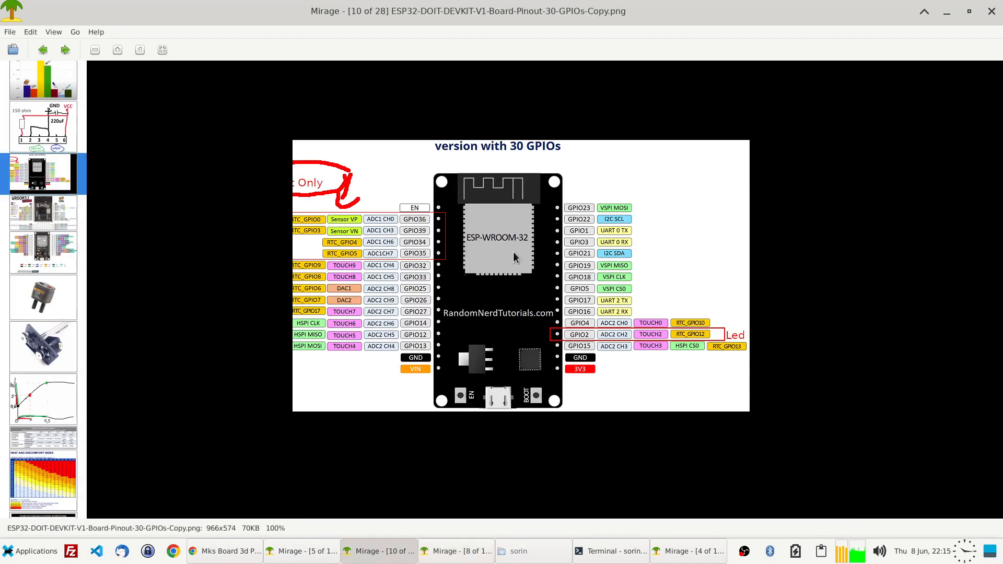
- Cycle through the Pico pinout, ESP32 pinout and perfboard photo, then return to the MKS Eagle listing
left_click(456, 551)
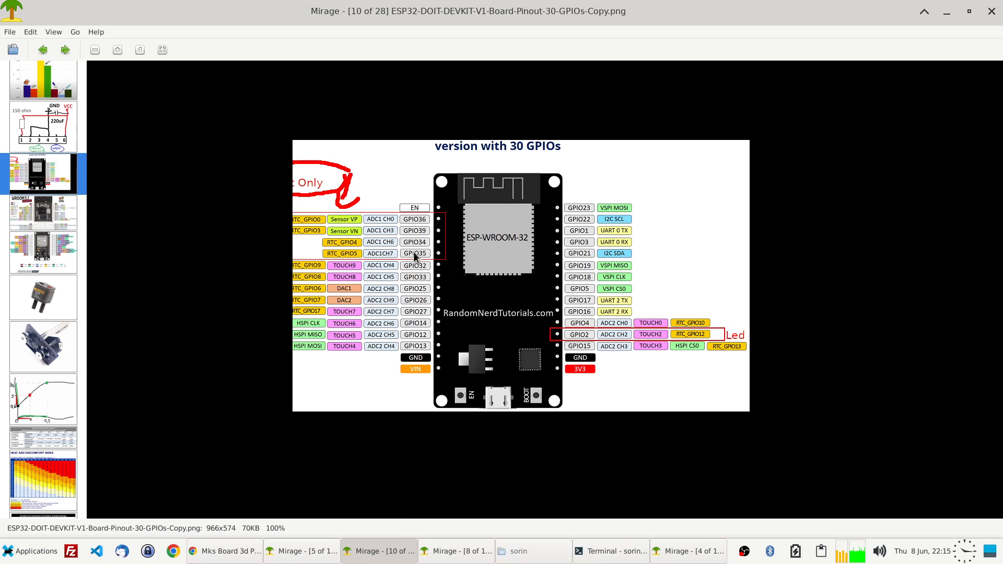
left_click(301, 552)
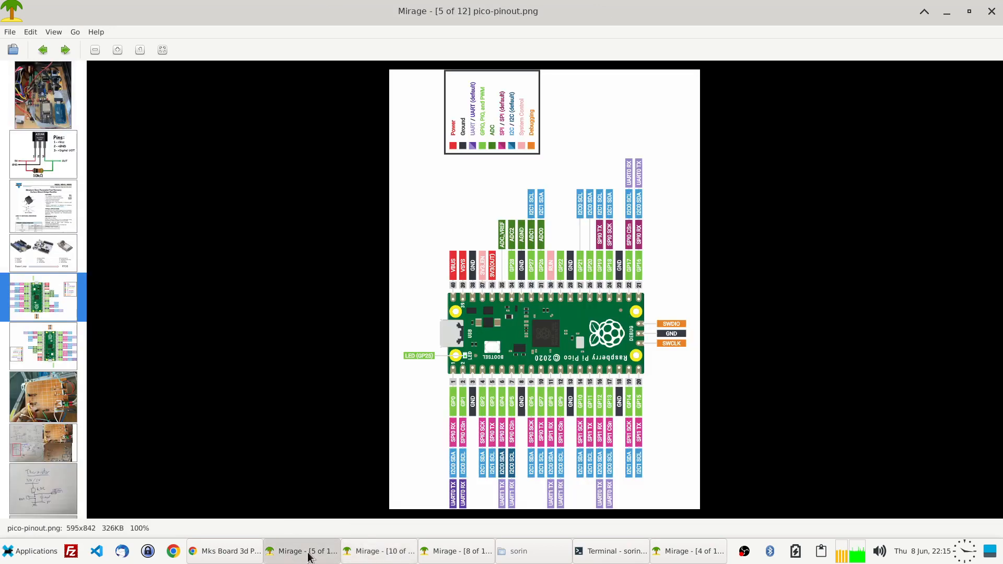
left_click(383, 552)
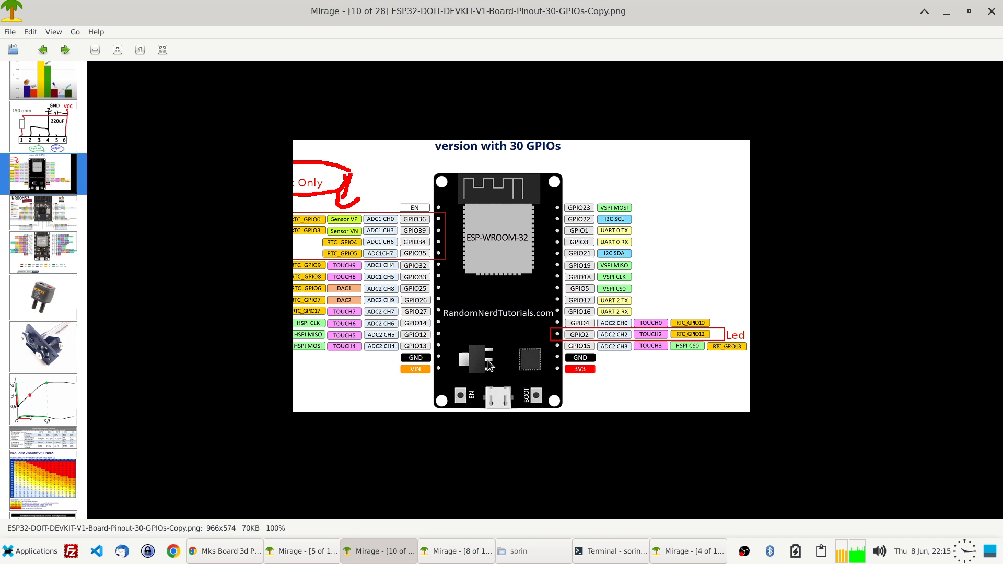
left_click(455, 551)
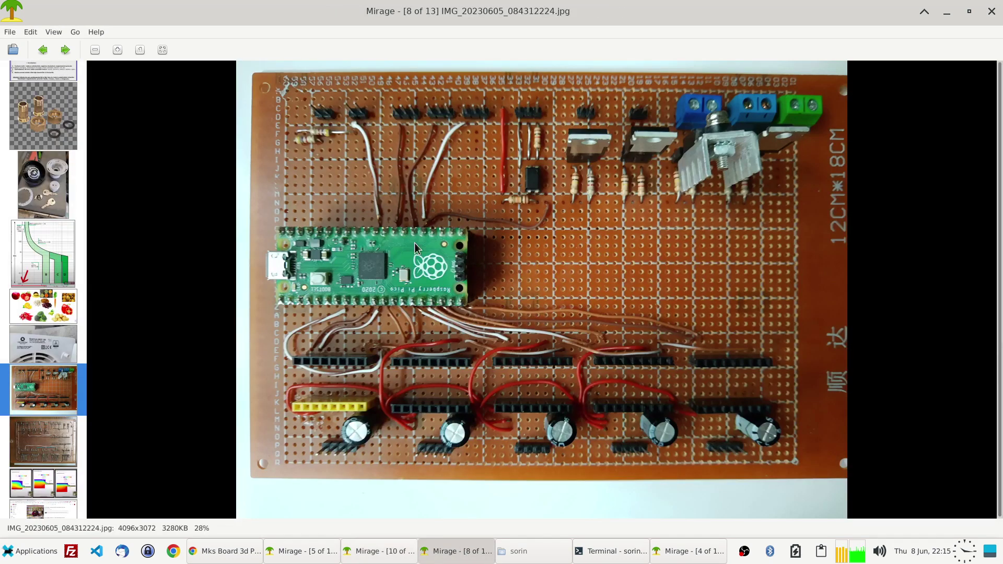
mouse_move(458, 287)
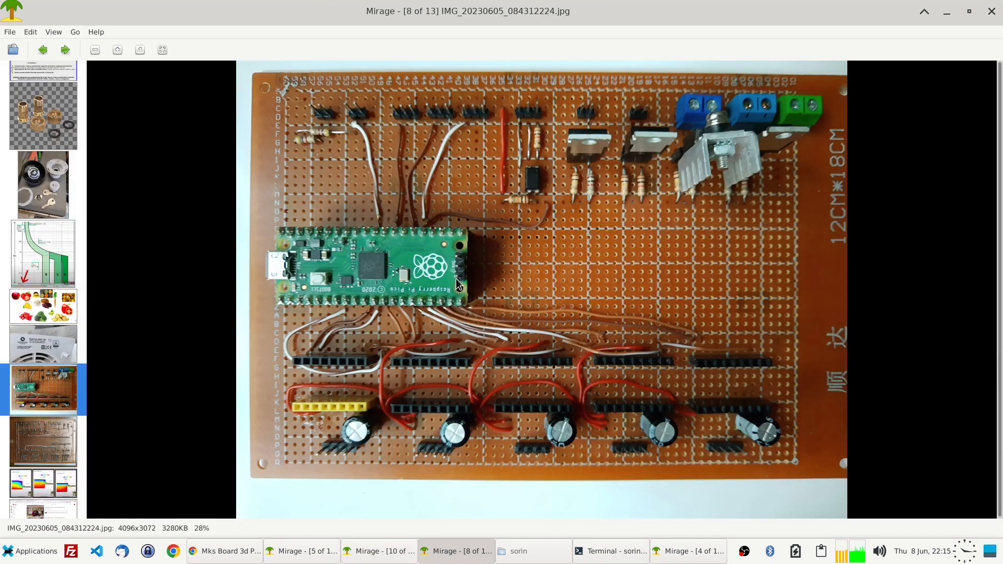
left_click(223, 551)
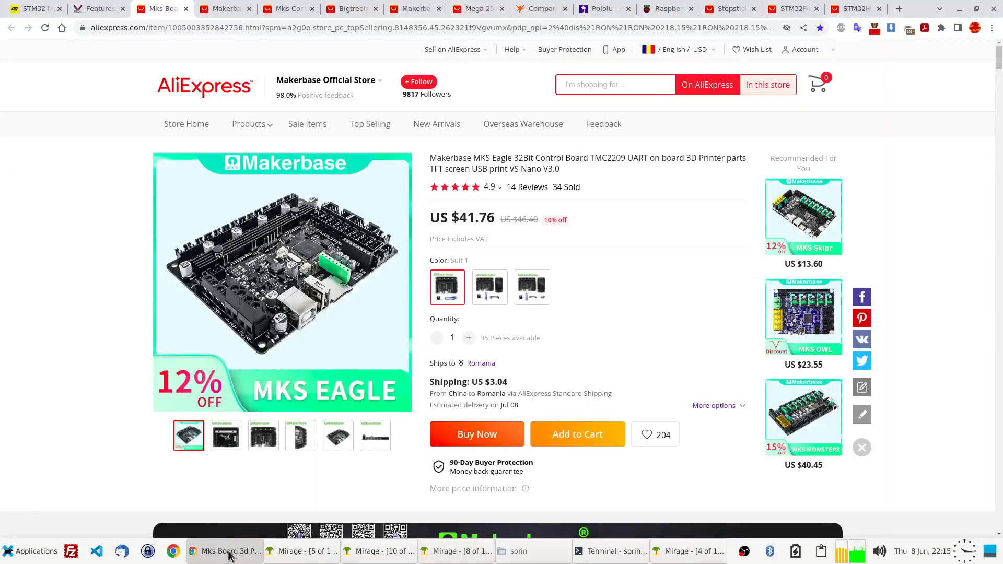
- View the MKS Eagle top-down photo and Mega 2560 kit, then price the Octopus Pro board alone at $64.49
left_click(263, 436)
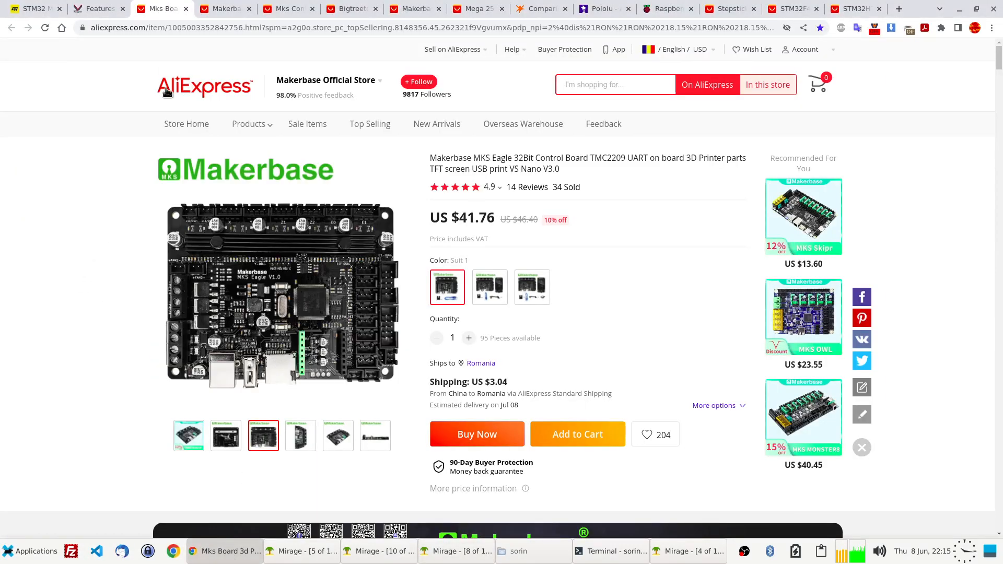
left_click(477, 8)
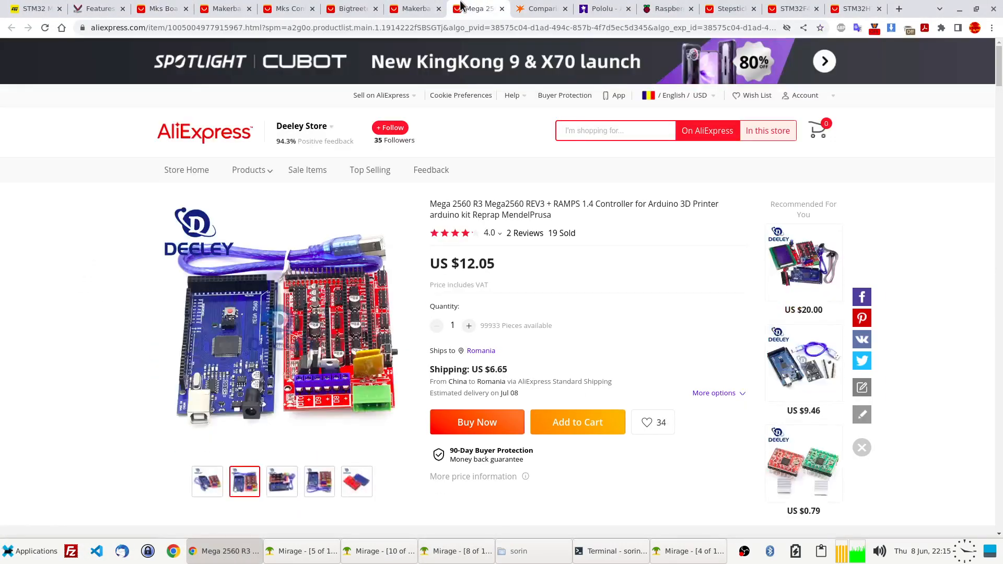
left_click(351, 9)
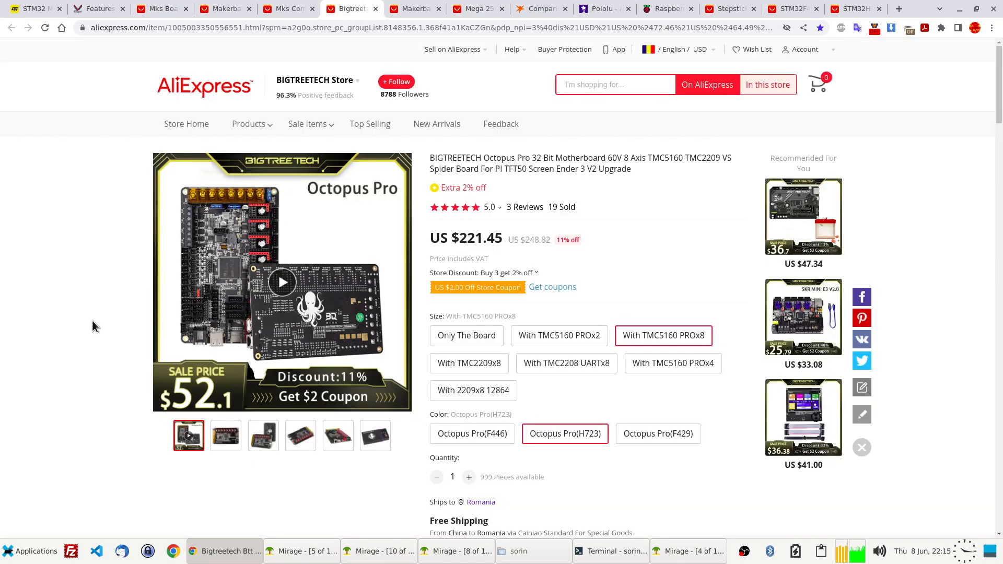
mouse_move(353, 201)
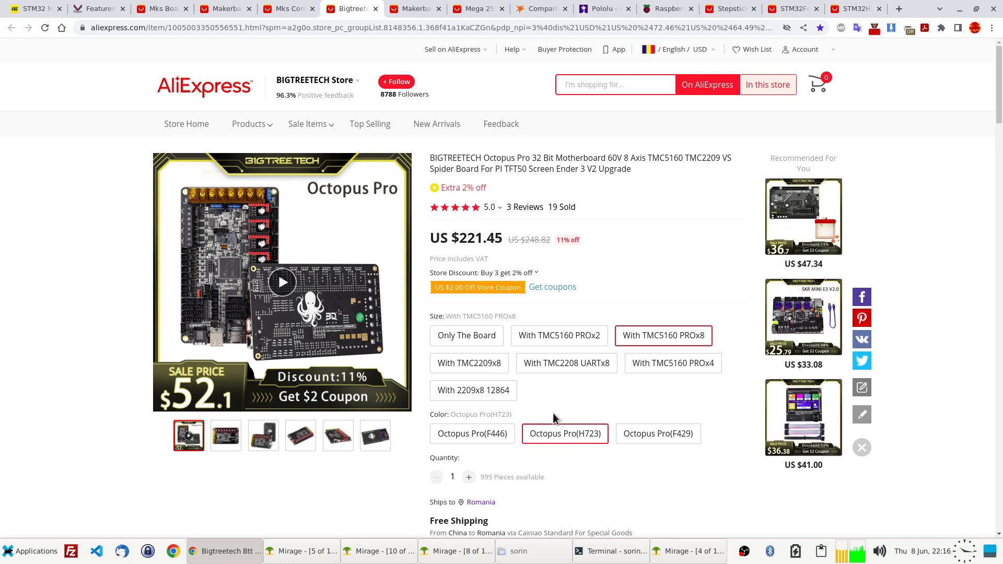
left_click(466, 335)
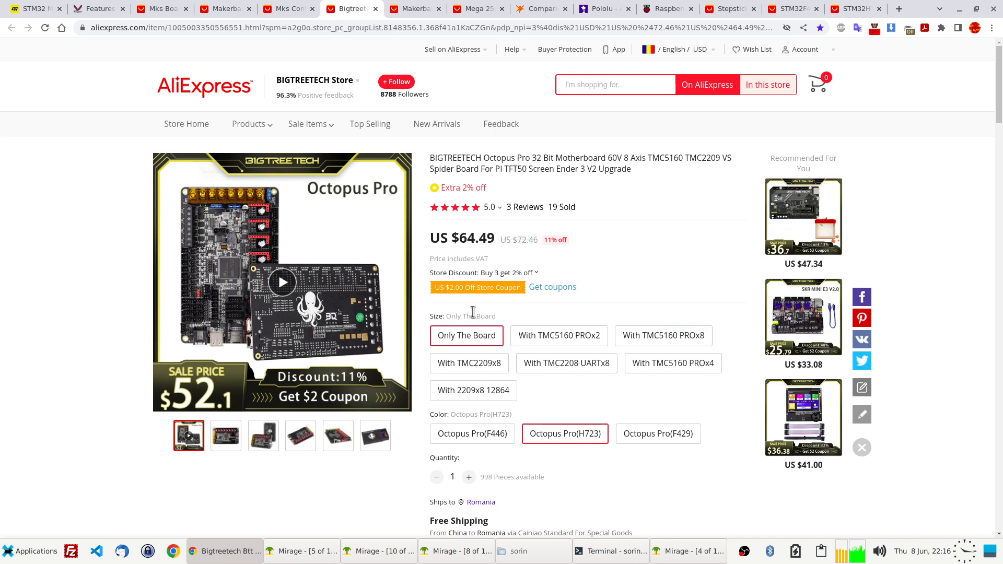
- Price the Octopus Pro TMC2209x8 option at $97.44 against board-only, then return to the MKS Eagle listing
left_click(470, 364)
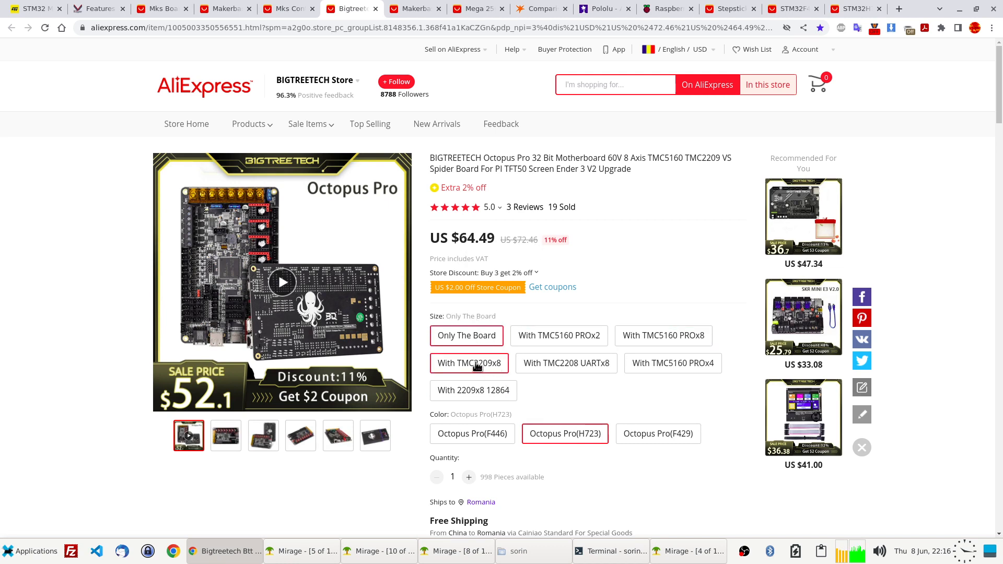
left_click(468, 364)
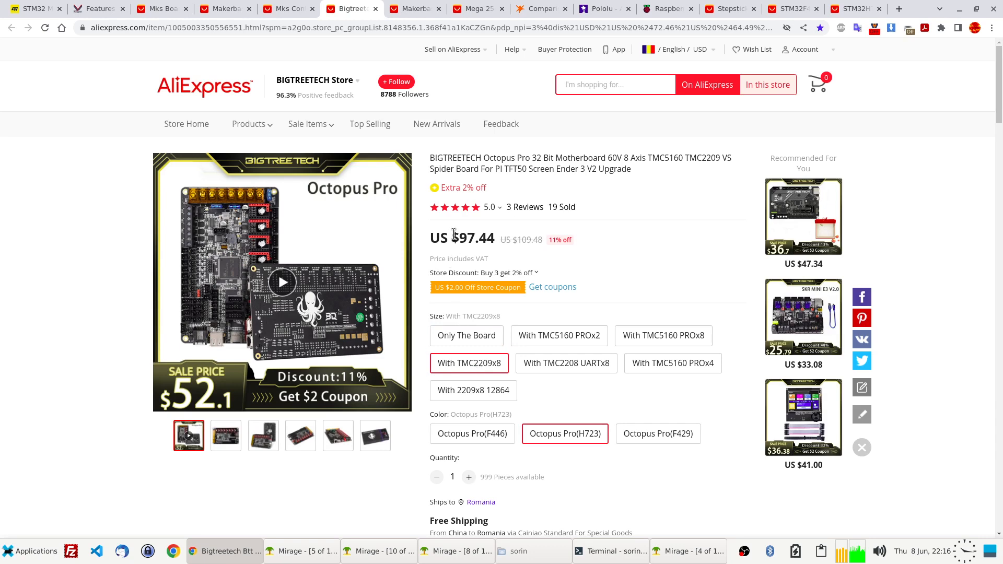
mouse_move(470, 229)
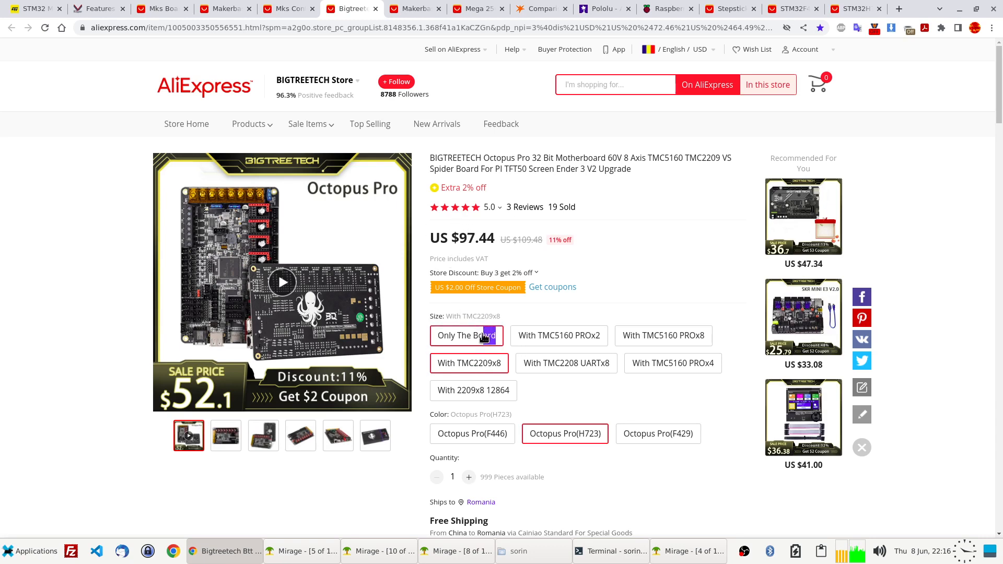
left_click(466, 336)
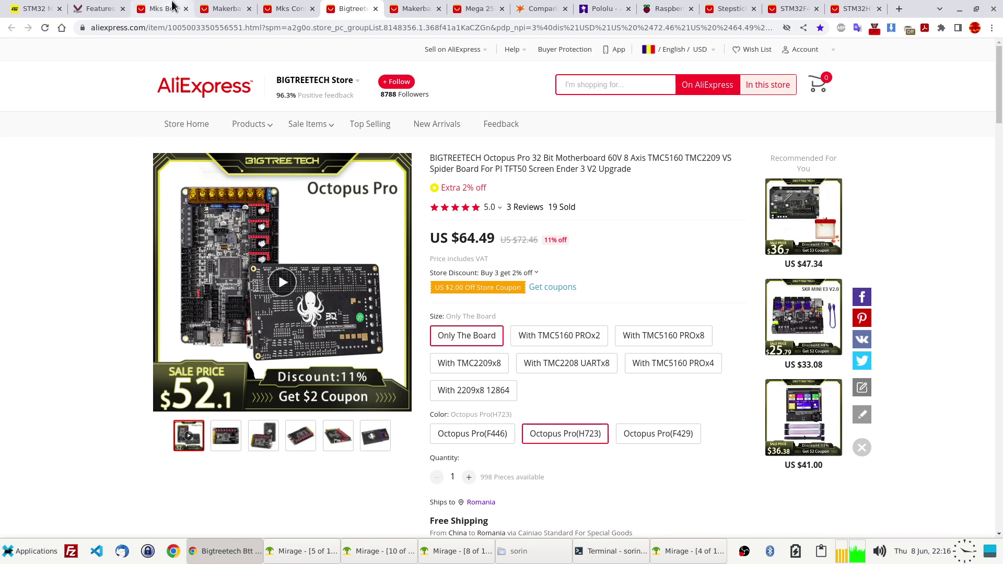
left_click(159, 8)
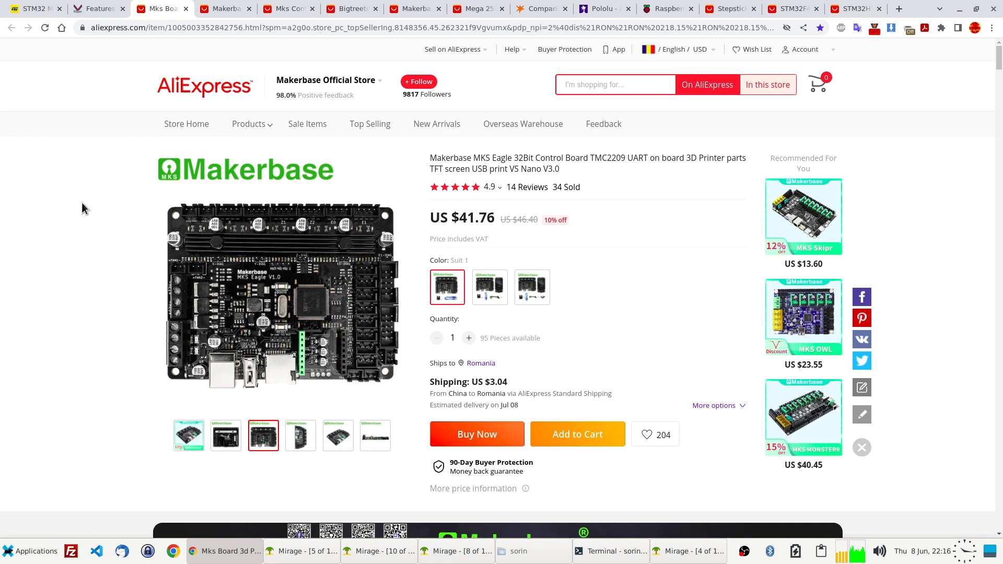
mouse_move(275, 140)
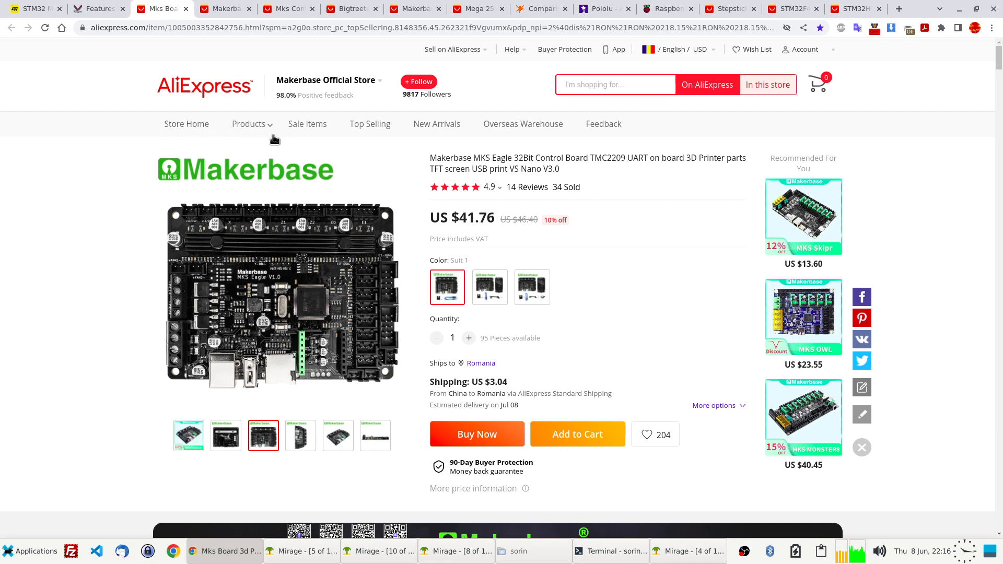
mouse_move(598, 162)
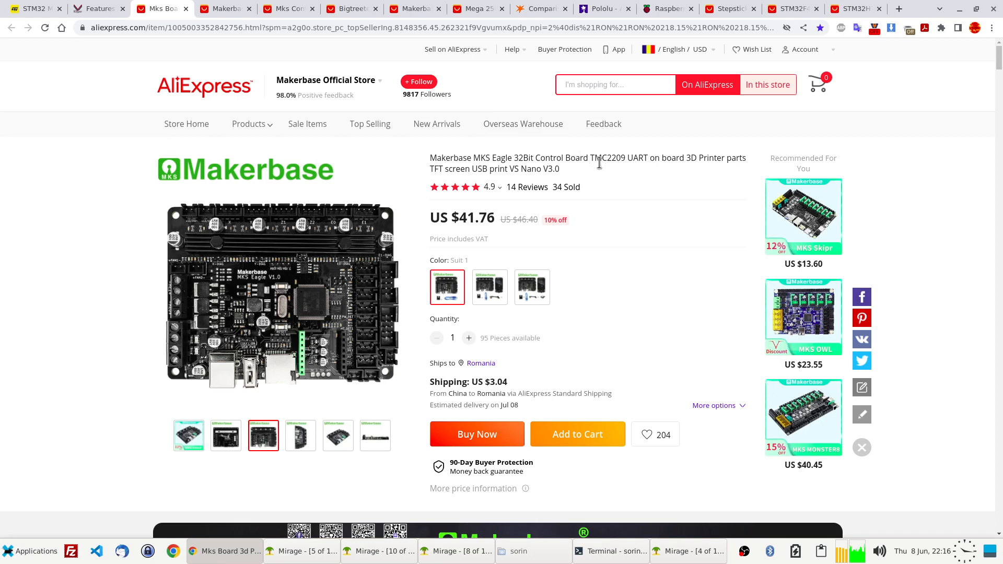
- Highlight 'TMC2209' in the MKS Eagle title to point out its onboard drivers
left_click_drag(583, 158, 665, 158)
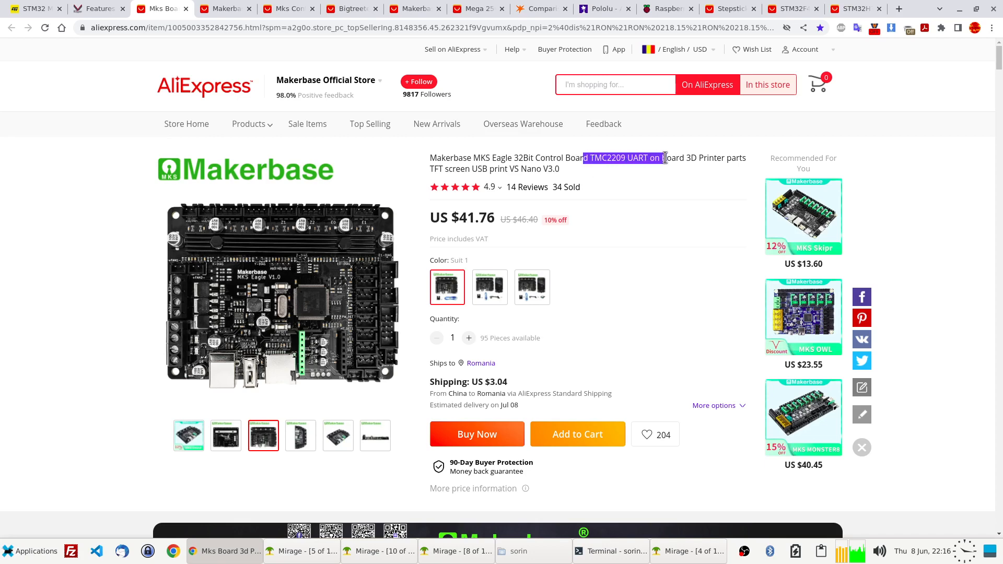
left_click(559, 165)
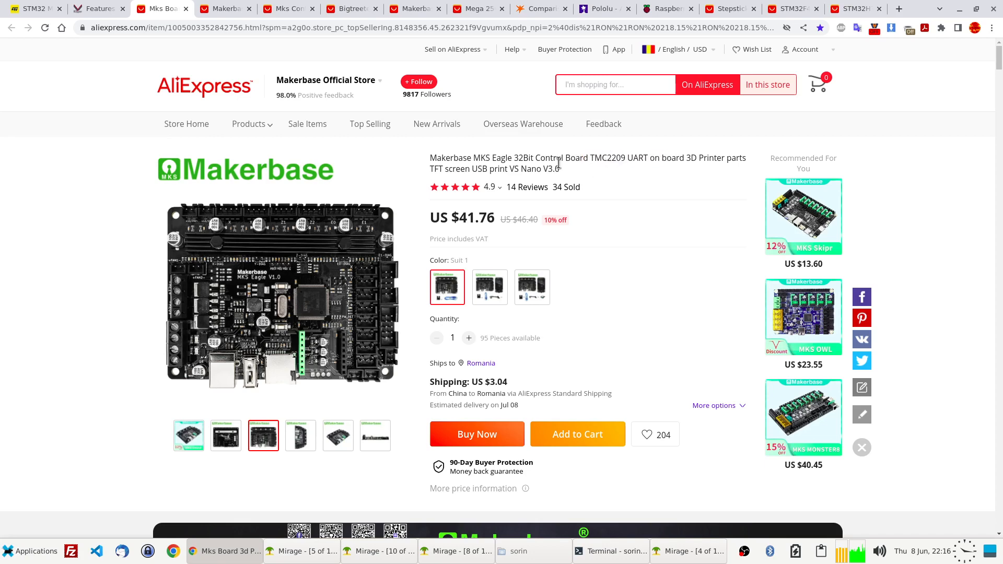
double_click(607, 158)
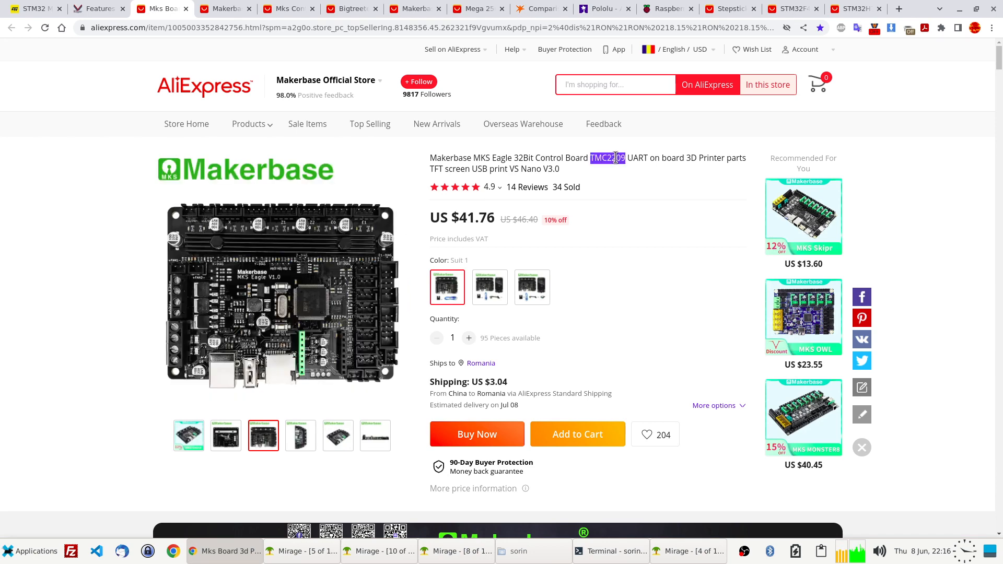
- Switch to the Watterott SilentStepStick driver comparison page
left_click(512, 49)
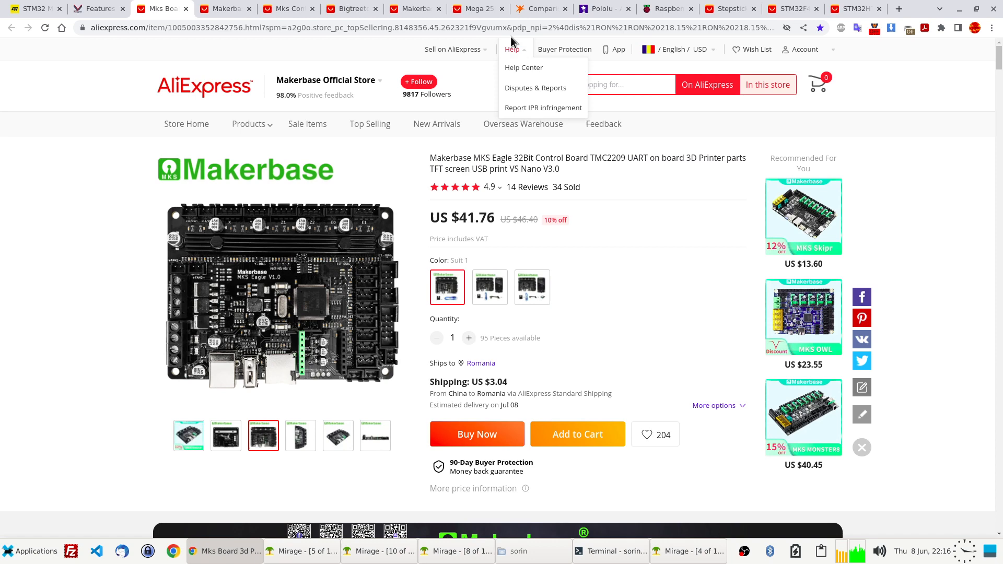
left_click(538, 9)
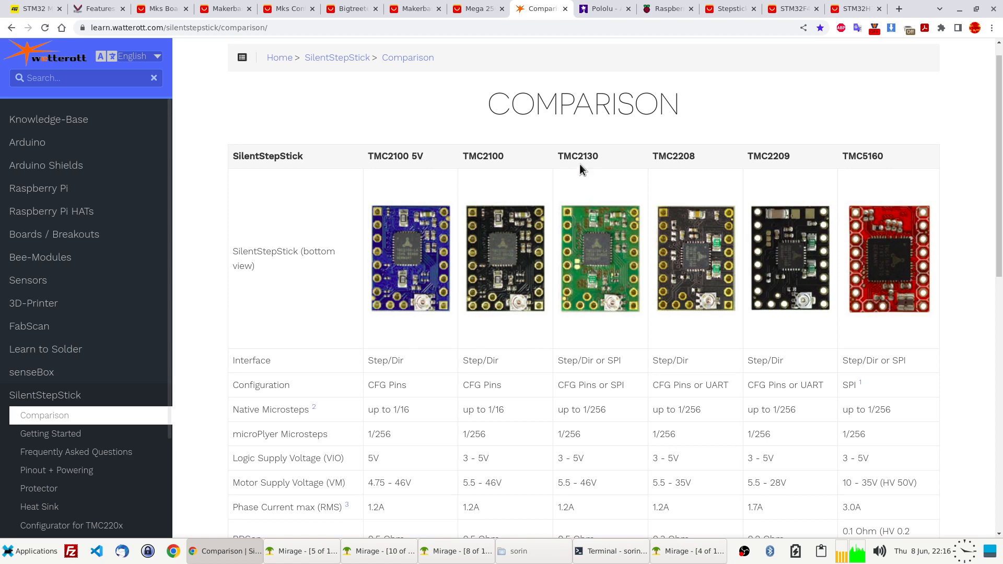
mouse_move(619, 215)
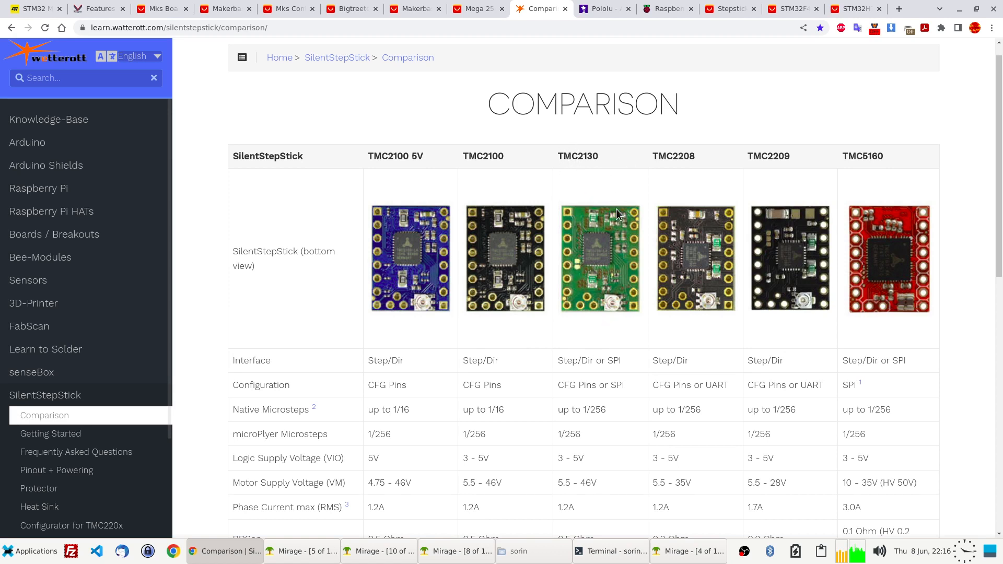
mouse_move(568, 264)
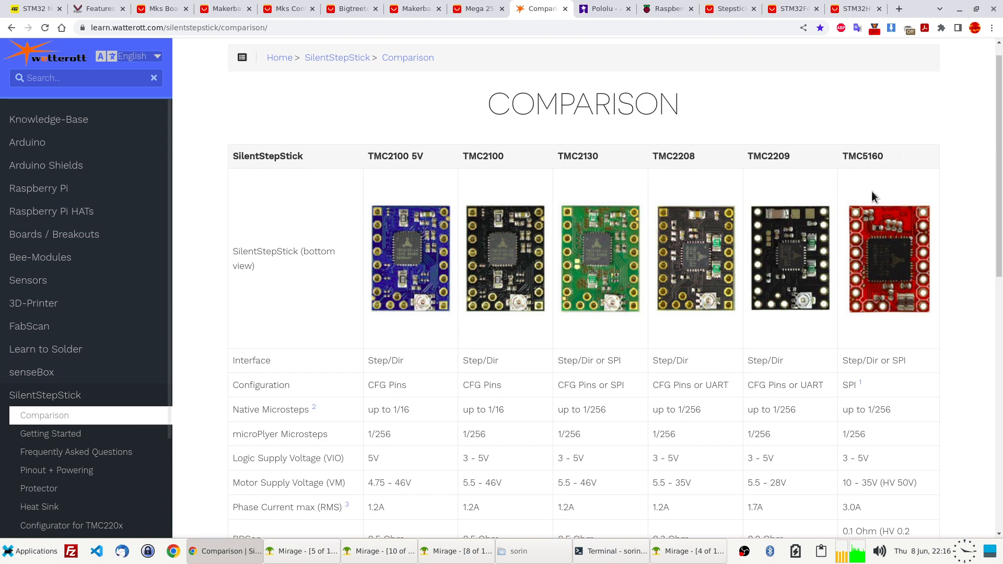
- Scroll through the SilentStepStick comparison table of TMC2100 to TMC5160 drivers
scroll("down", 3)
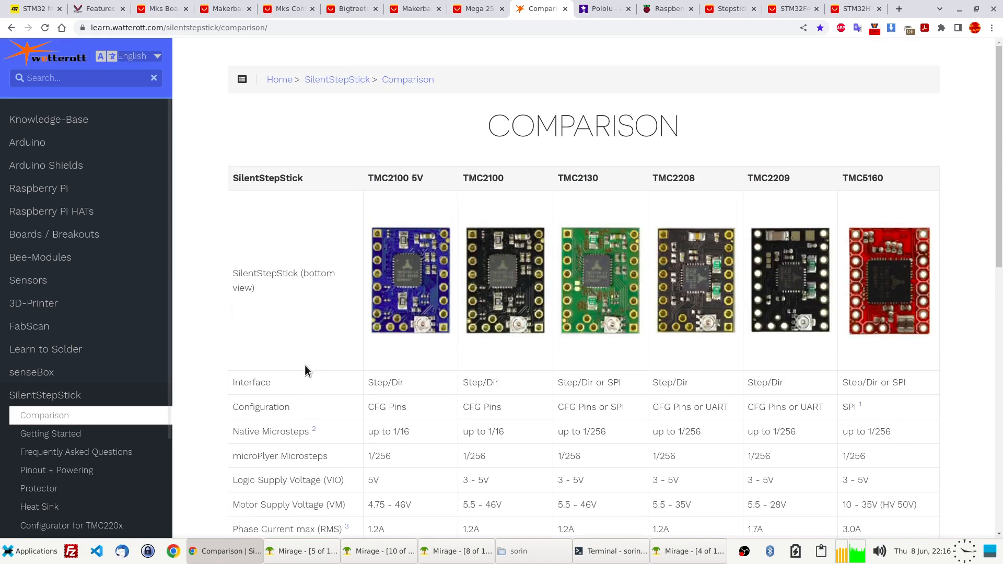
mouse_move(759, 383)
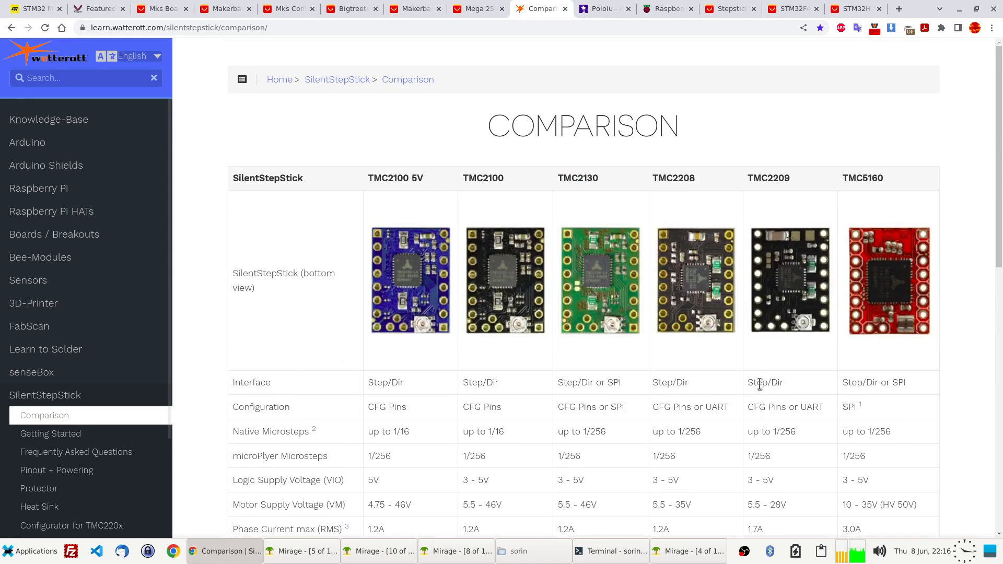
mouse_move(711, 407)
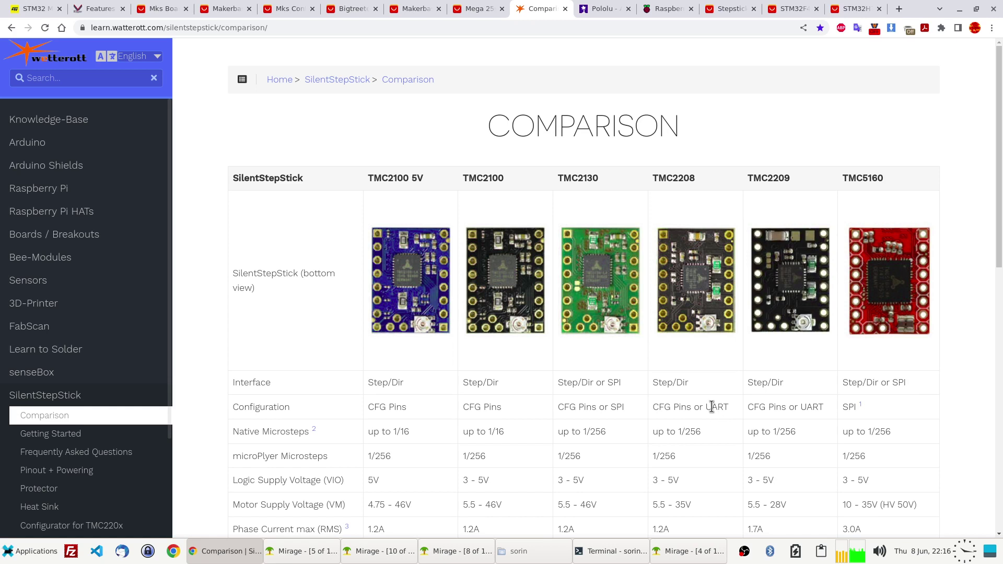
mouse_move(798, 393)
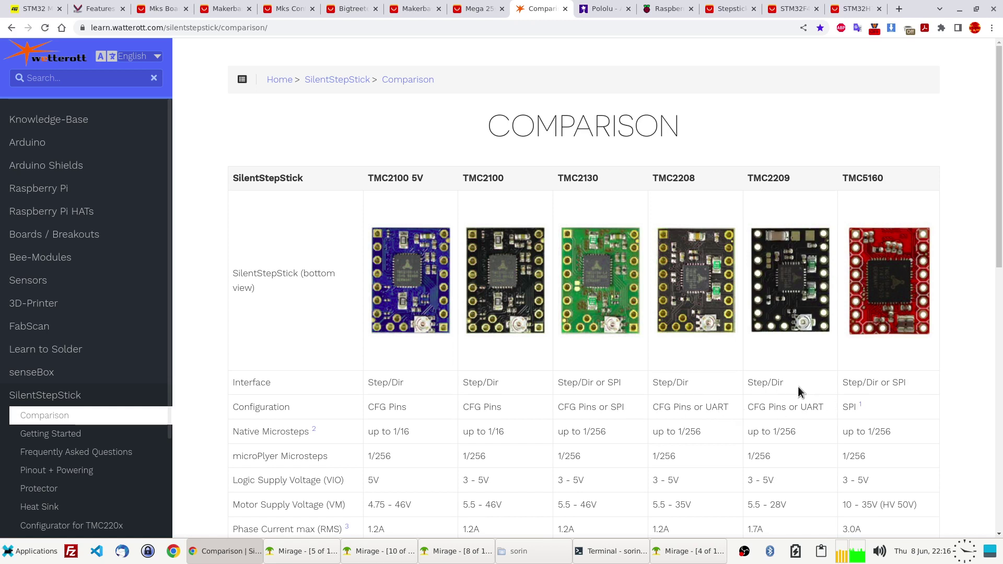
scroll("down", 3)
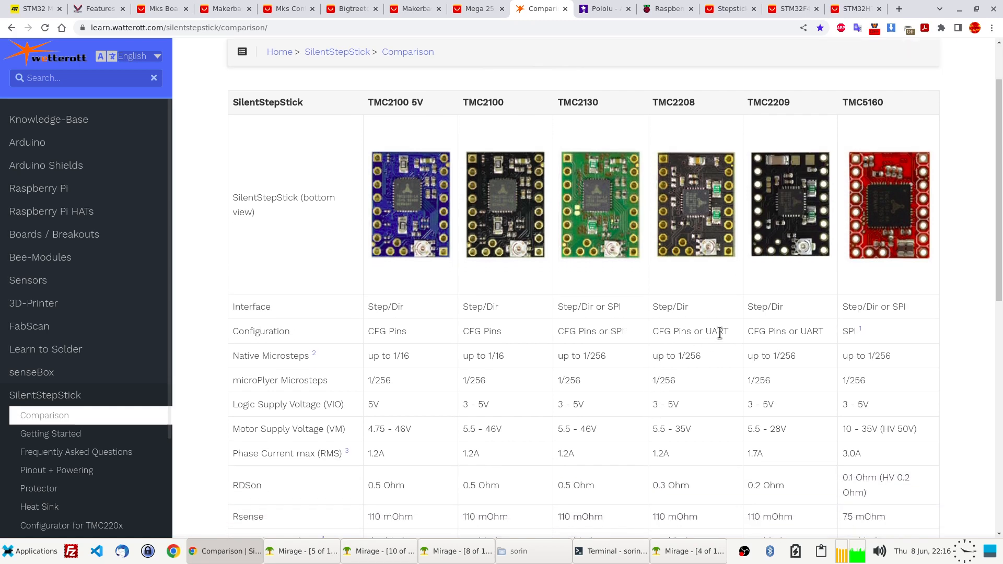
mouse_move(717, 326)
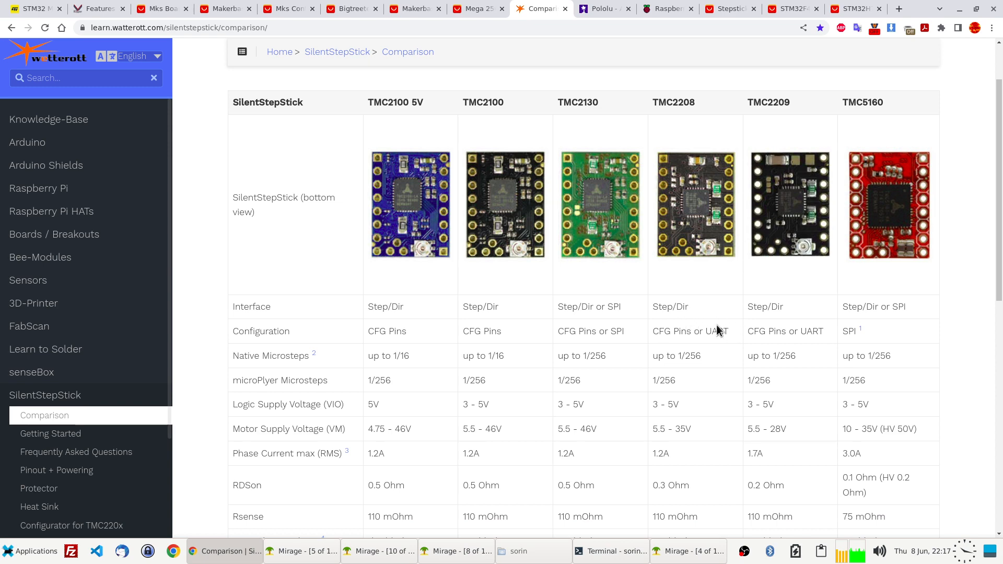
left_click(456, 551)
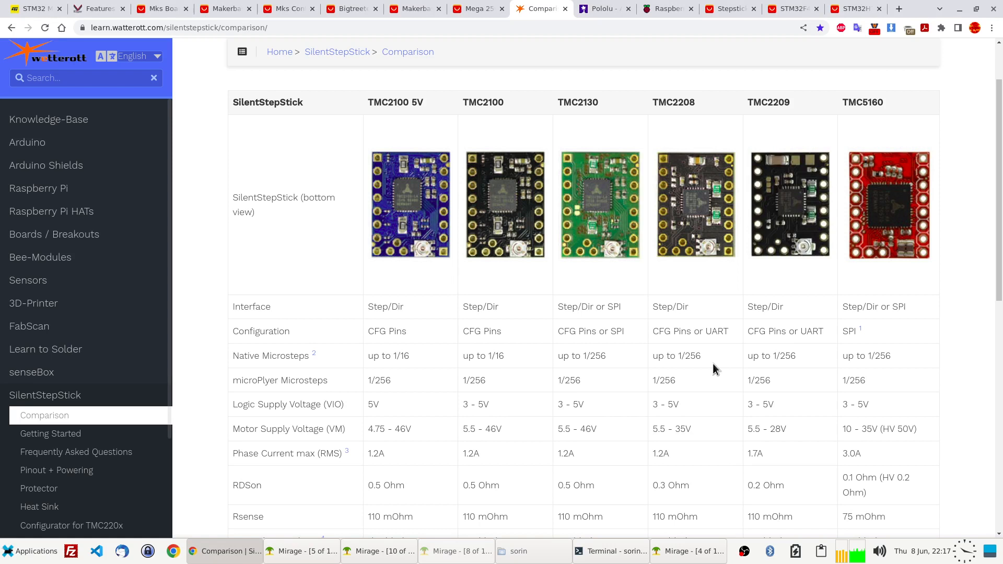
mouse_move(579, 315)
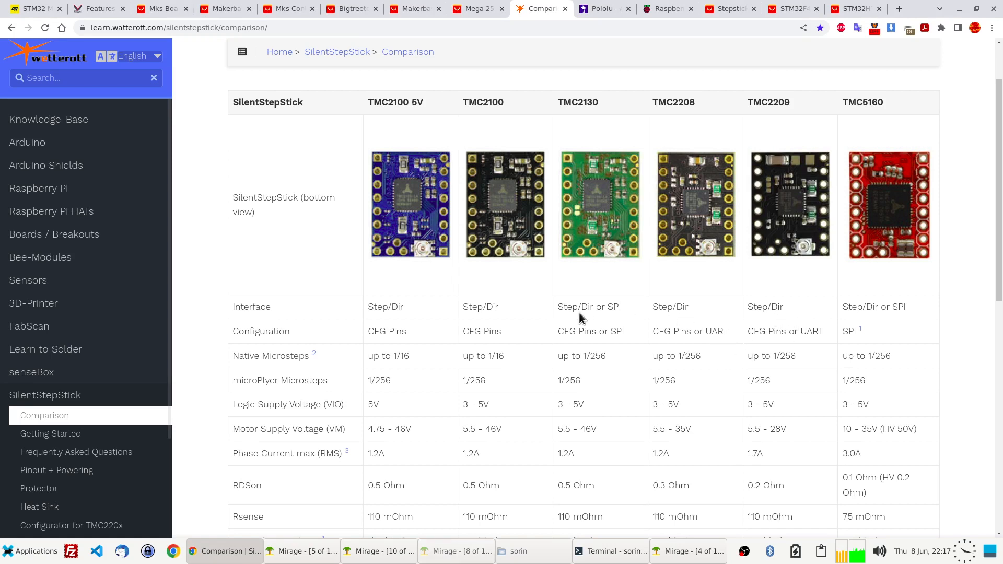
mouse_move(840, 307)
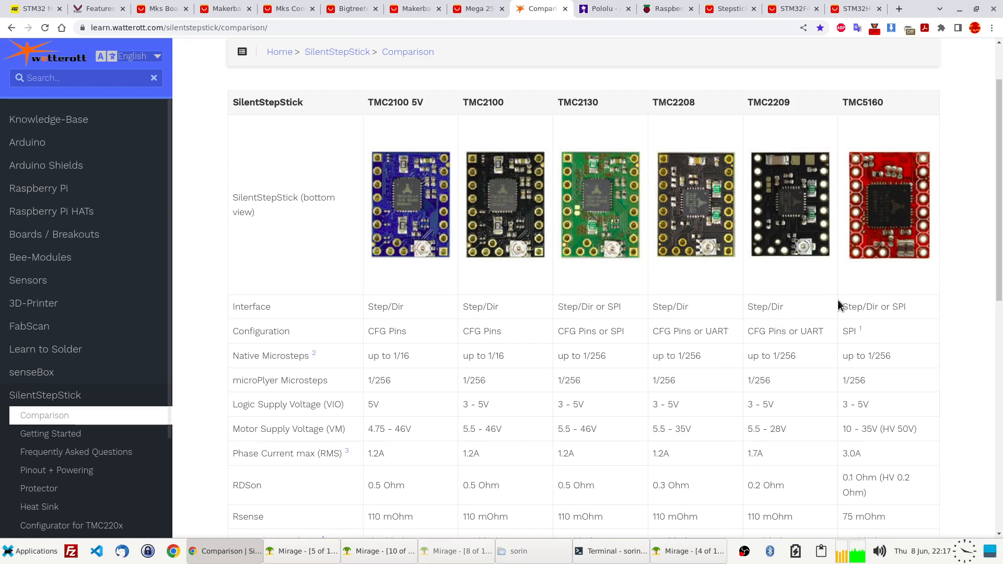
scroll("down", 3)
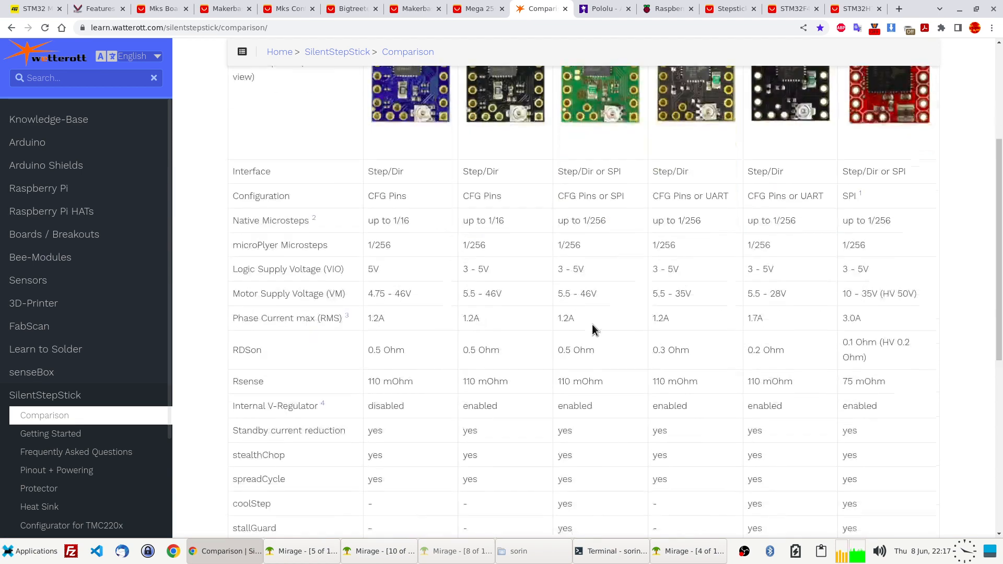
scroll("down", 3)
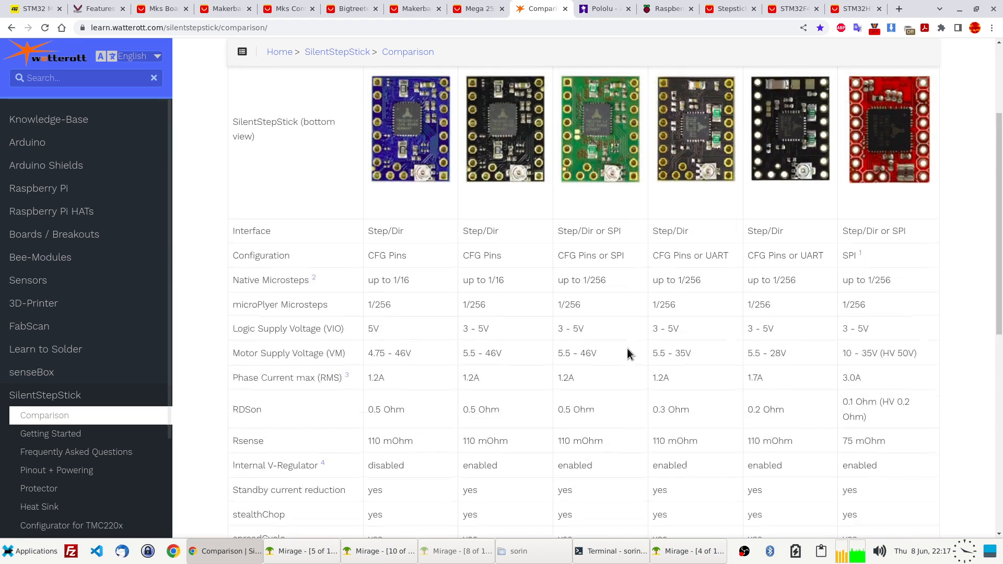
mouse_move(850, 414)
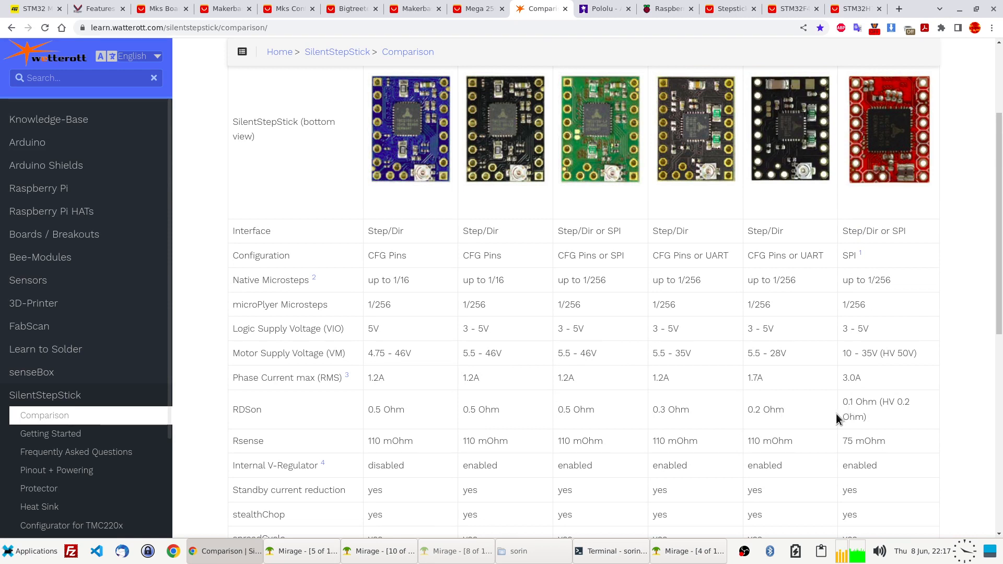
mouse_move(626, 134)
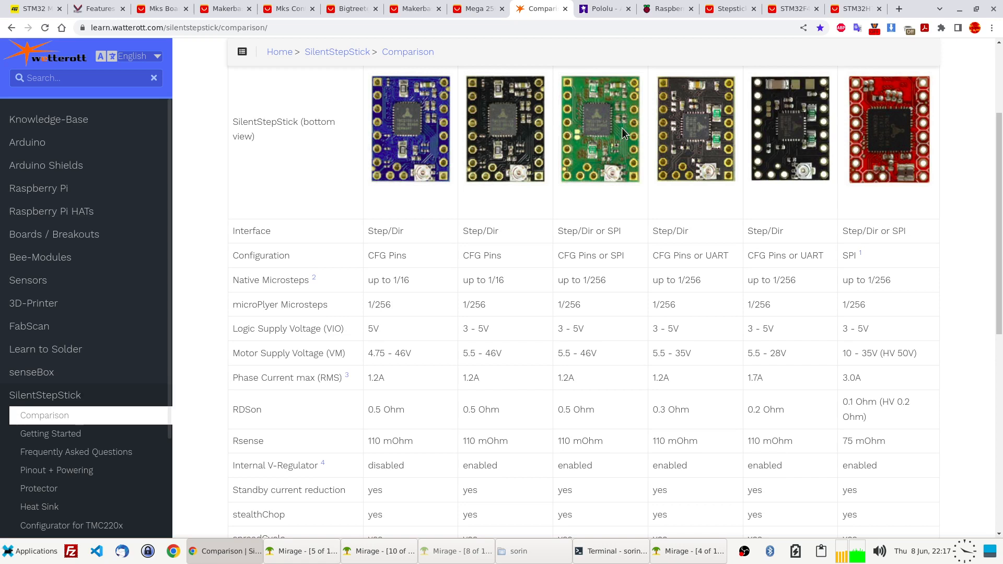
mouse_move(888, 132)
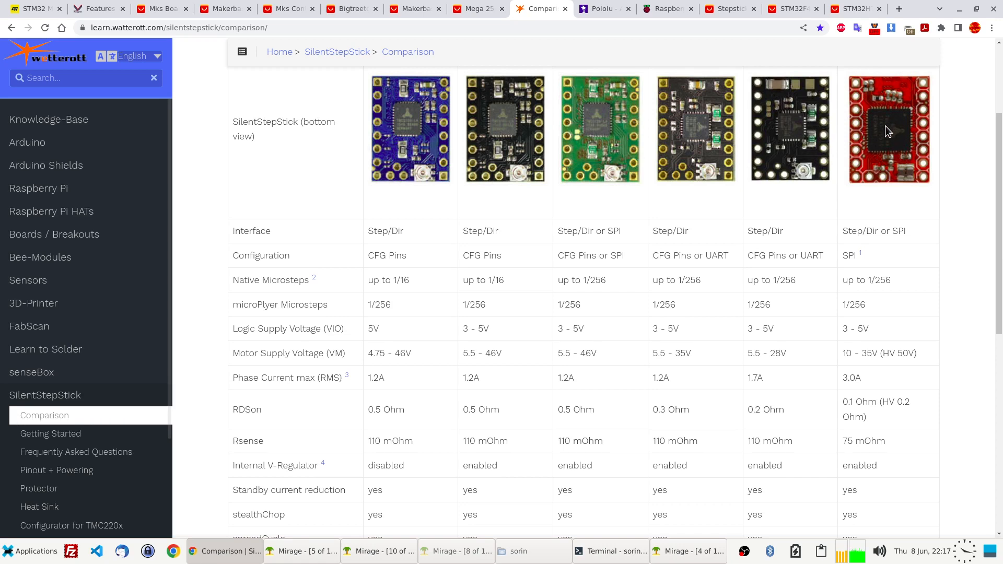
mouse_move(694, 171)
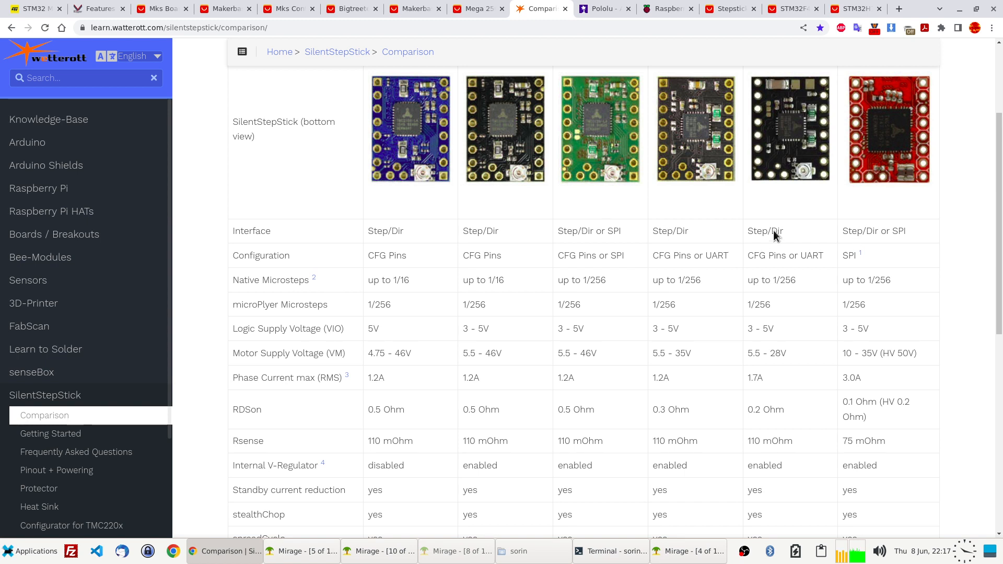
mouse_move(475, 390)
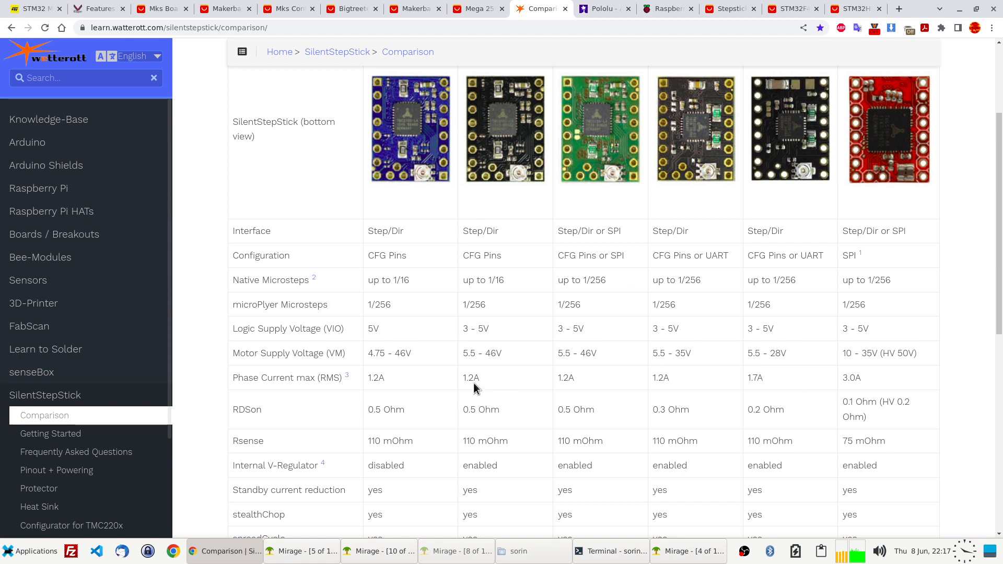
mouse_move(626, 372)
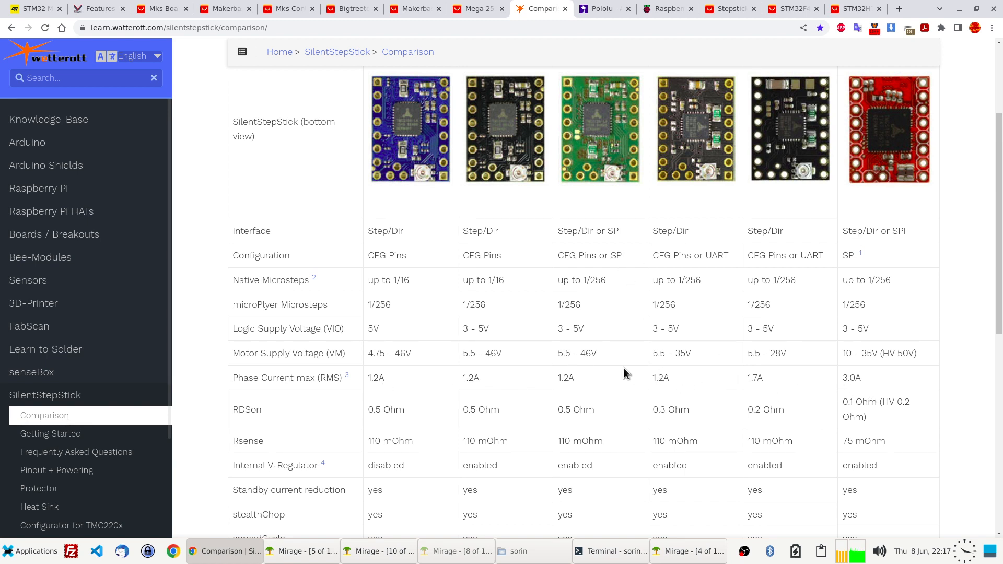
mouse_move(574, 379)
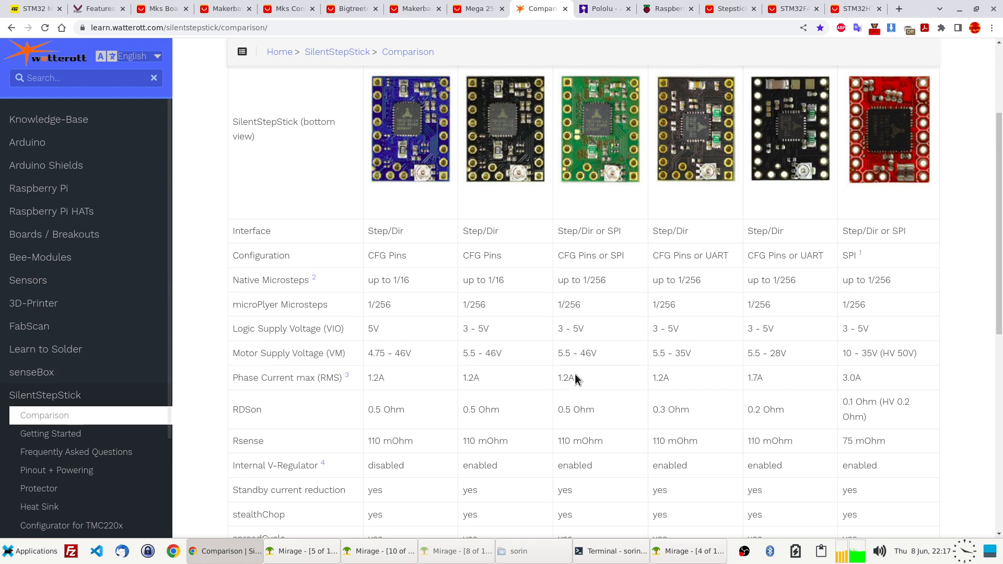
mouse_move(637, 359)
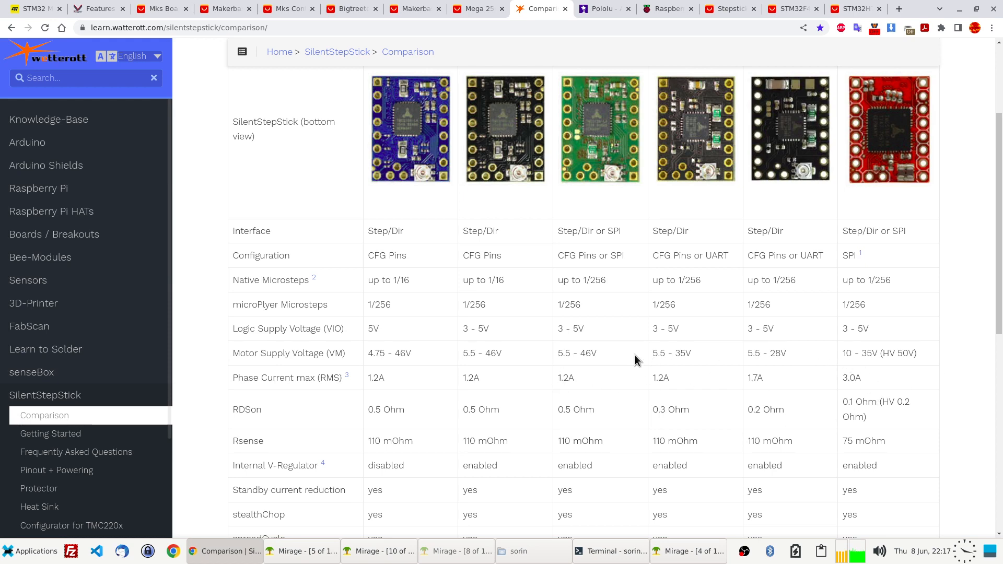
- Read the hints and notes below the comparison table, highlighting a term in them
scroll("down", 3)
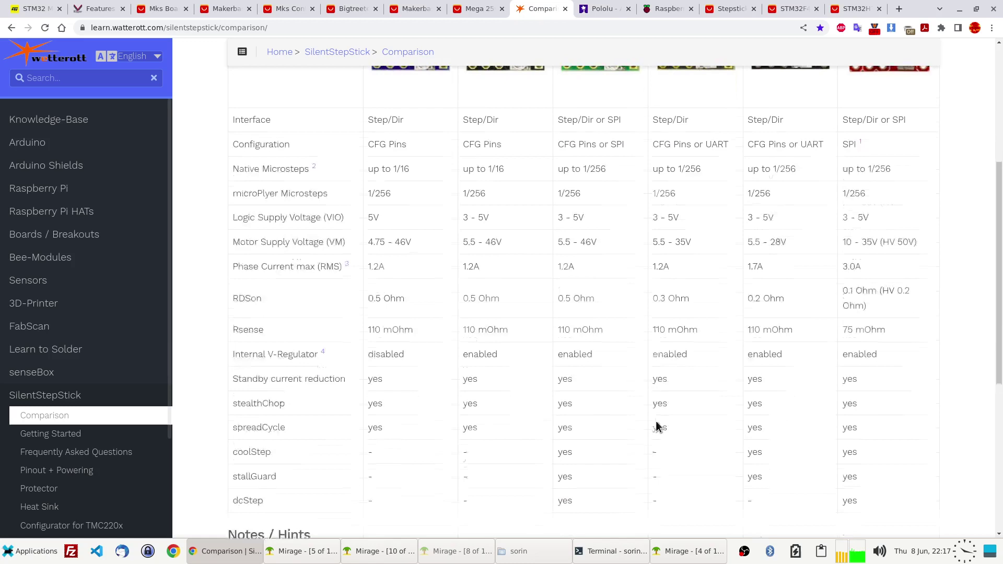
scroll("down", 3)
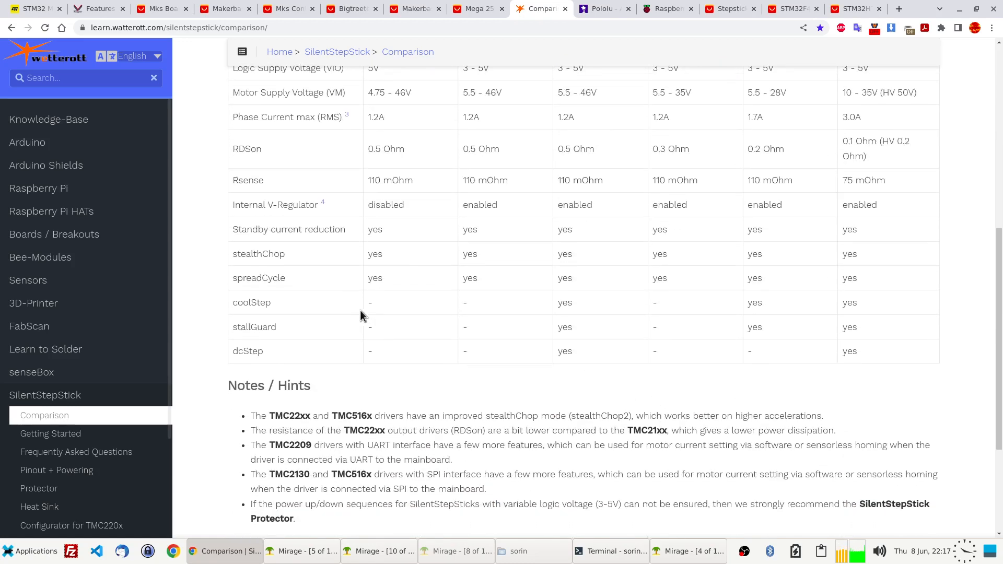
mouse_move(283, 333)
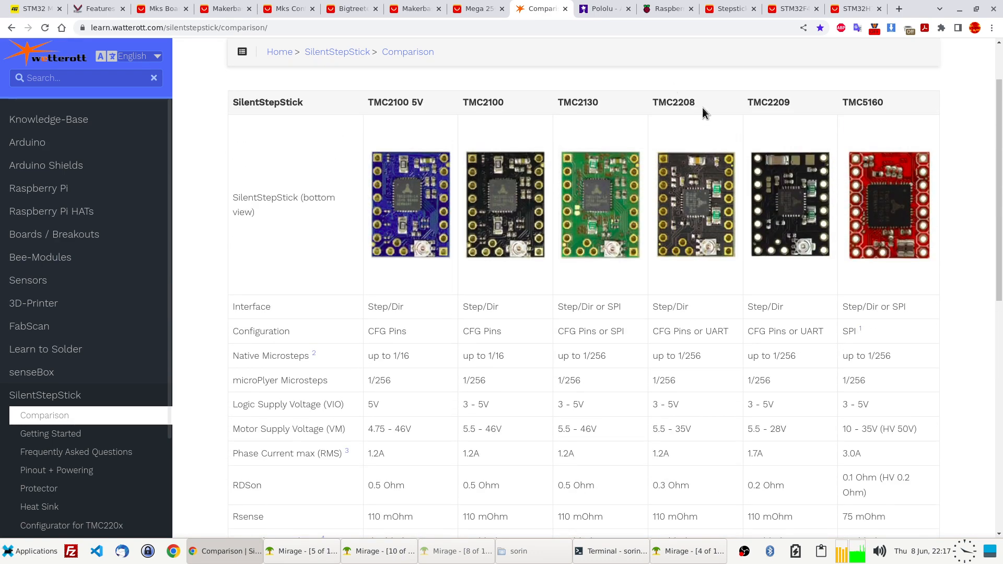
scroll("down", 3)
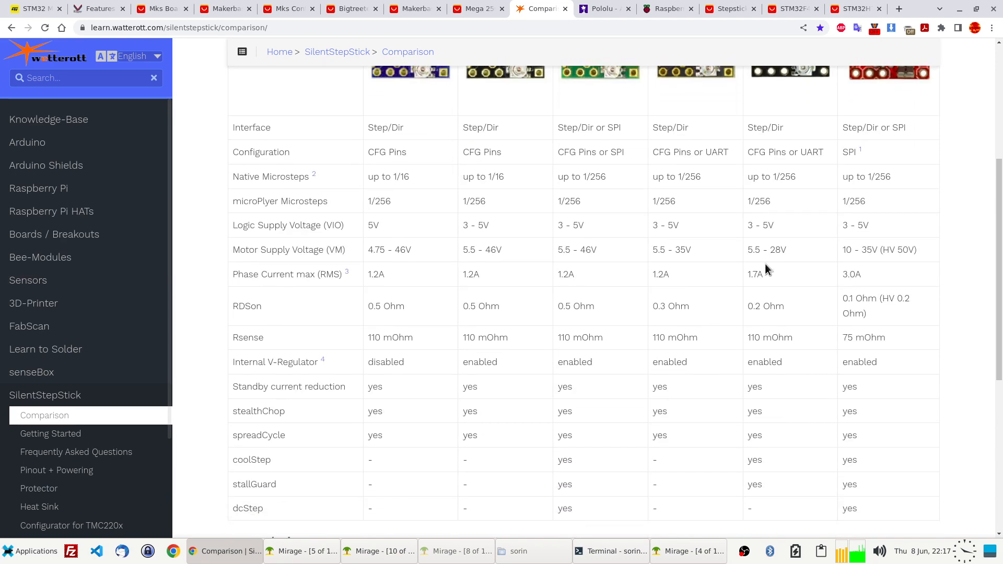
scroll("down", 3)
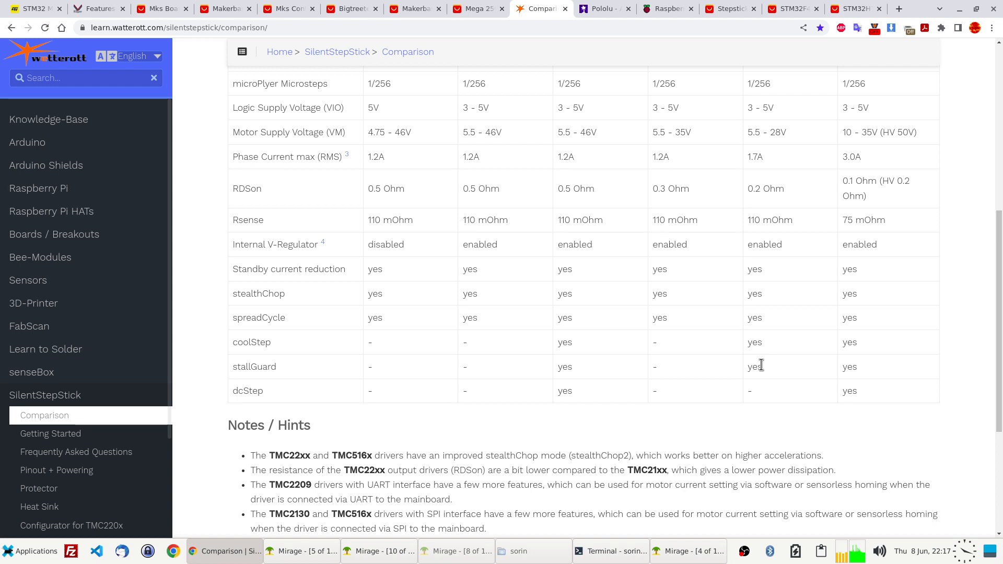
double_click(755, 367)
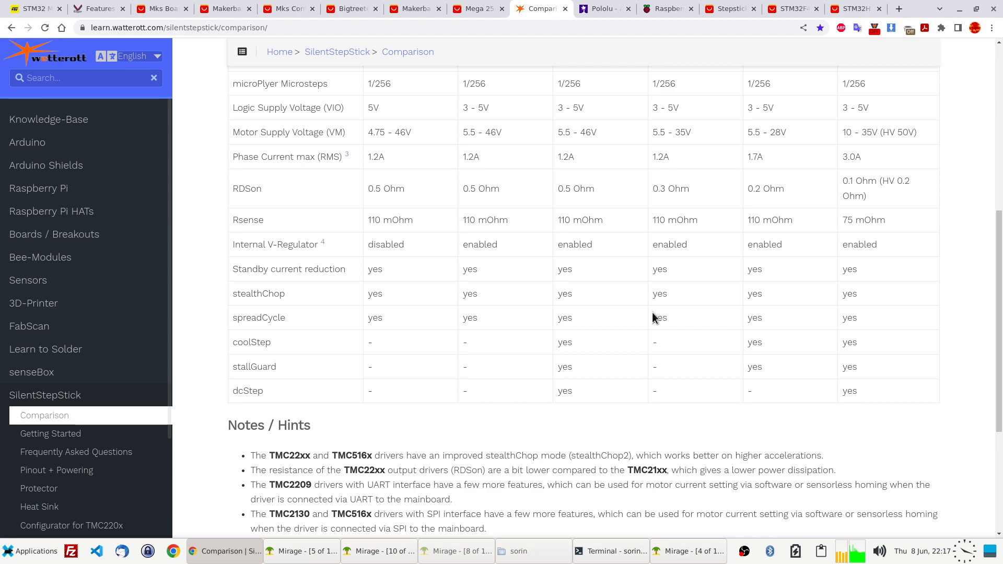
scroll("up", 3)
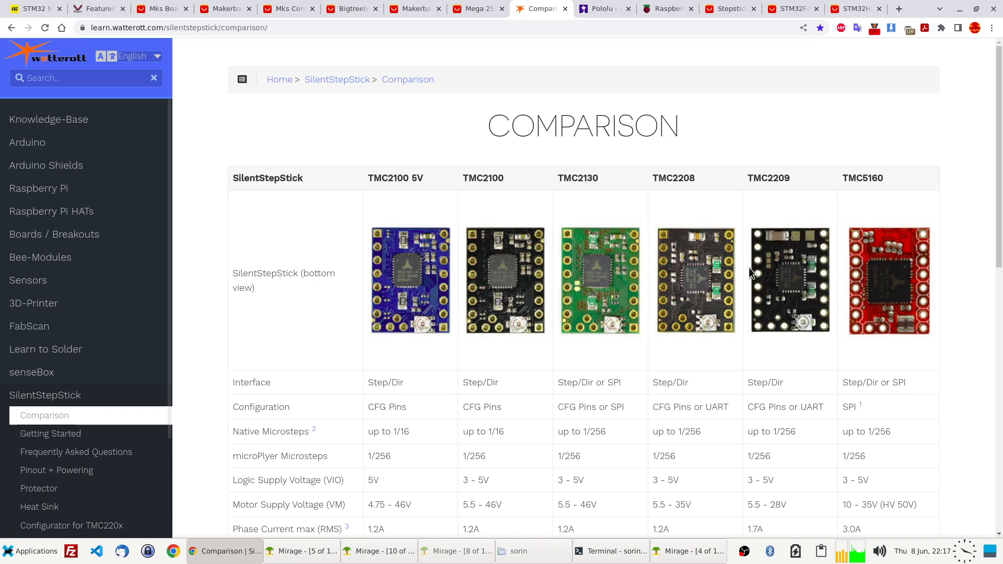
scroll("down", 3)
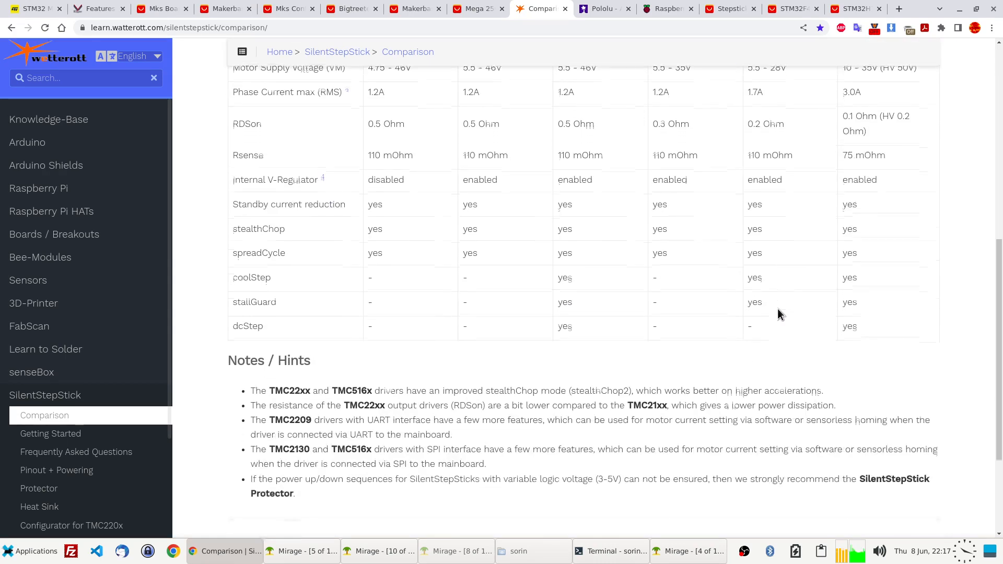
scroll("up", 3)
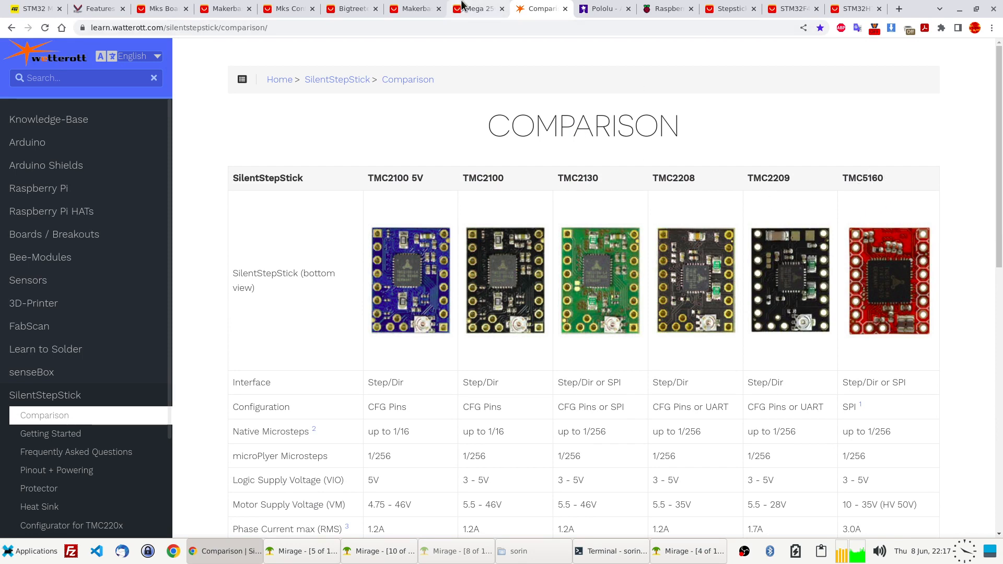
- Bring the BIGTREETECH Octopus Pro listing back to the front at US $64.49
left_click(348, 9)
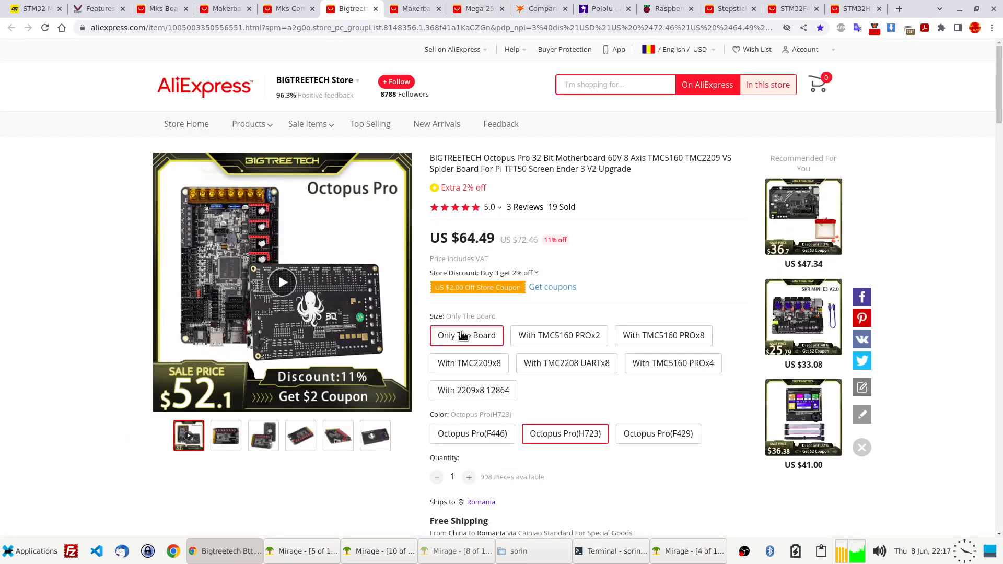
- Price the Octopus Pro with TMC2209x8 ($97.44) and TMC5160 PROx8 ($221.45) bundles
left_click(470, 363)
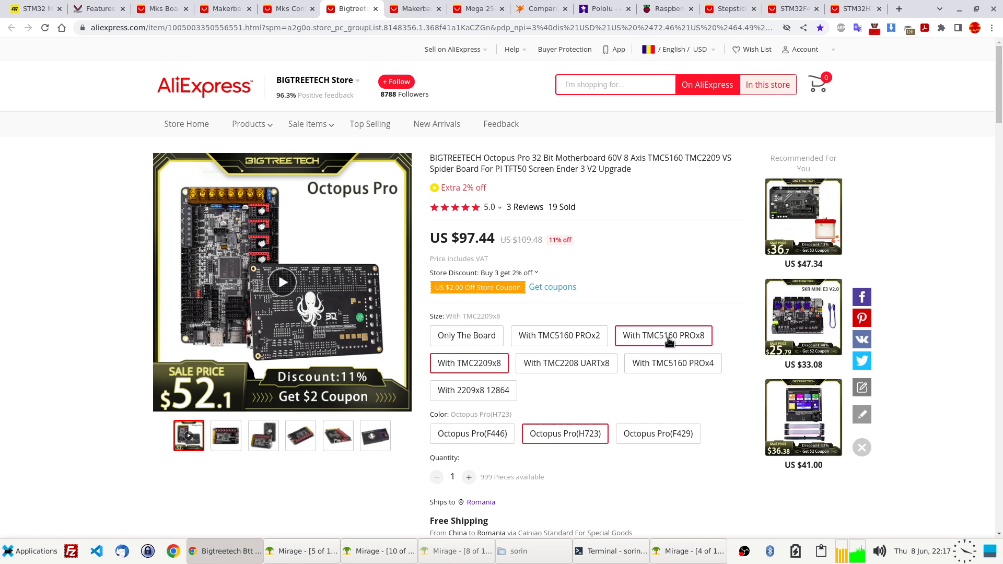
left_click(663, 335)
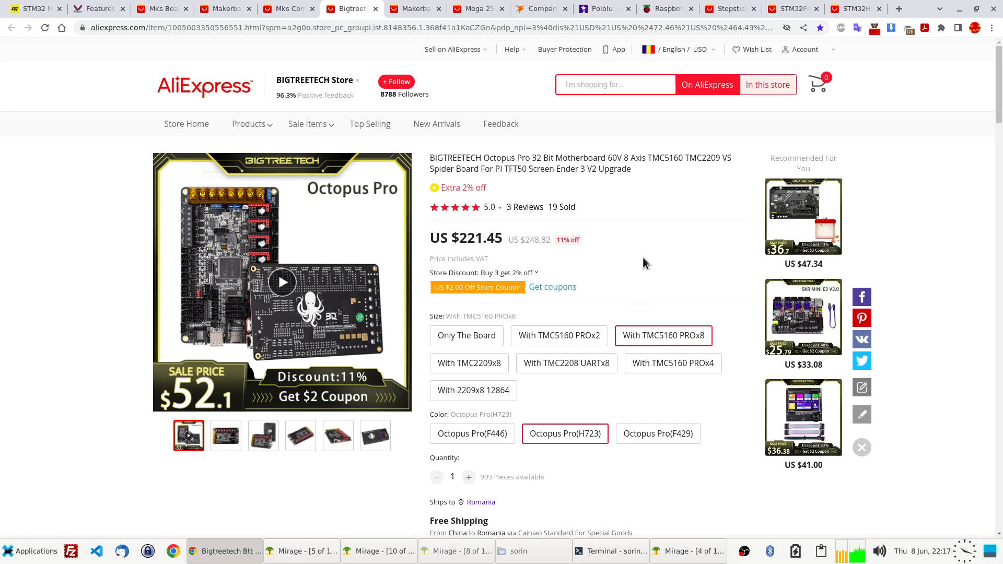
mouse_move(632, 69)
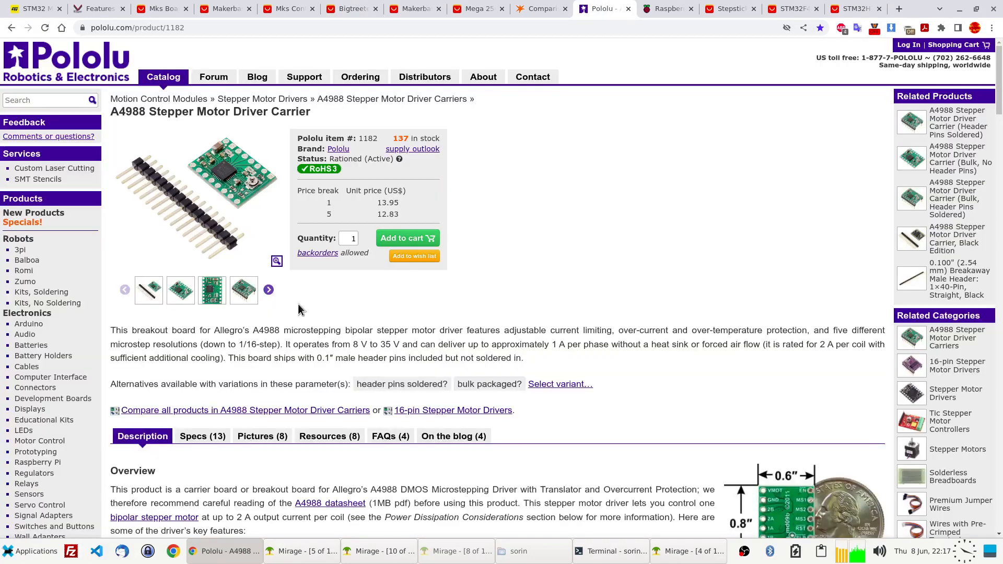
mouse_move(121, 111)
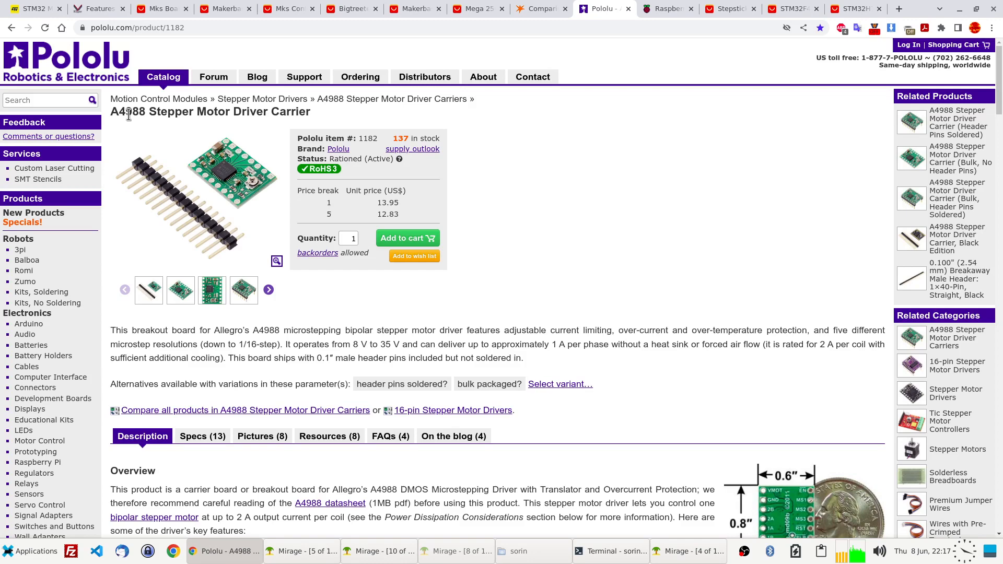
mouse_move(145, 117)
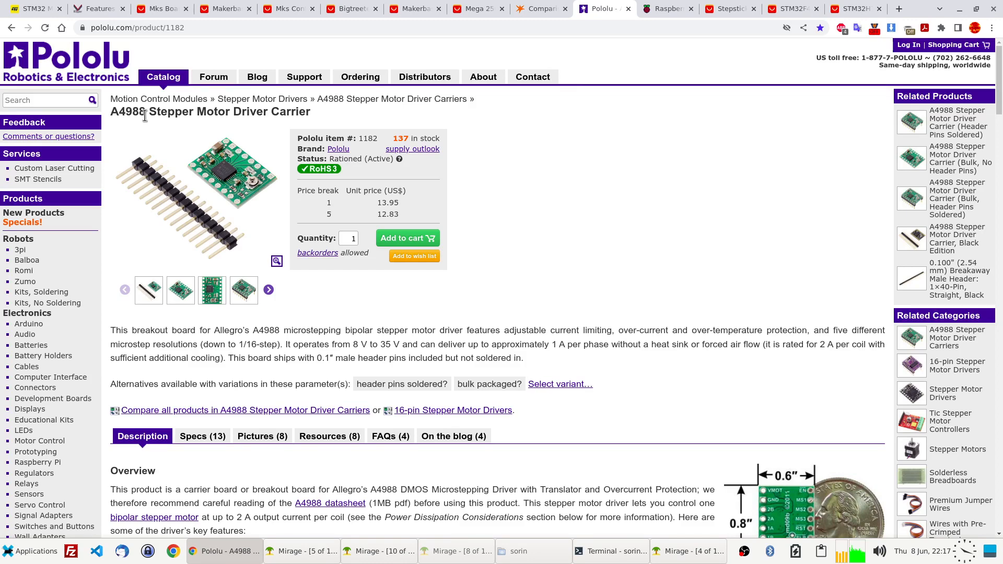
mouse_move(150, 114)
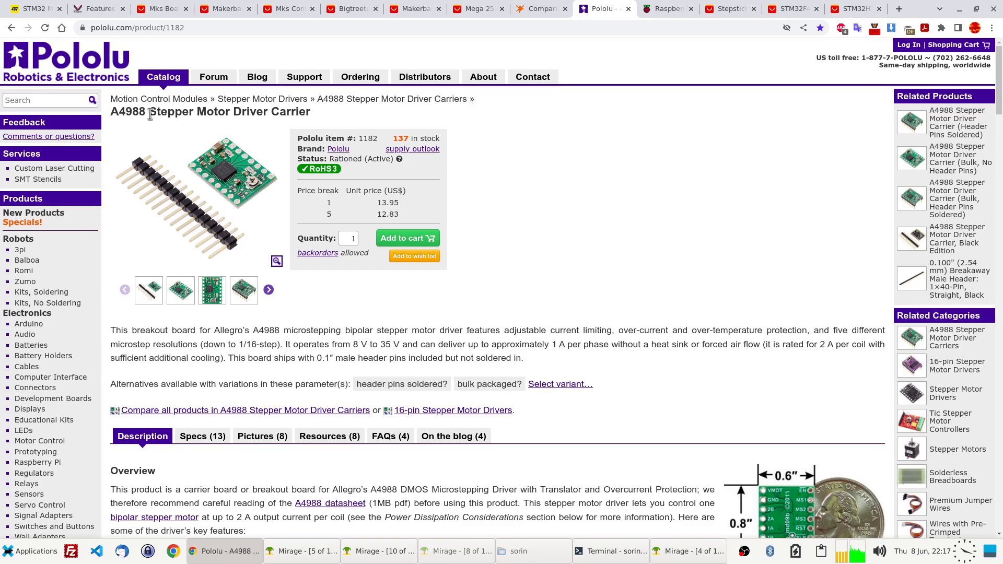
mouse_move(234, 183)
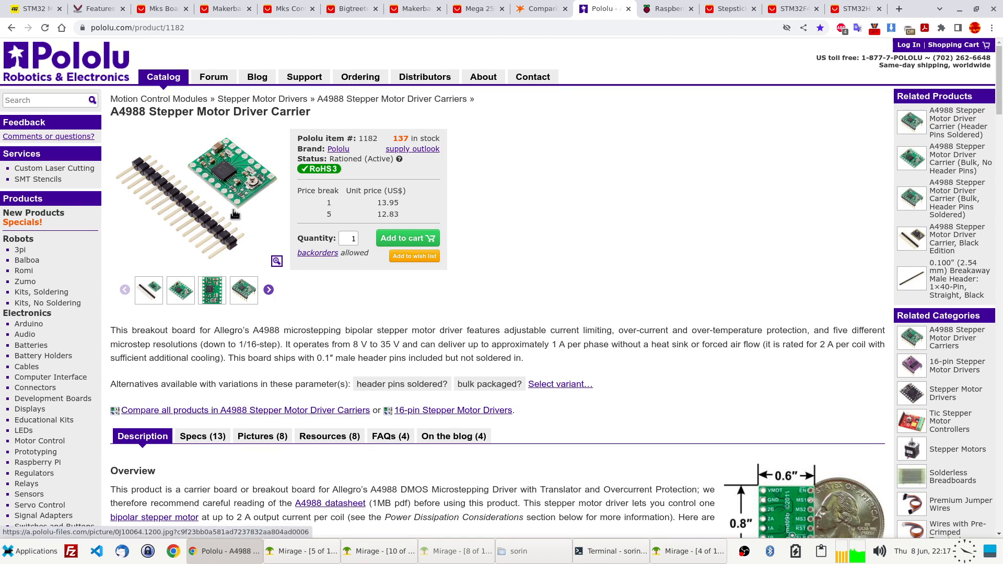
- Switch from Pololu's A4988 page to the MKS TMC2209 driver listing at US $20.22
left_click(729, 8)
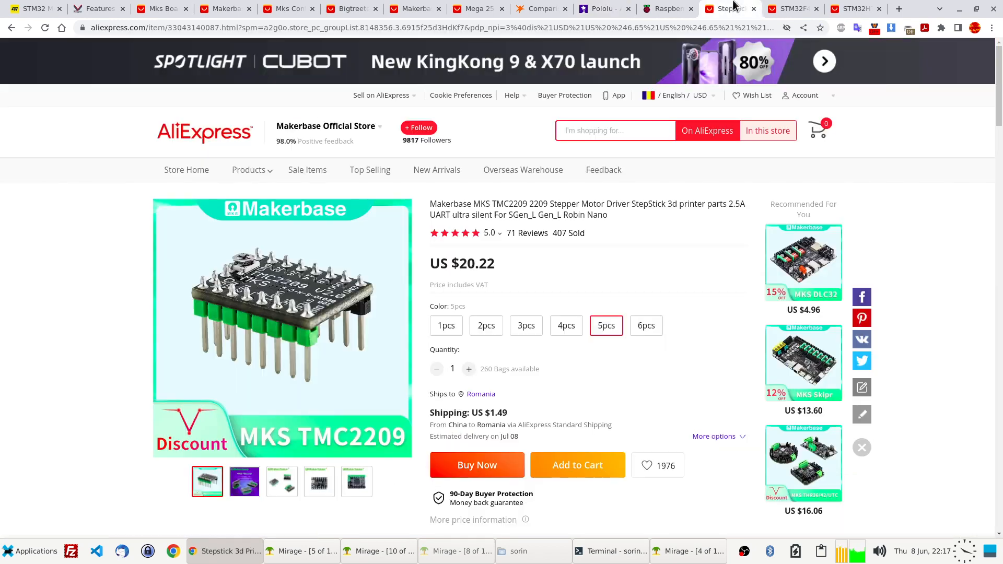
mouse_move(322, 274)
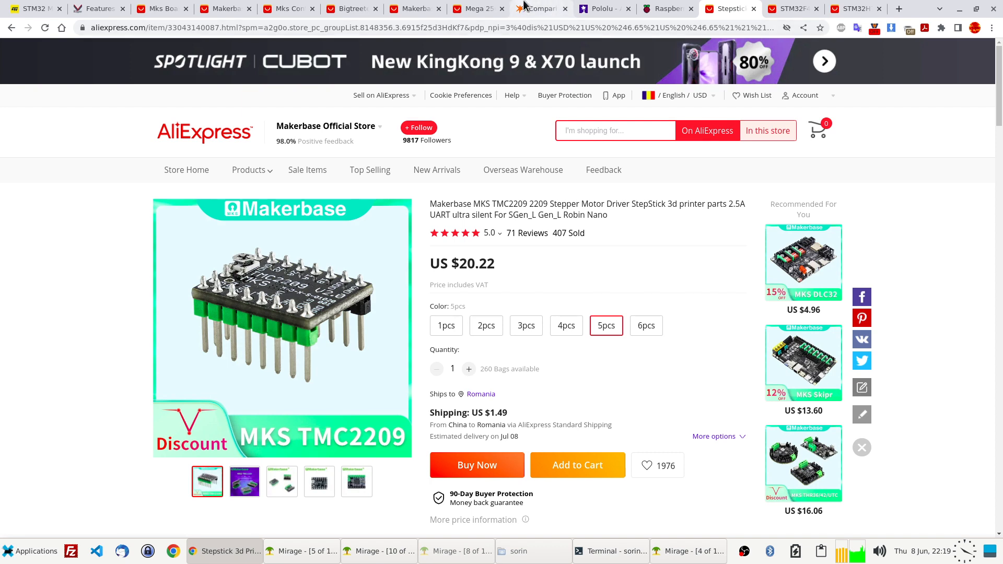
mouse_move(576, 211)
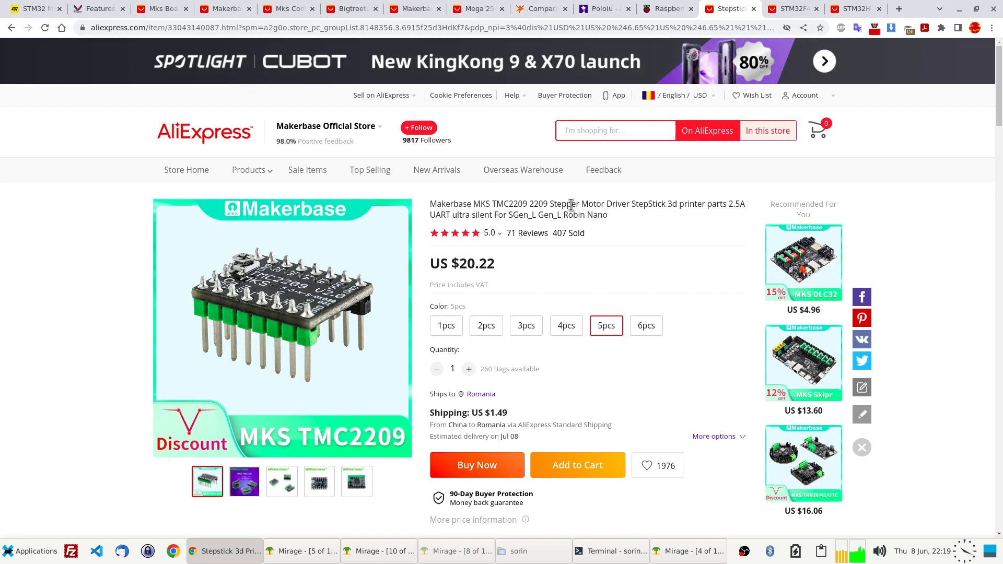
mouse_move(617, 217)
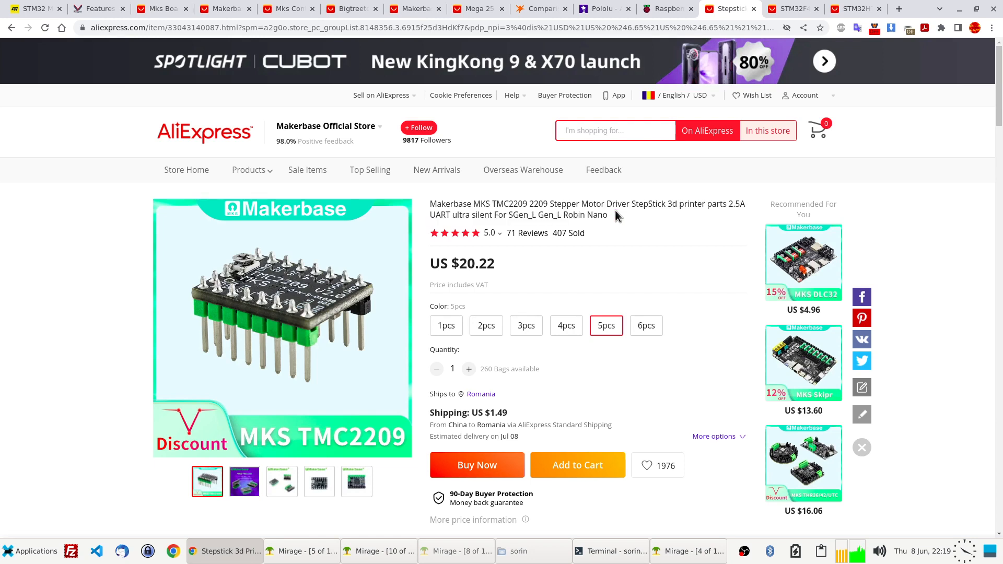